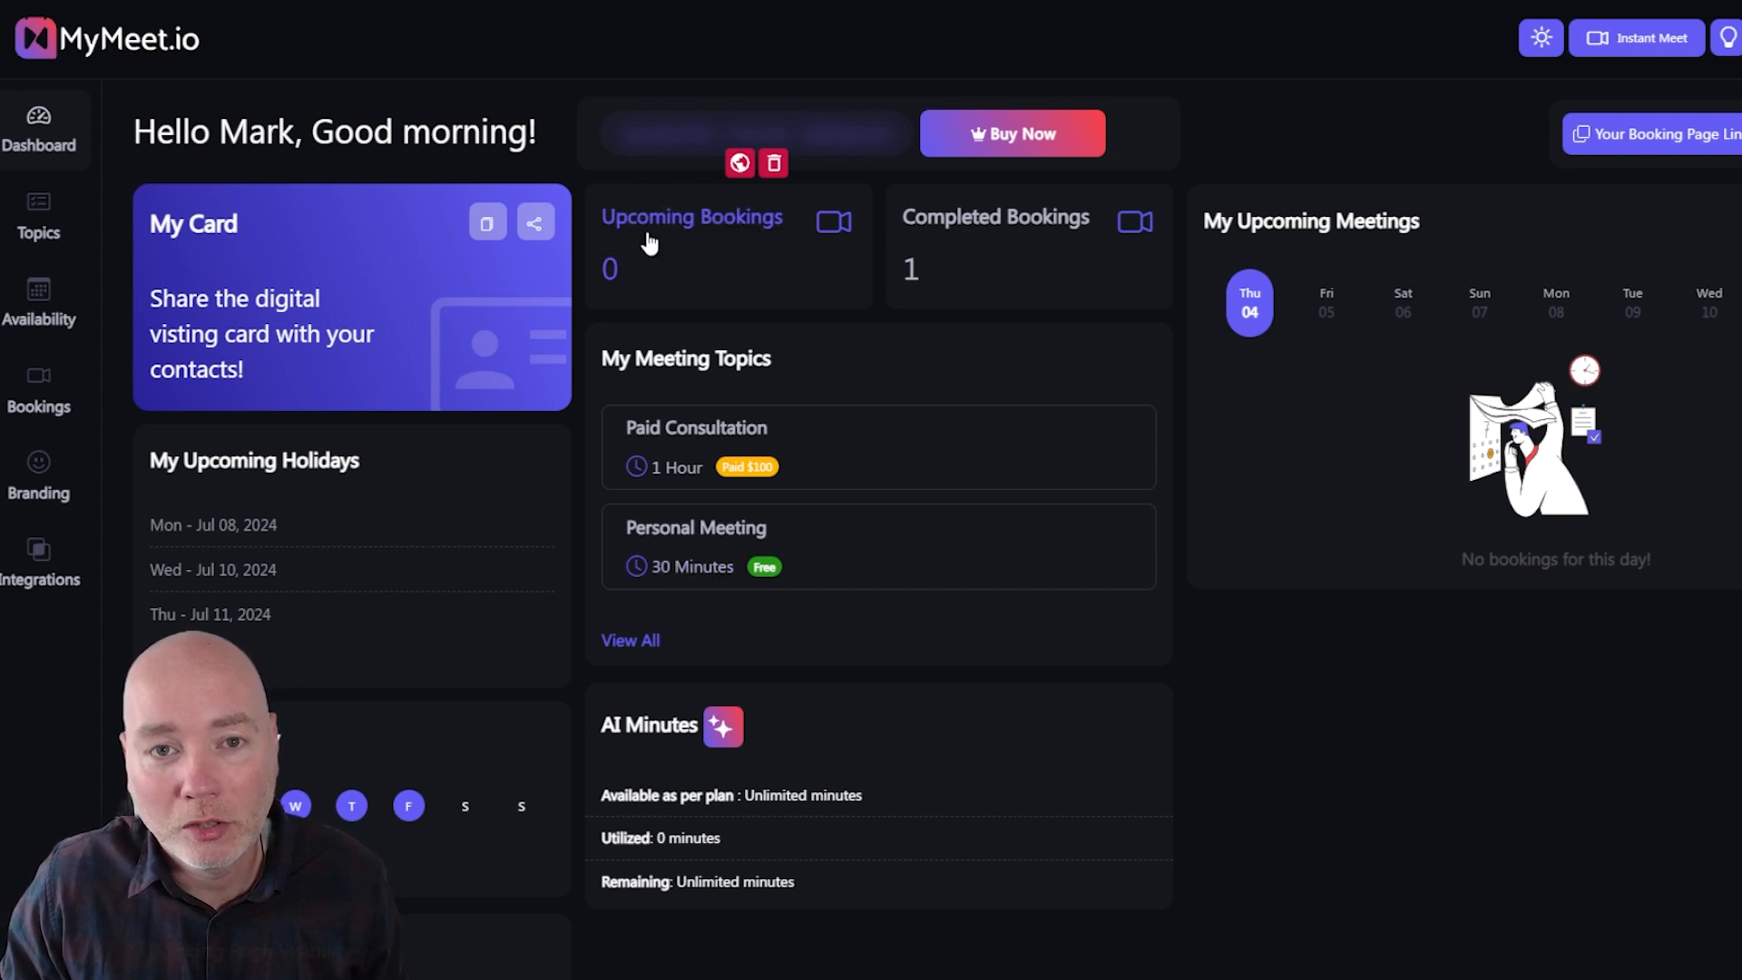
mouse_move(1009, 242)
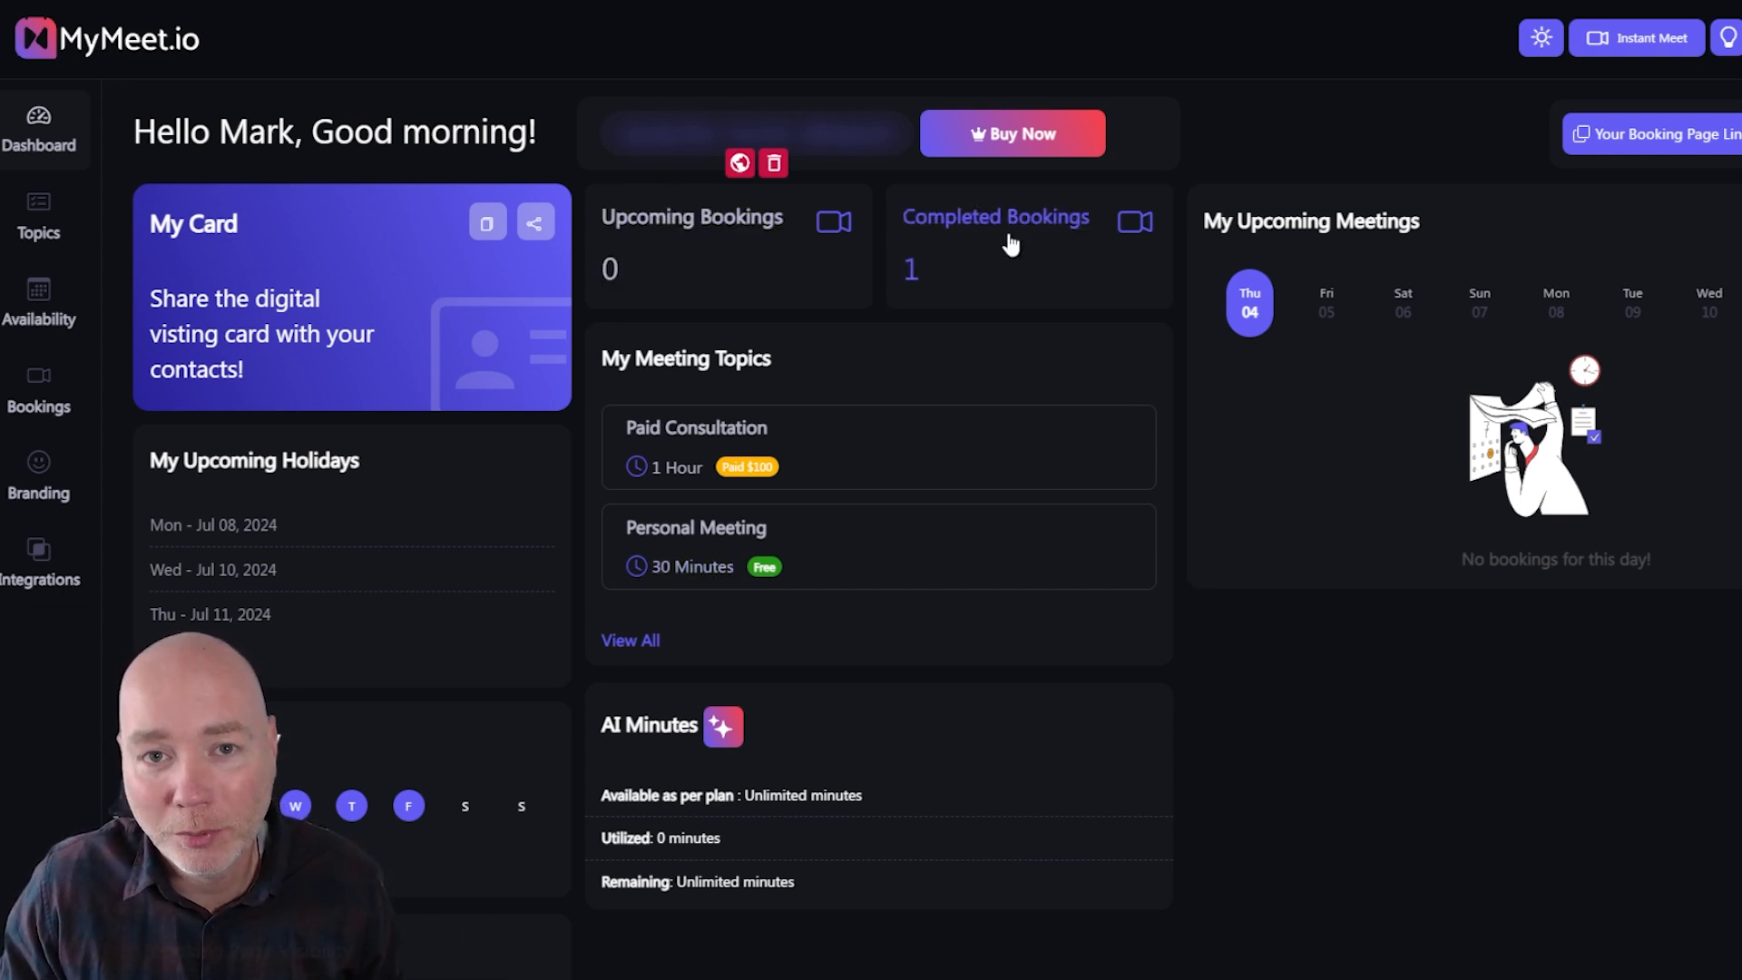
mouse_move(1193, 278)
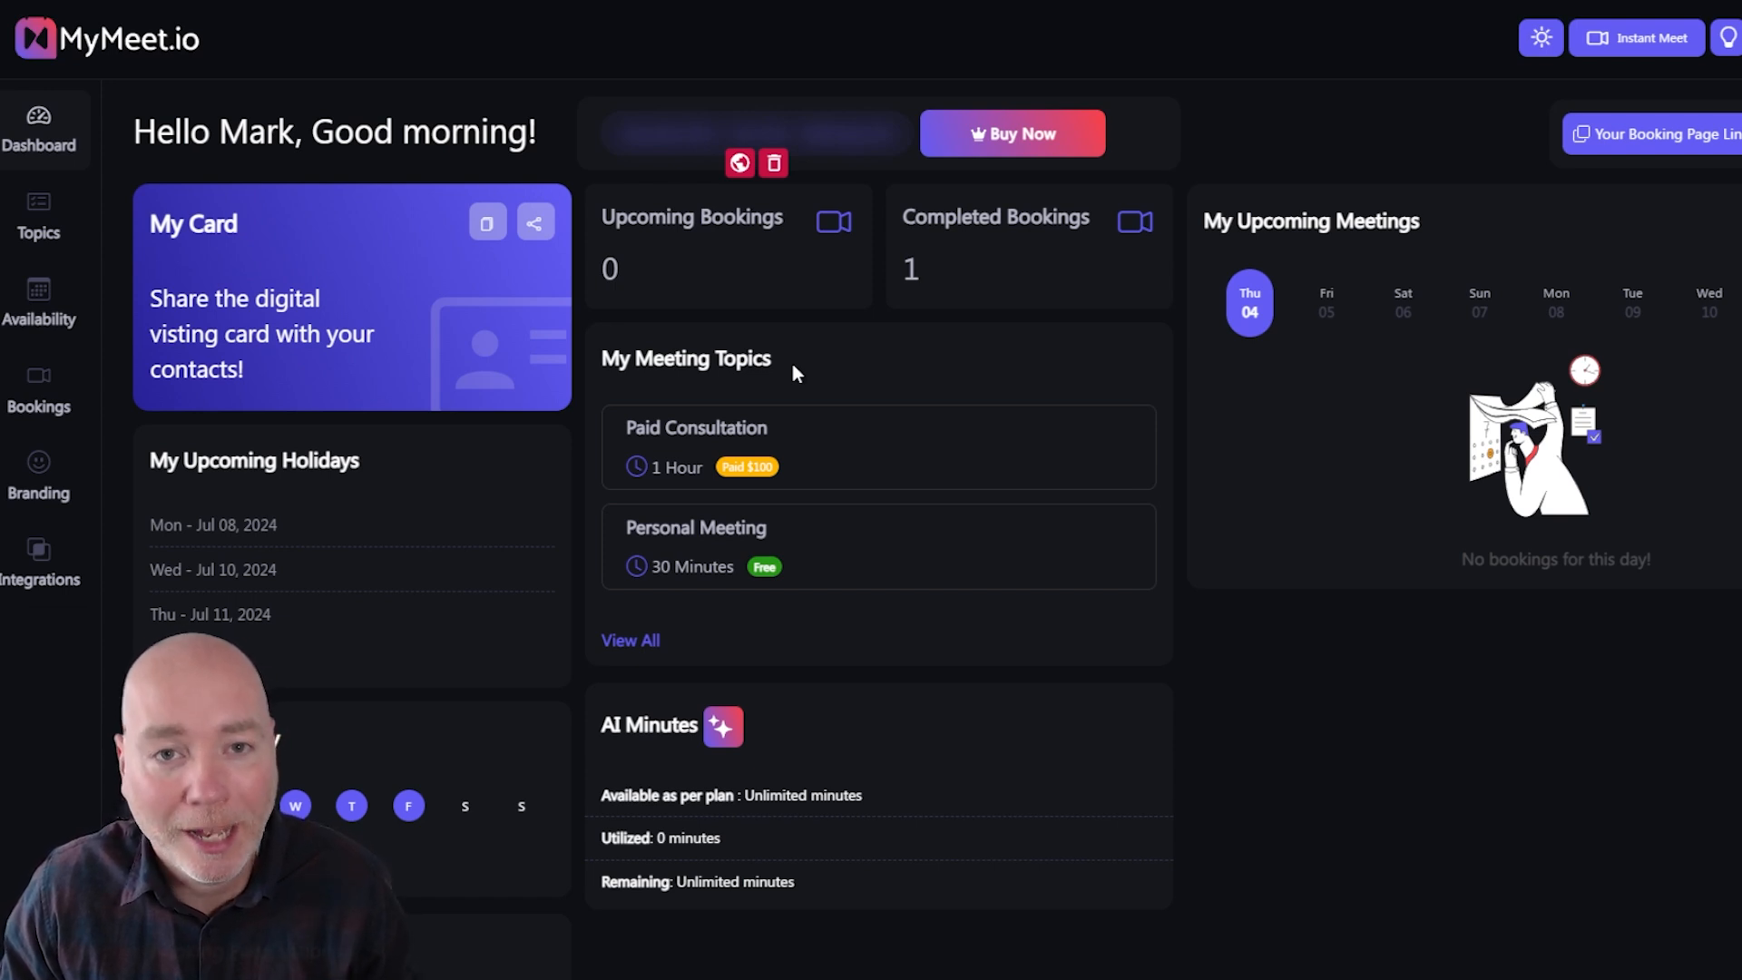
mouse_move(774, 511)
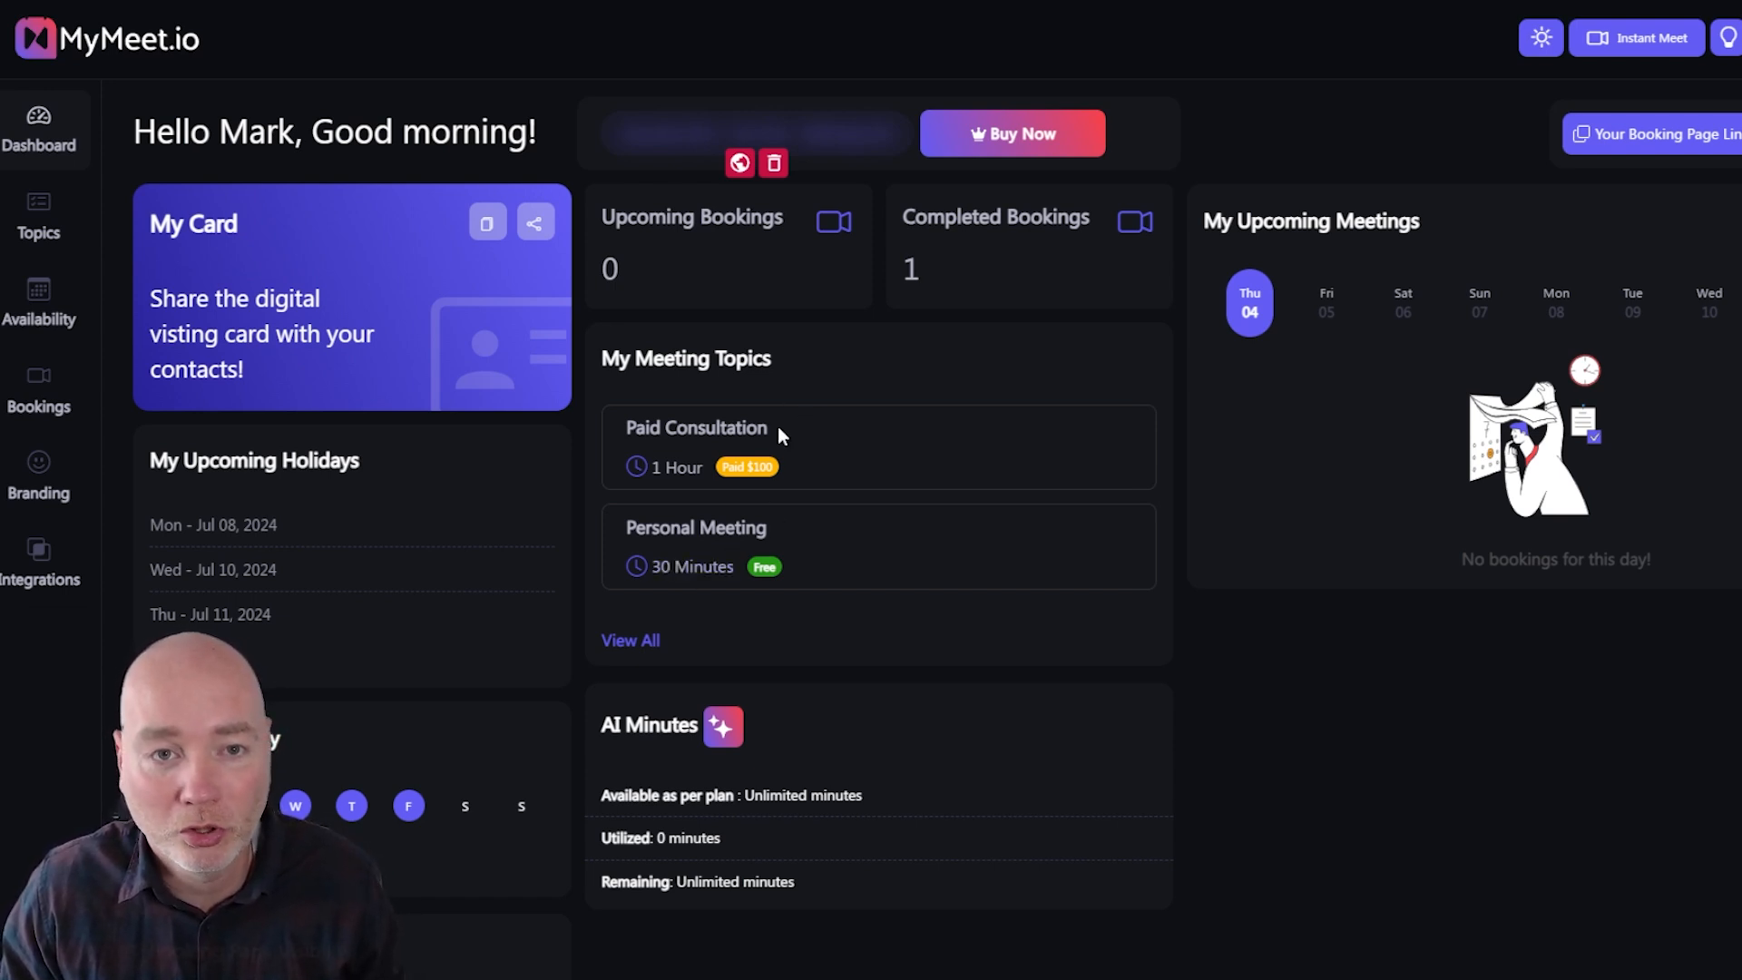
mouse_move(250, 550)
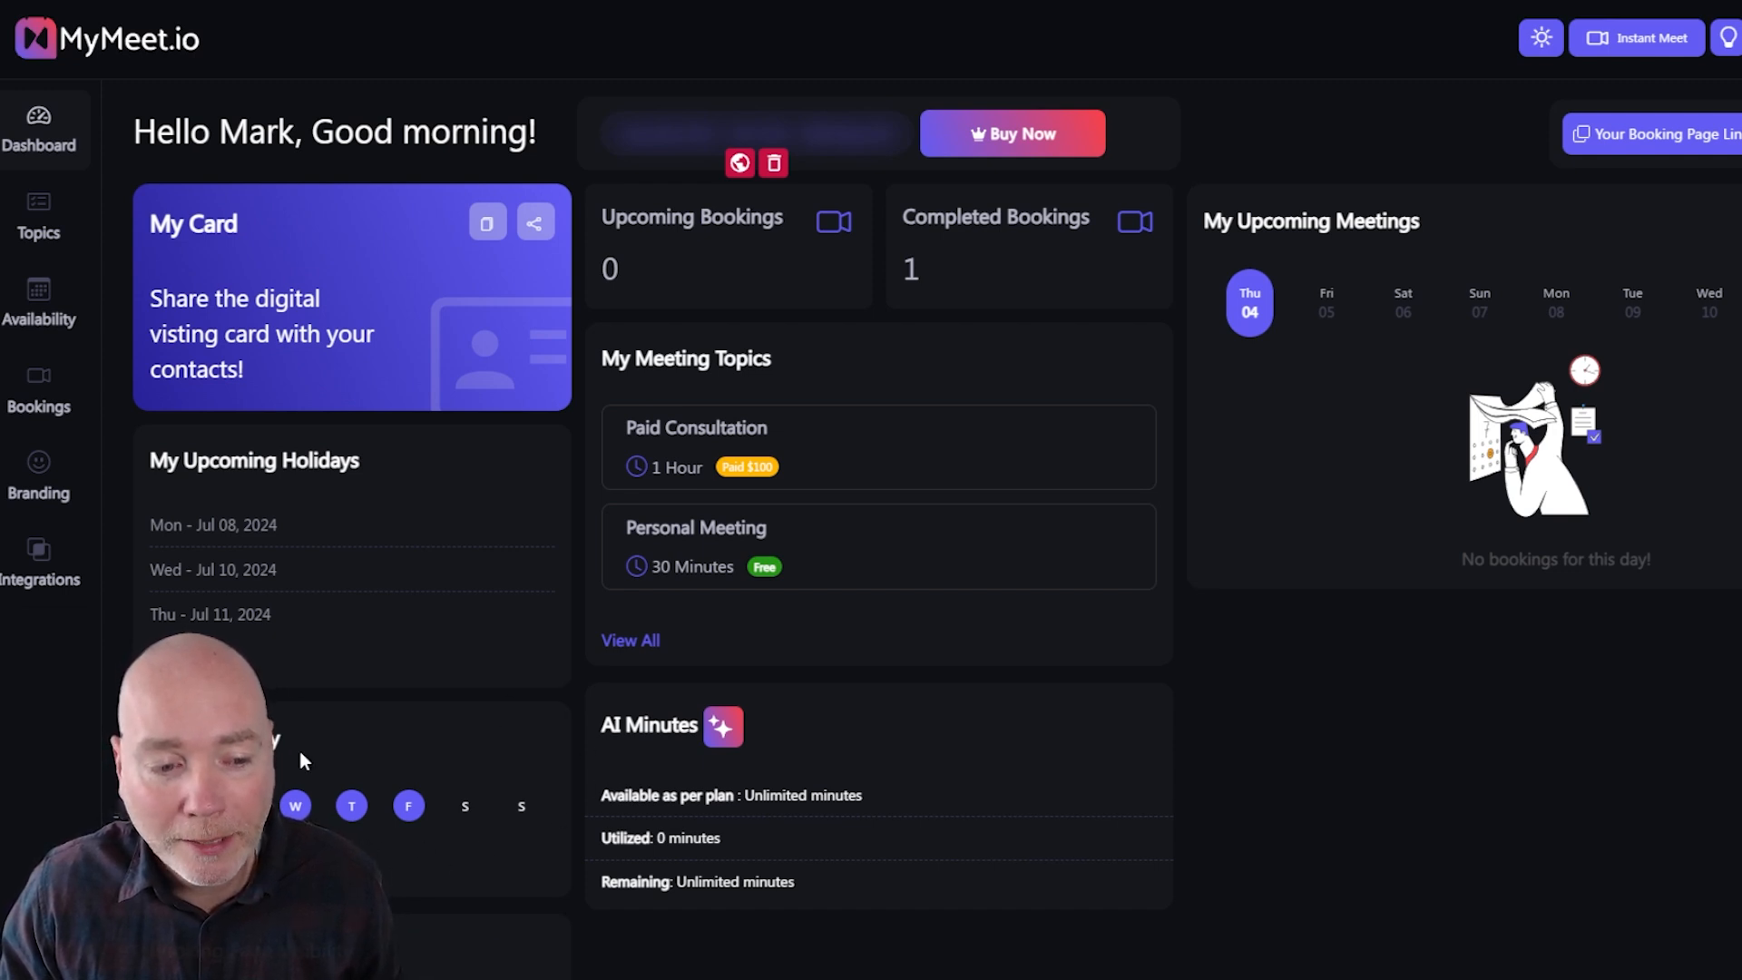
Step: Browse the topic form's name, duration, currency and rate fields, returning to the Topics list
scroll("down", 3)
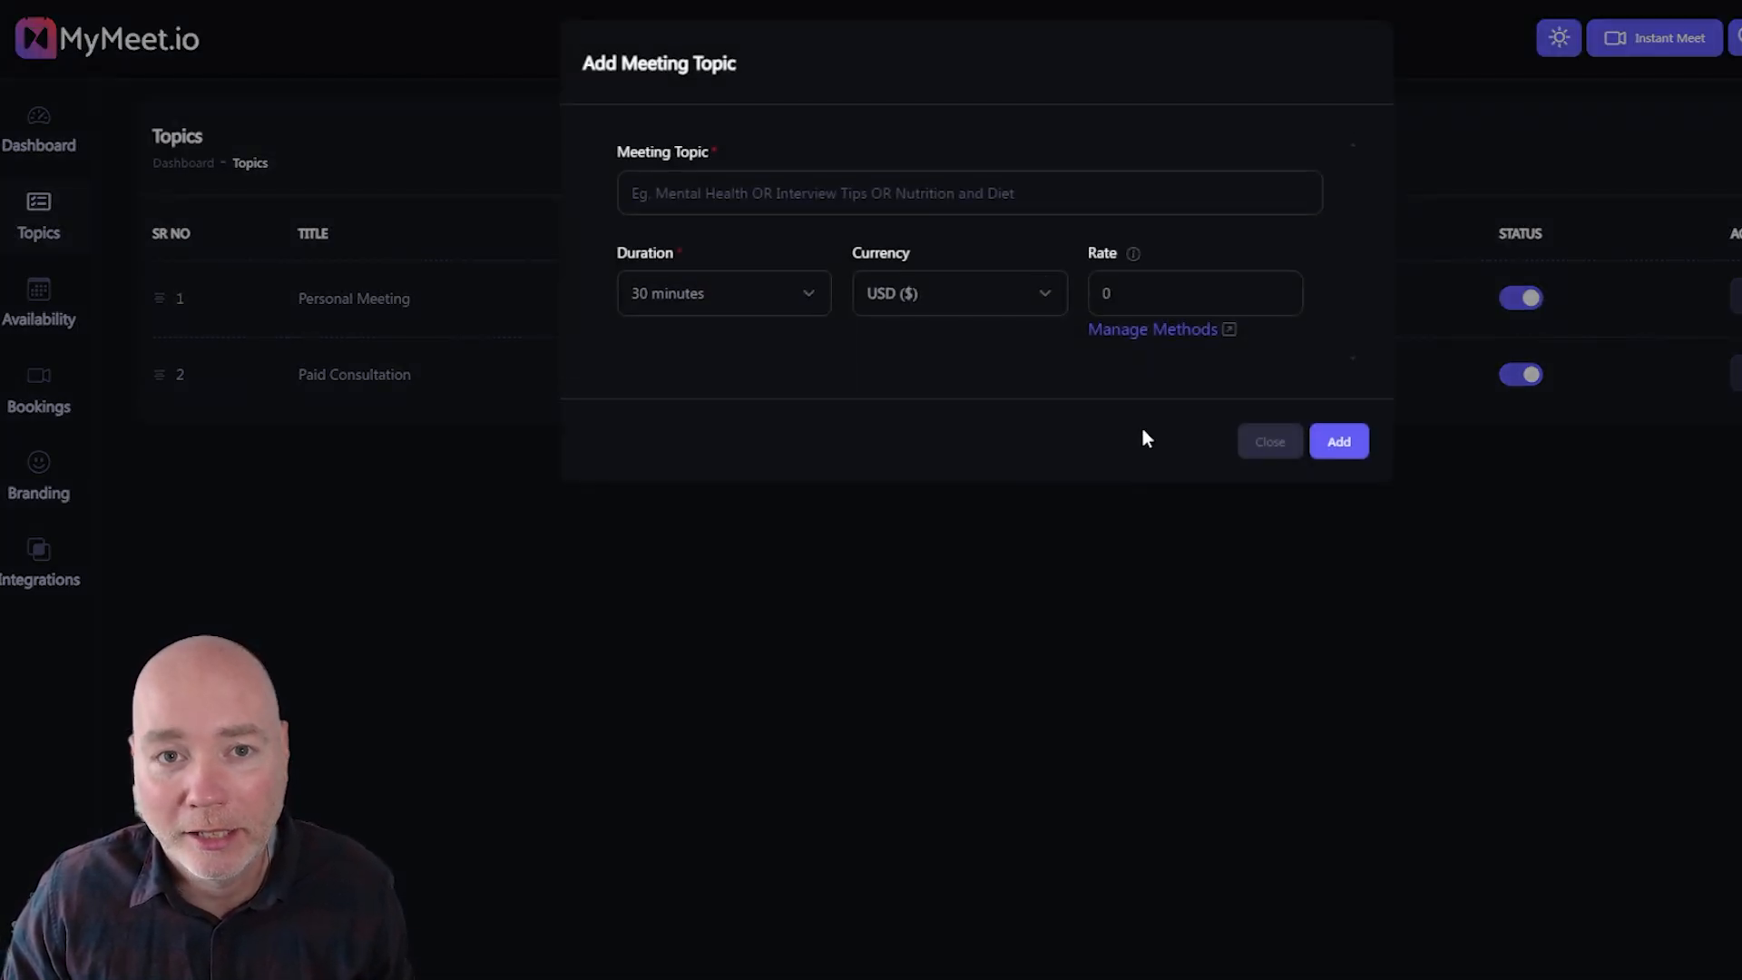
left_click(969, 193)
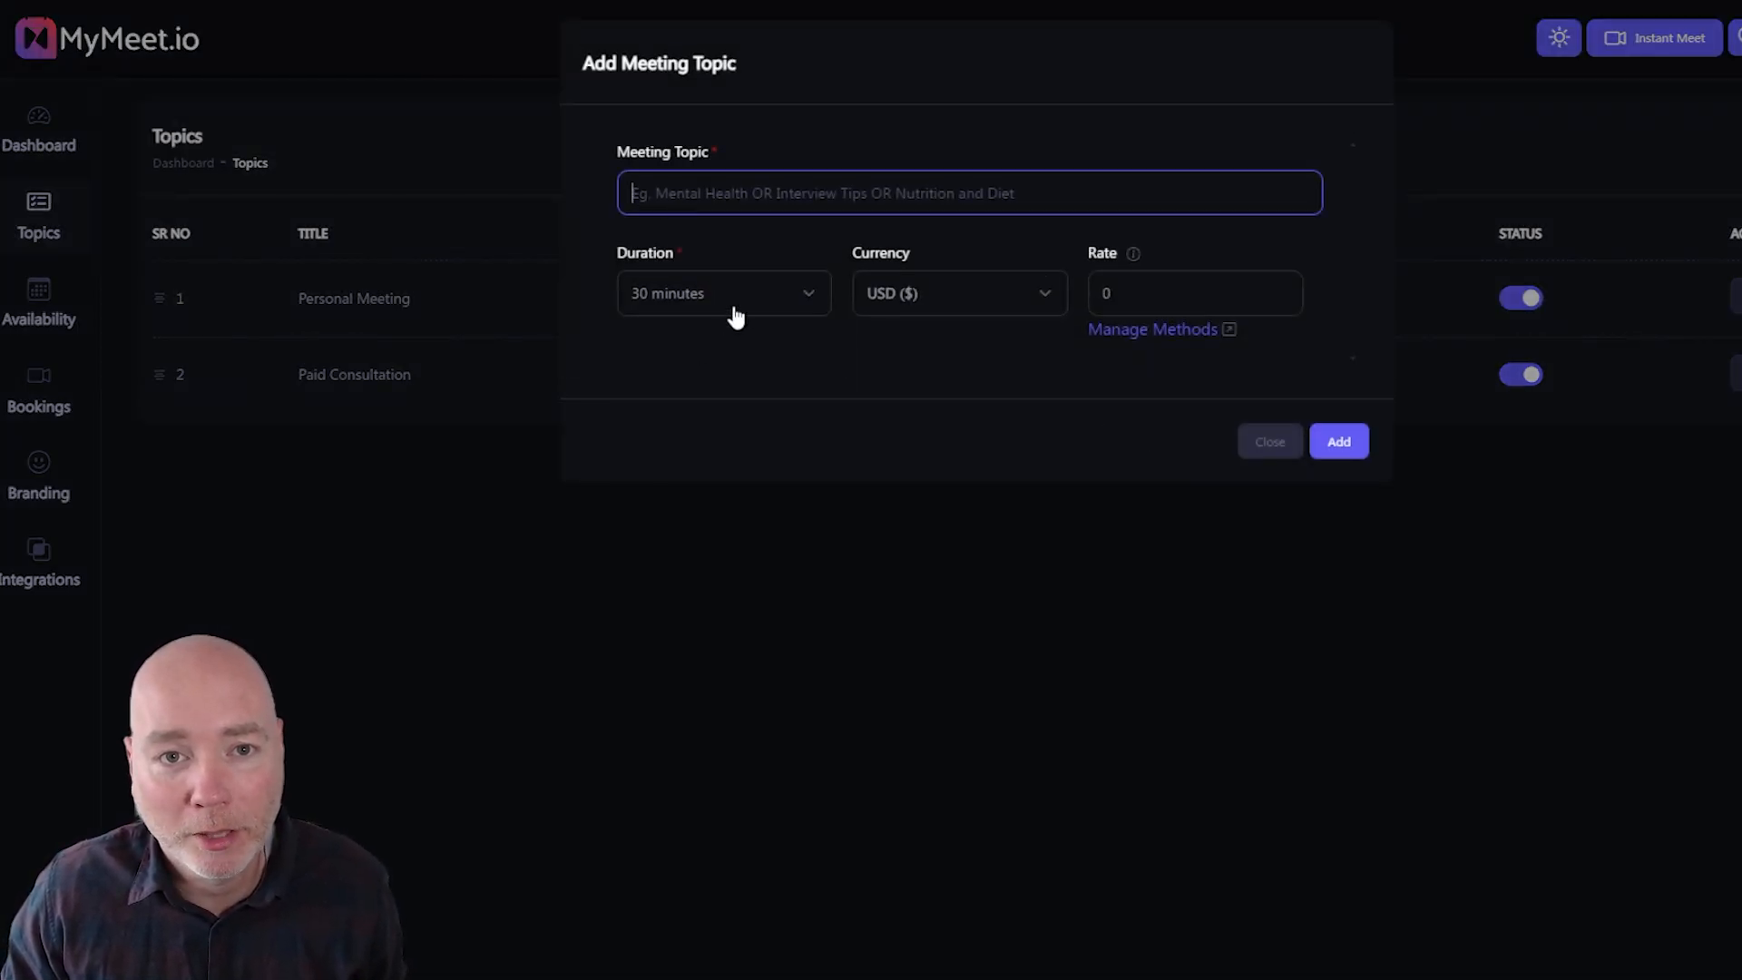
left_click(722, 293)
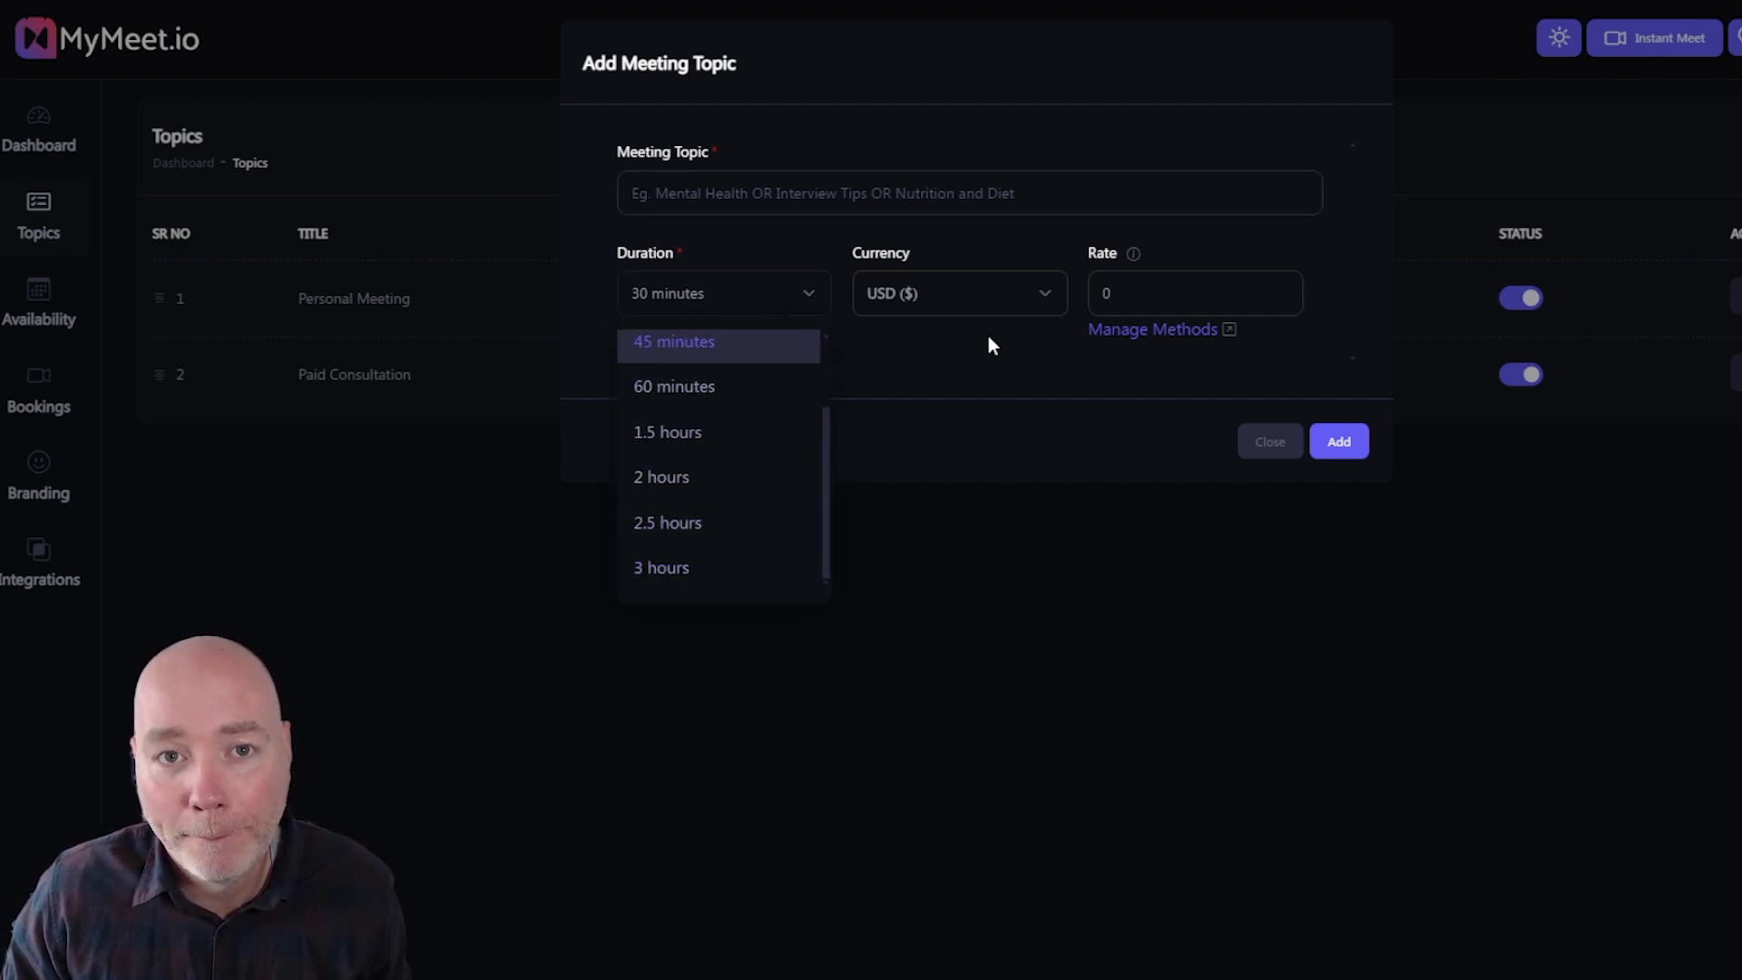
left_click(955, 292)
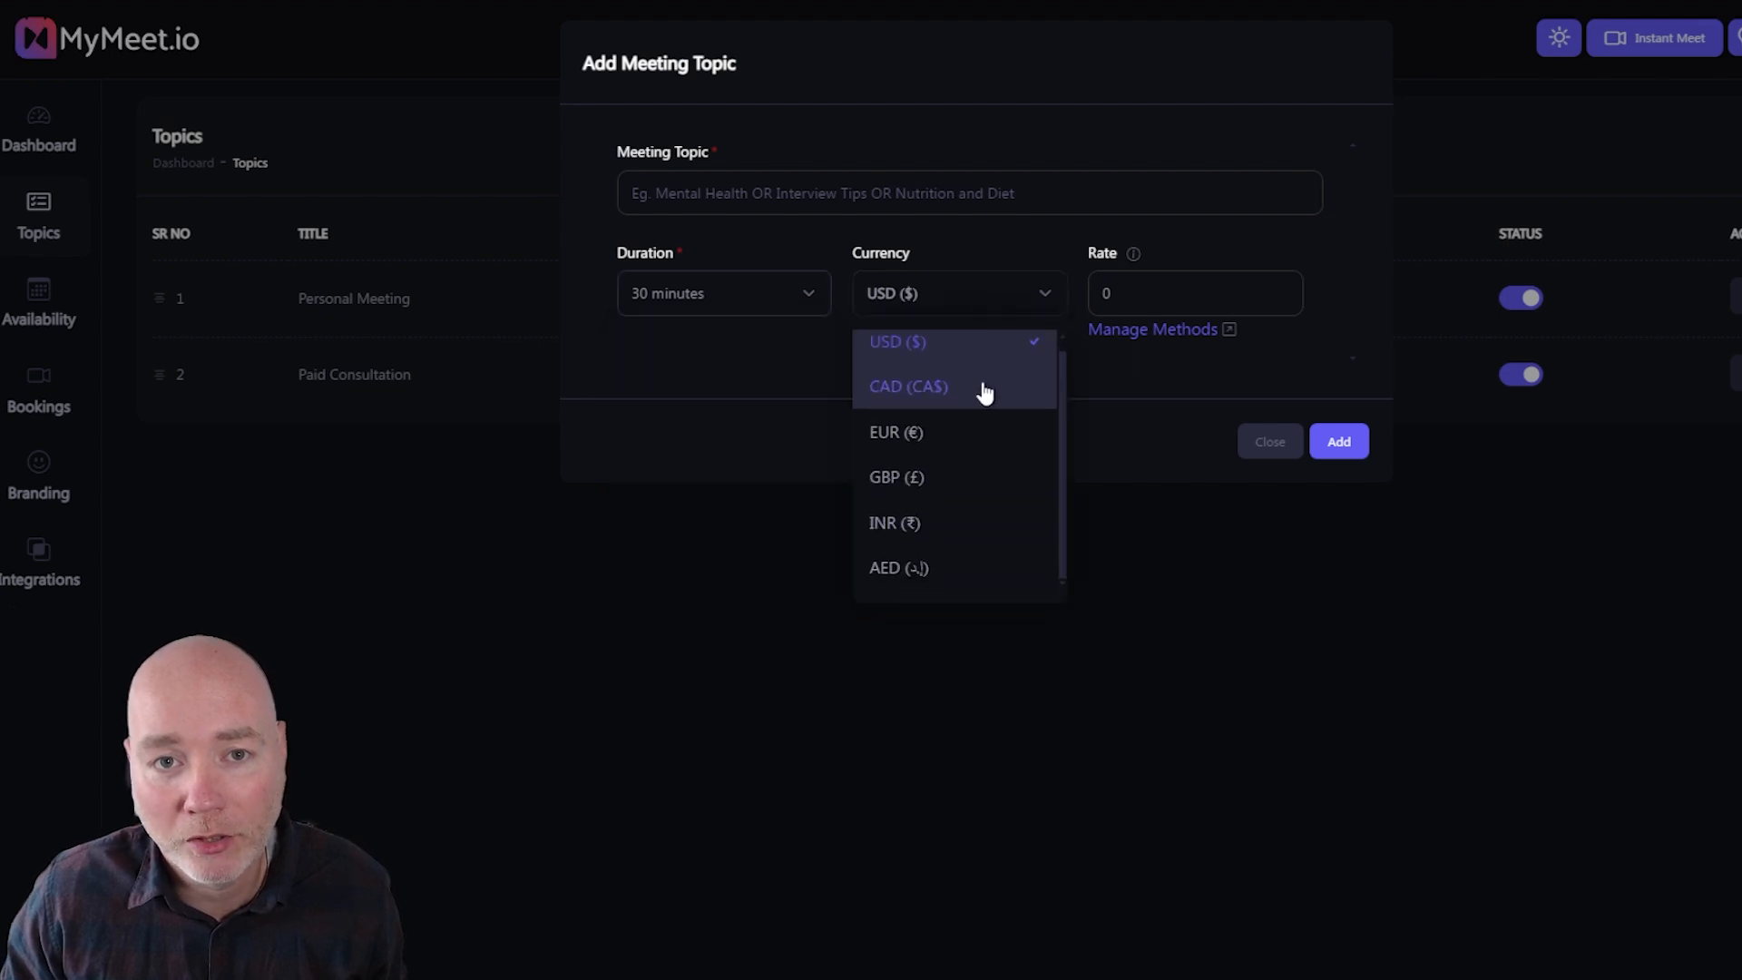
left_click(1195, 292)
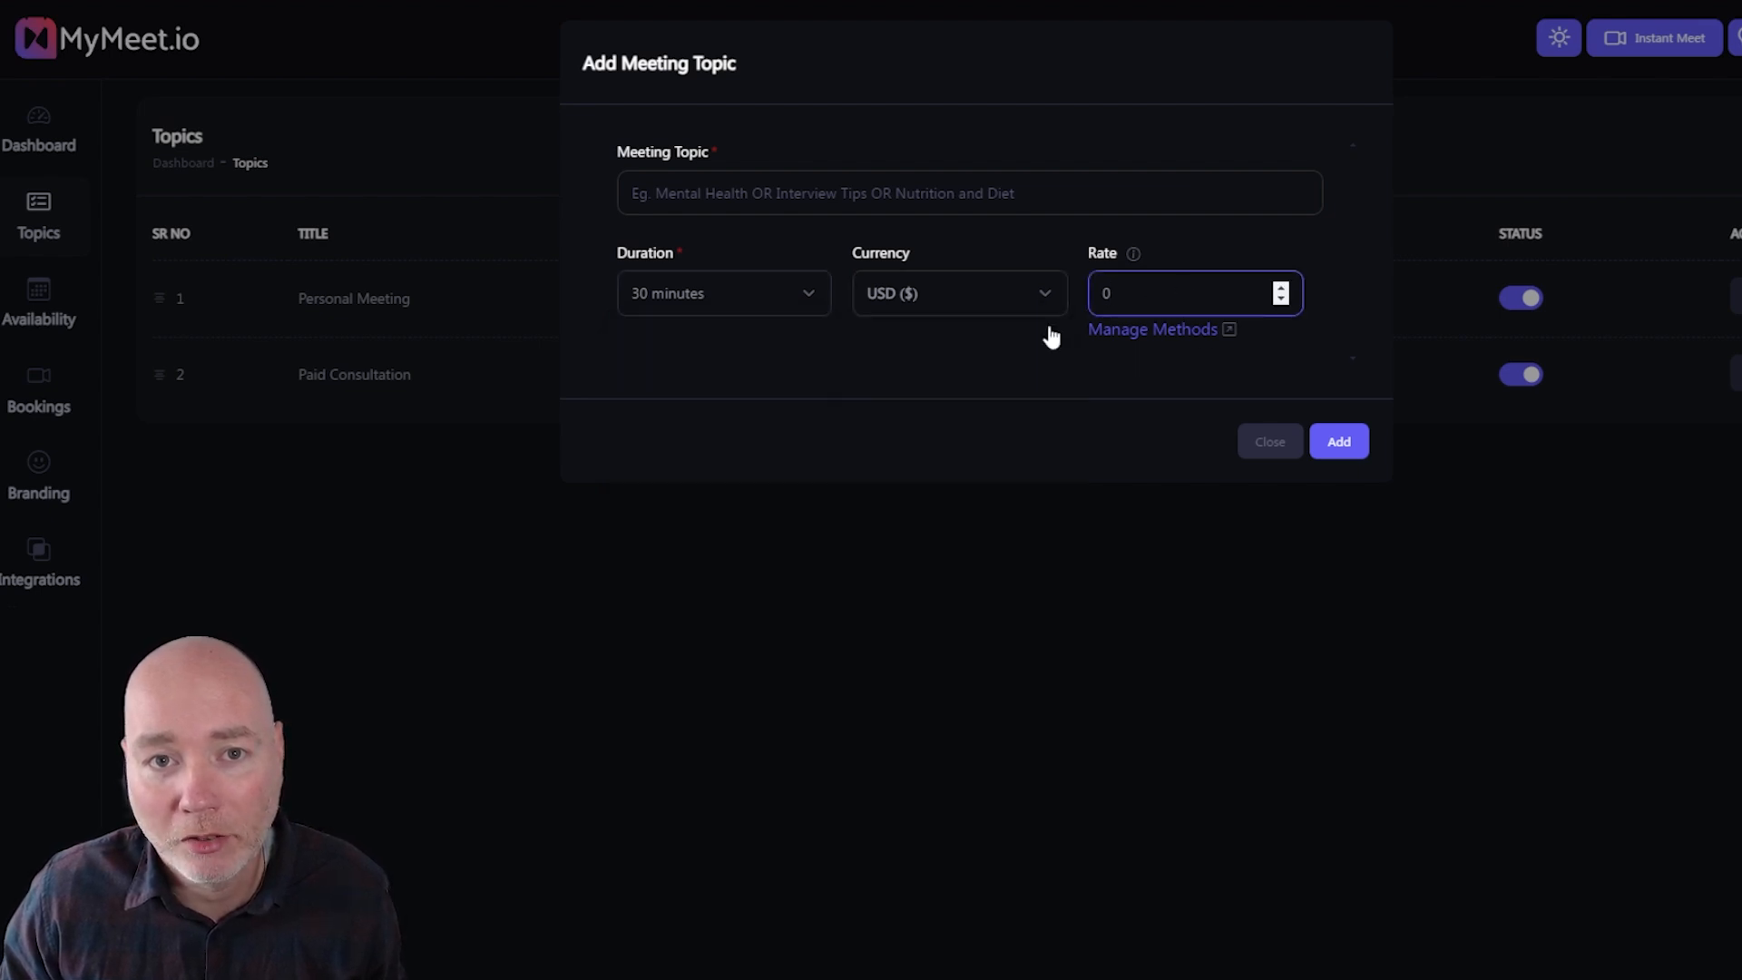
left_click(1153, 328)
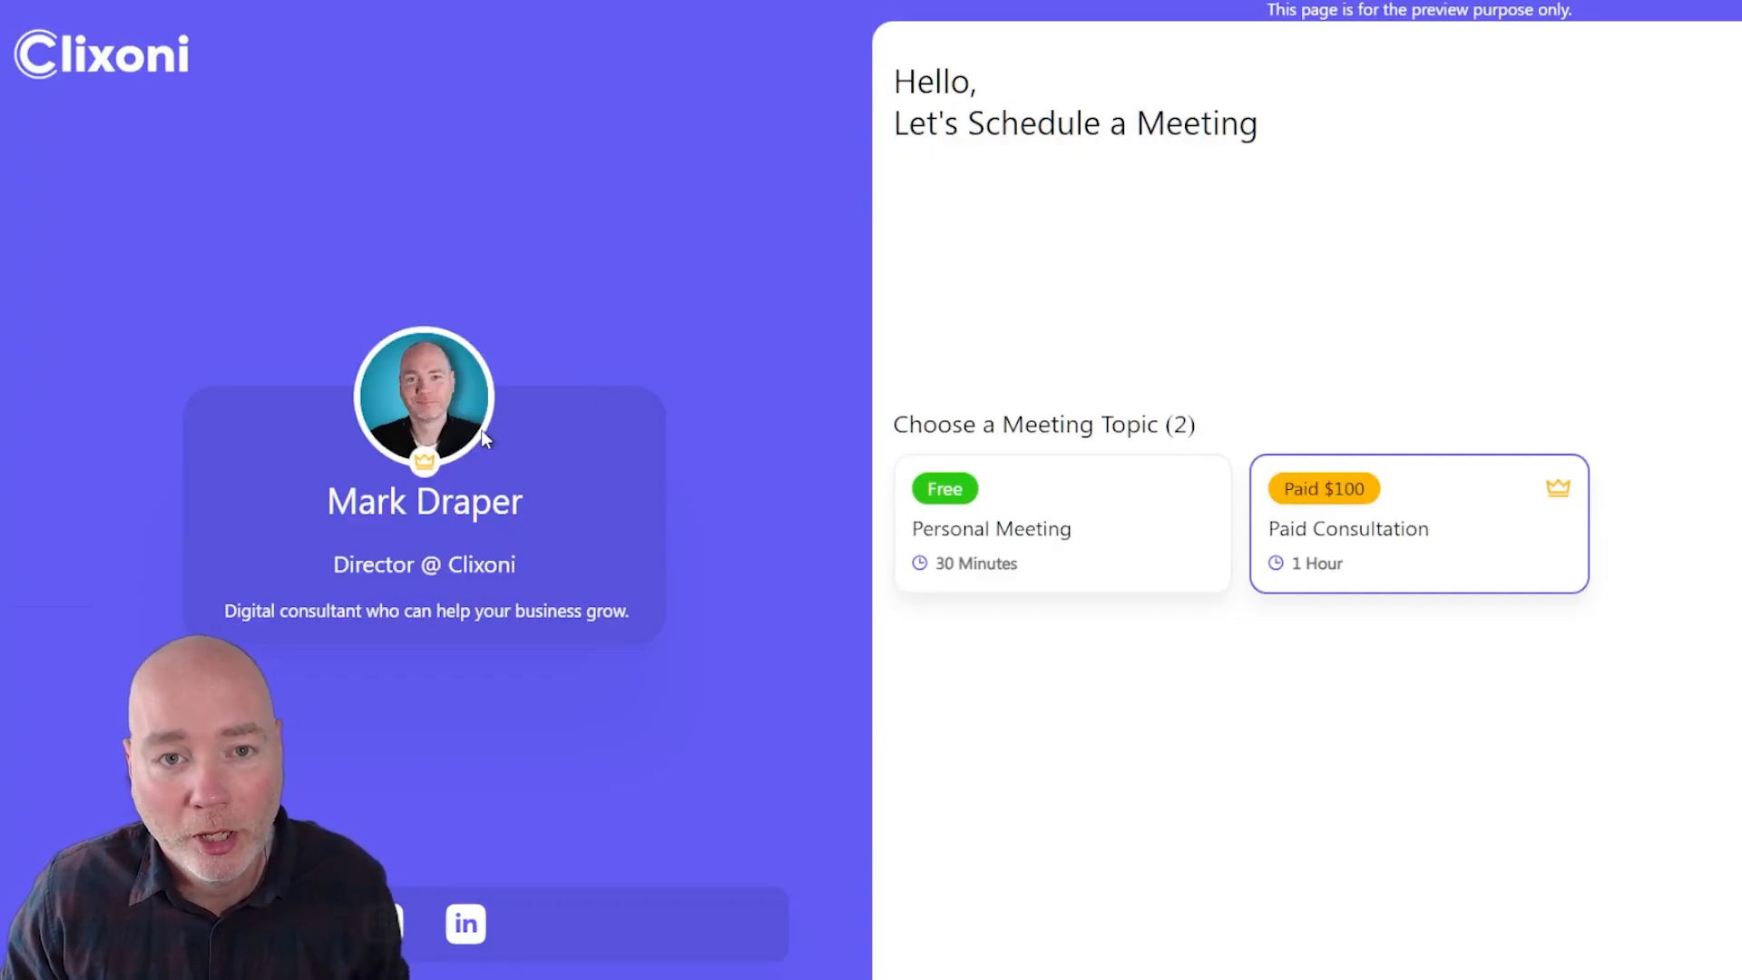
mouse_move(168, 612)
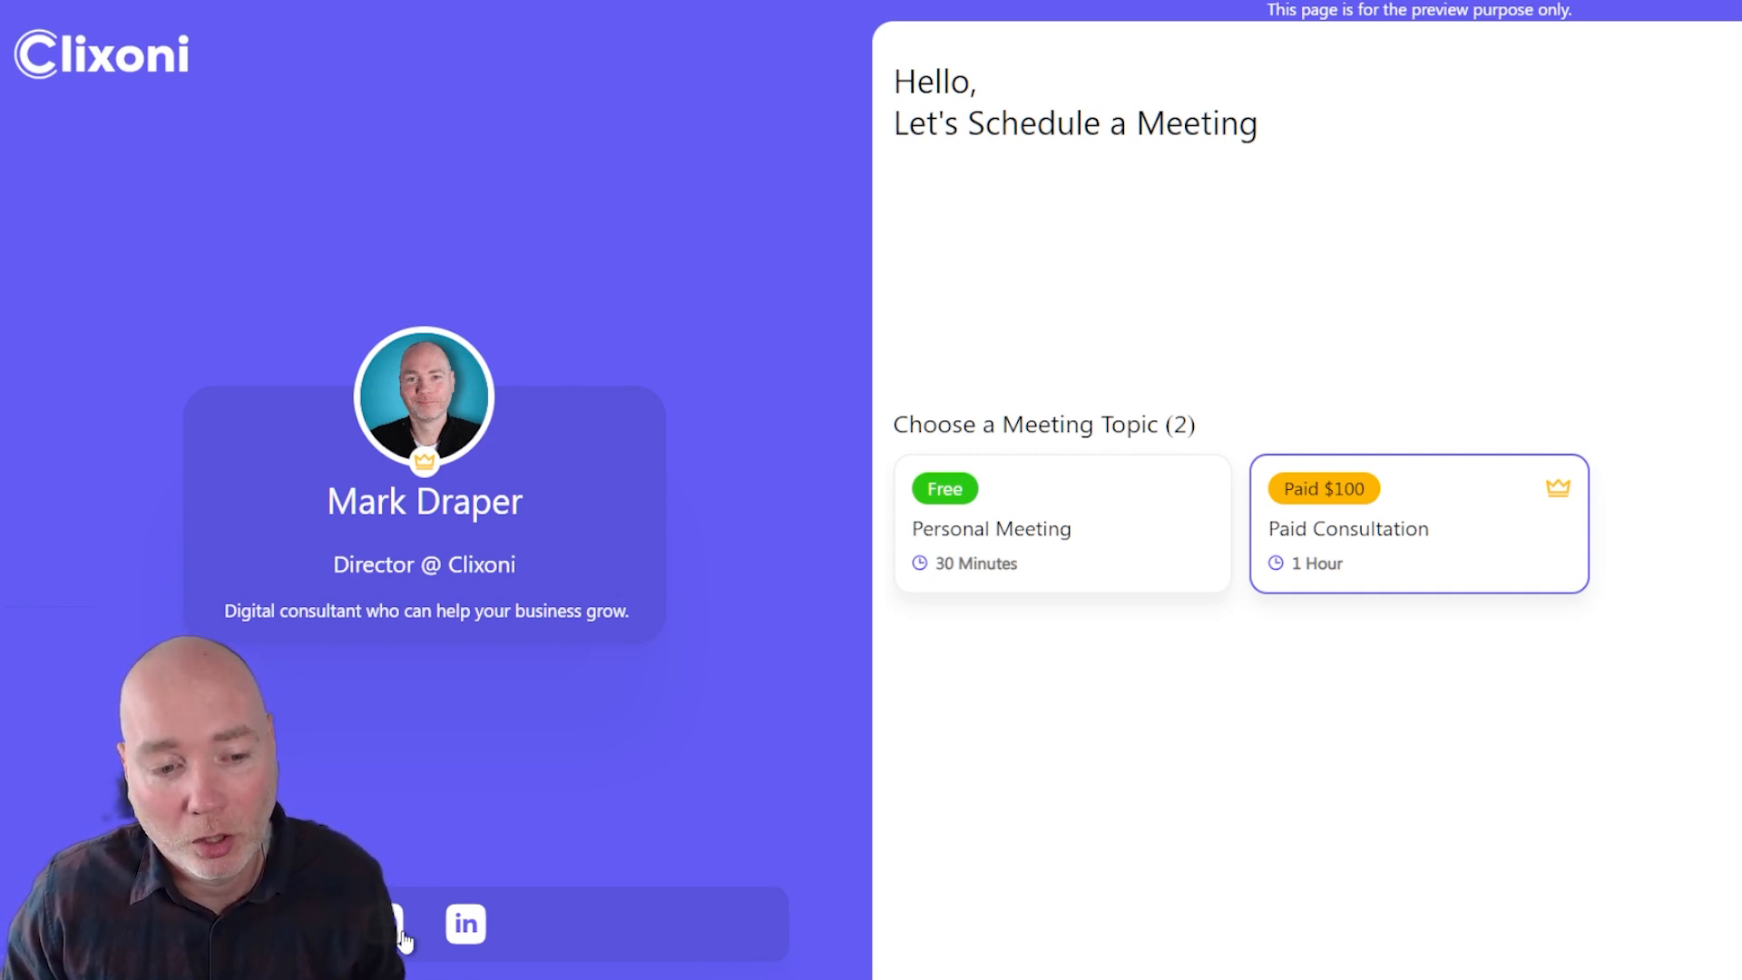
mouse_move(764, 912)
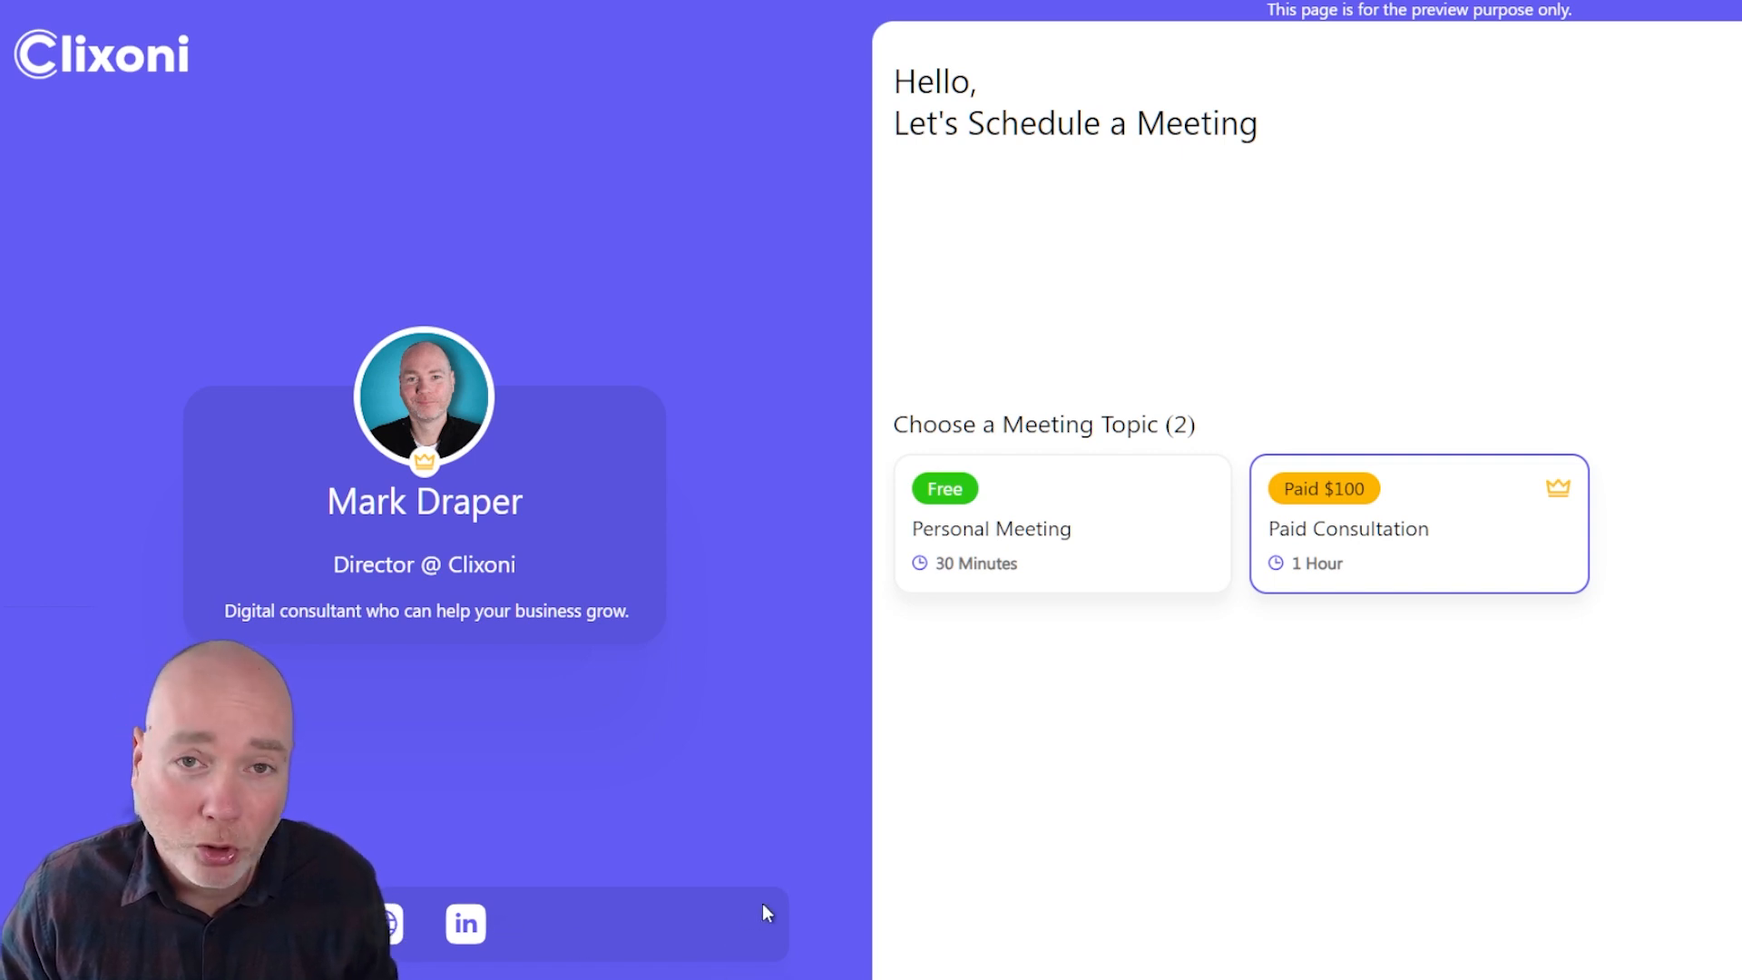
mouse_move(1050, 516)
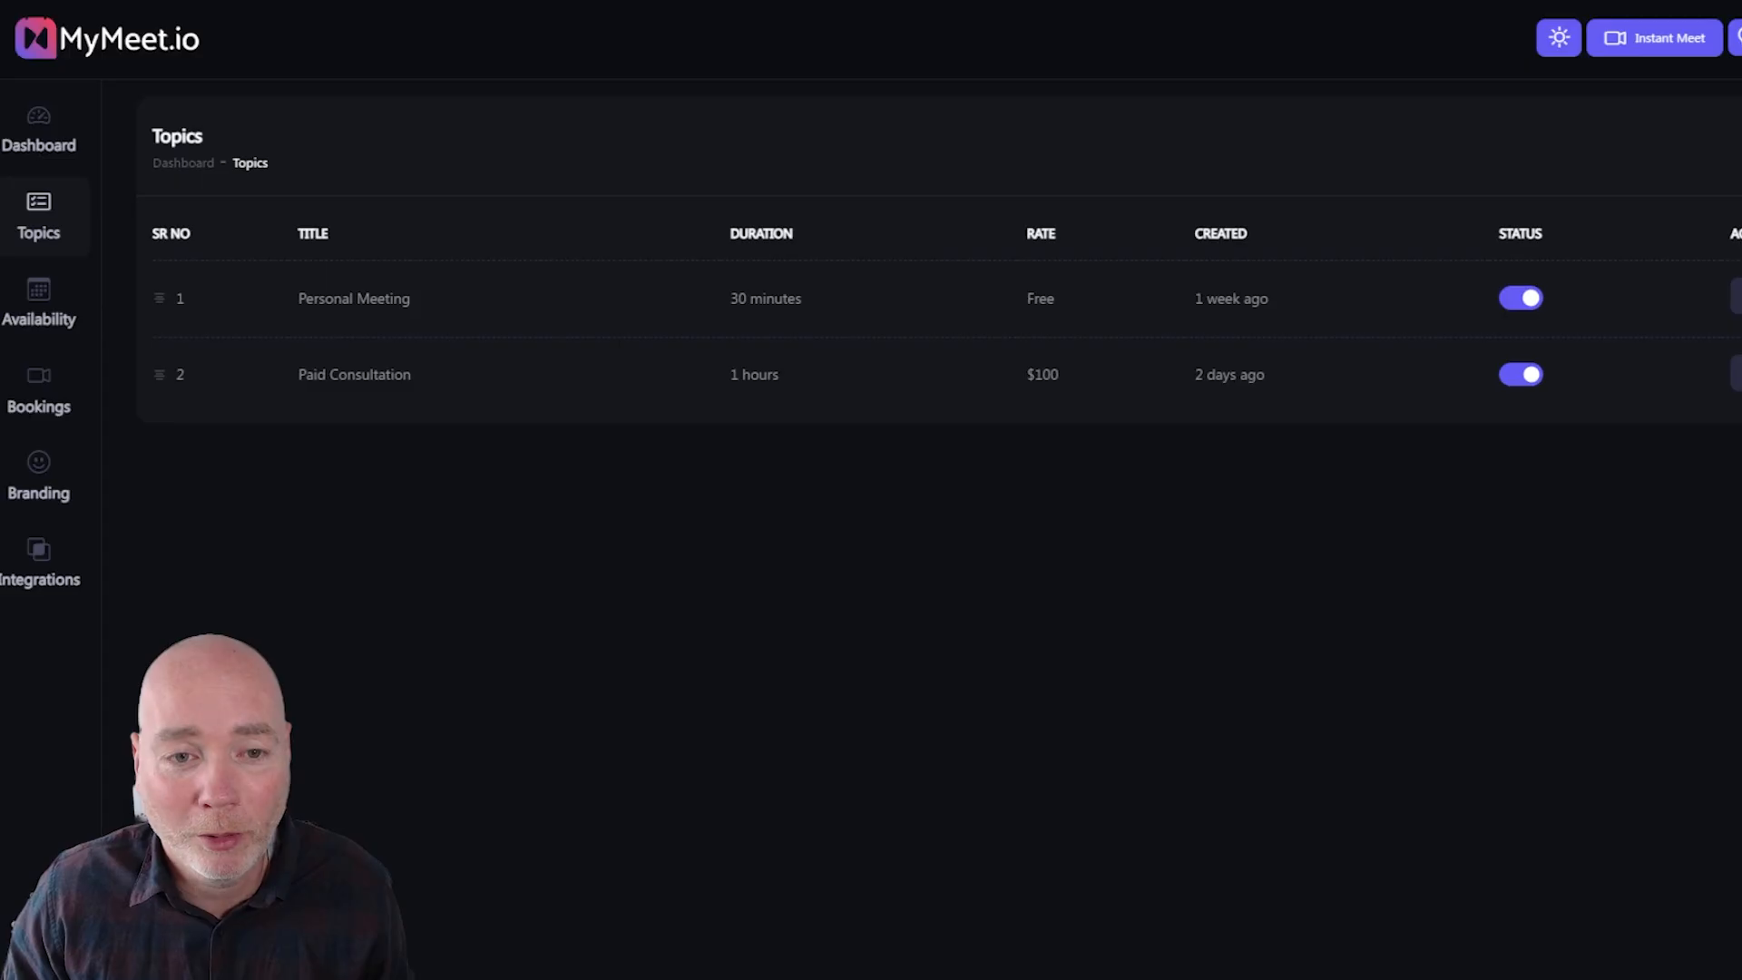
Step: View Robert's completed booking in Bookings, then start an Instant Meet
left_click(39, 389)
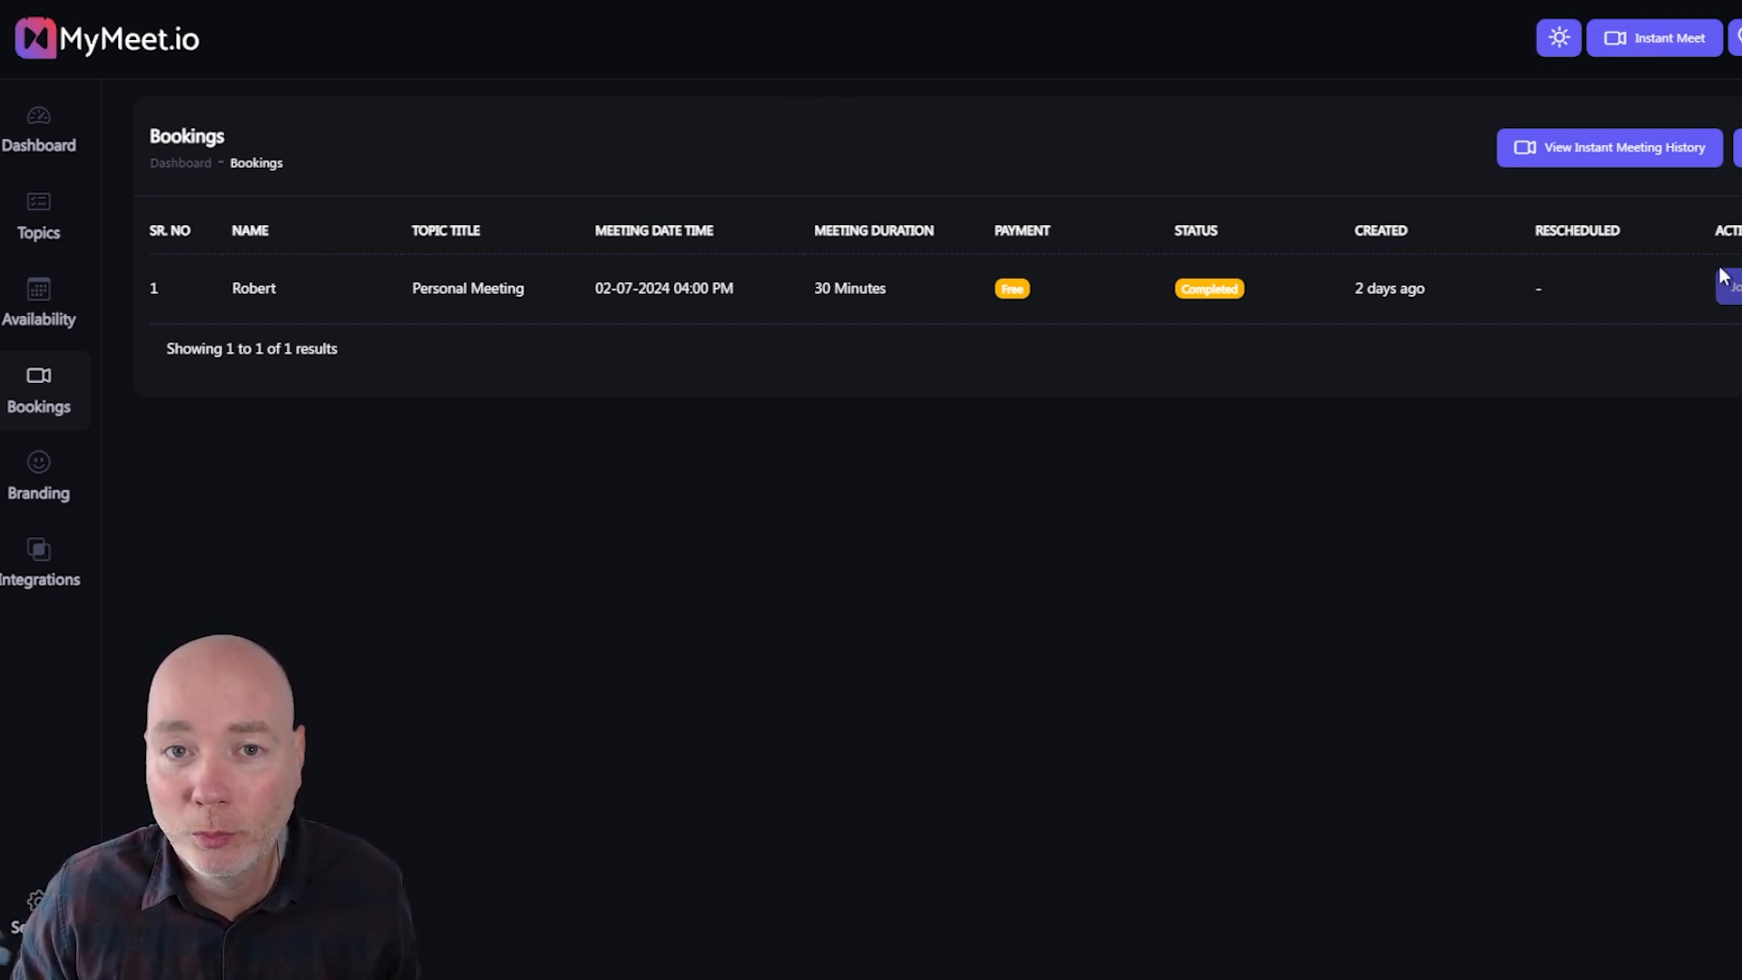
left_click(1655, 37)
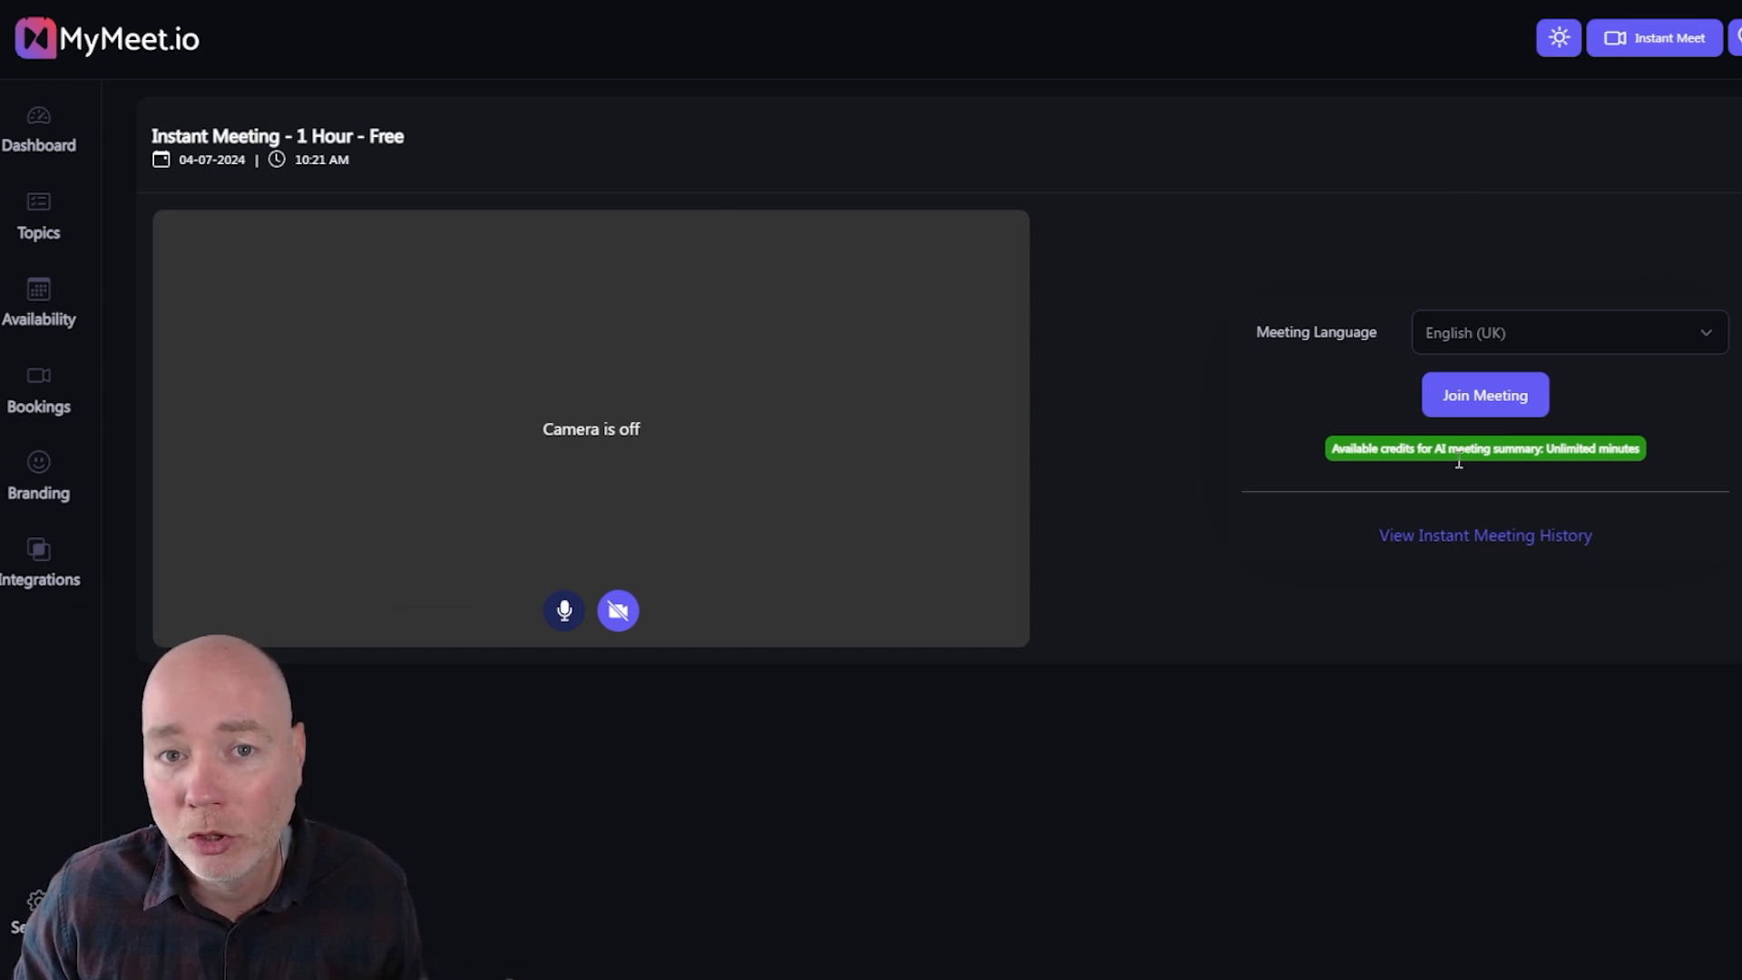
Step: Enter the instant meeting call, alone with the camera off
left_click(1484, 395)
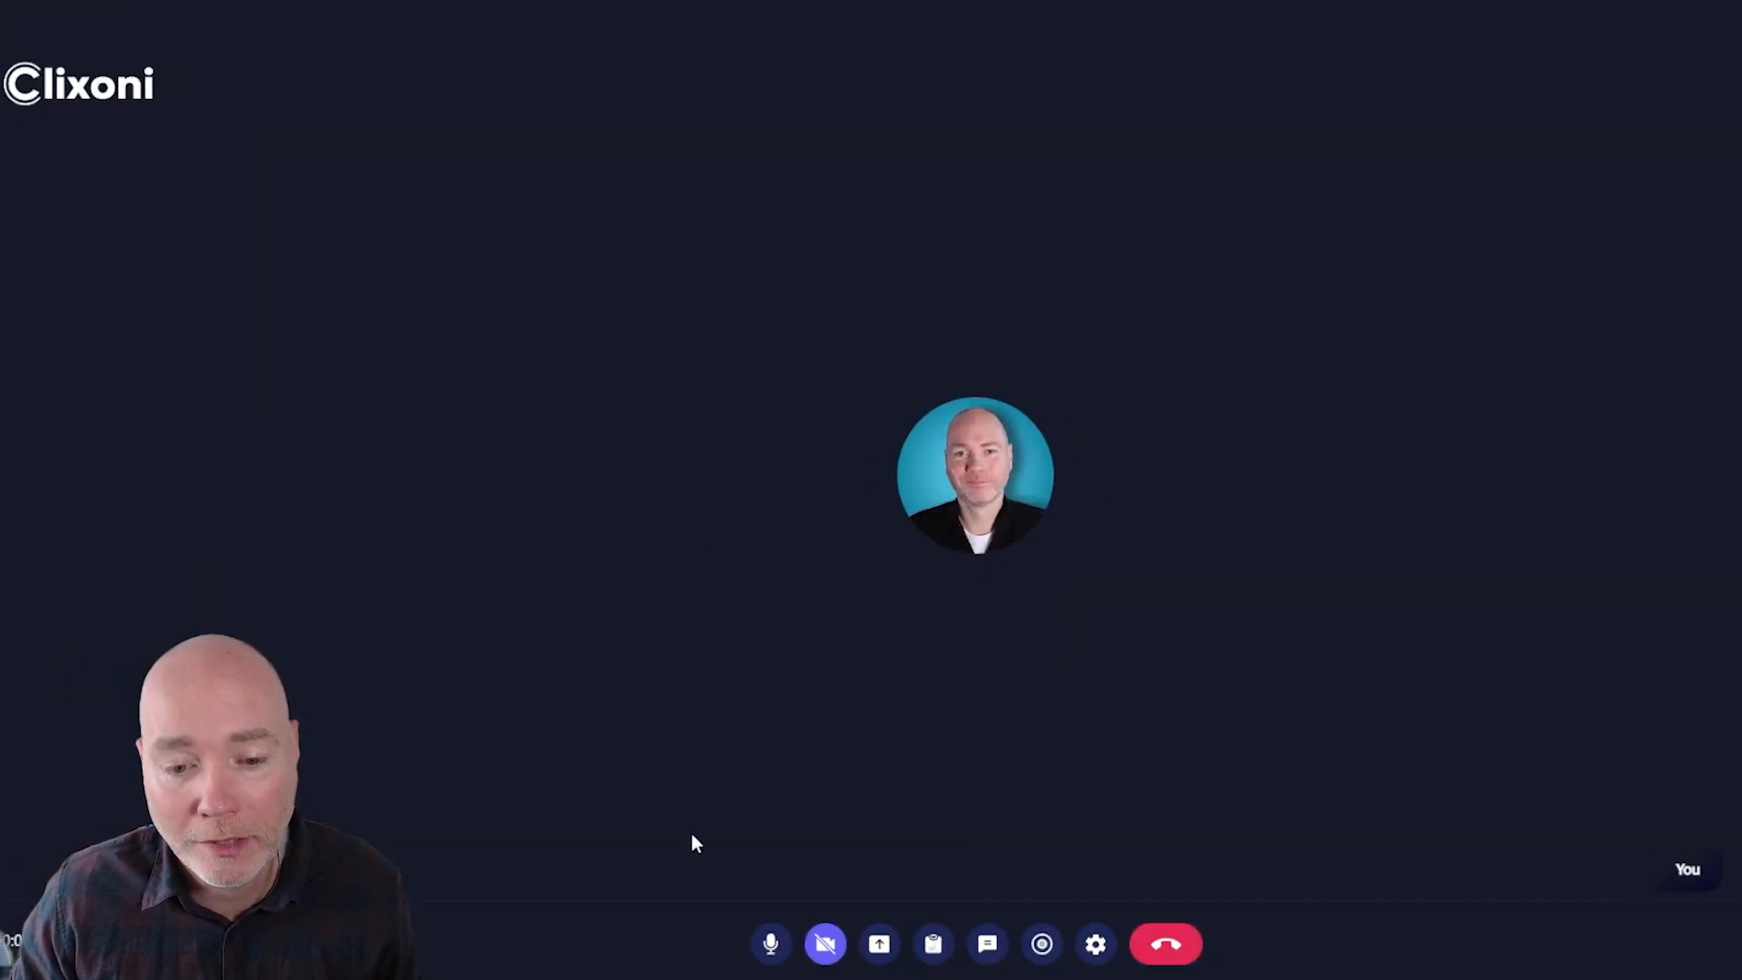
mouse_move(731, 806)
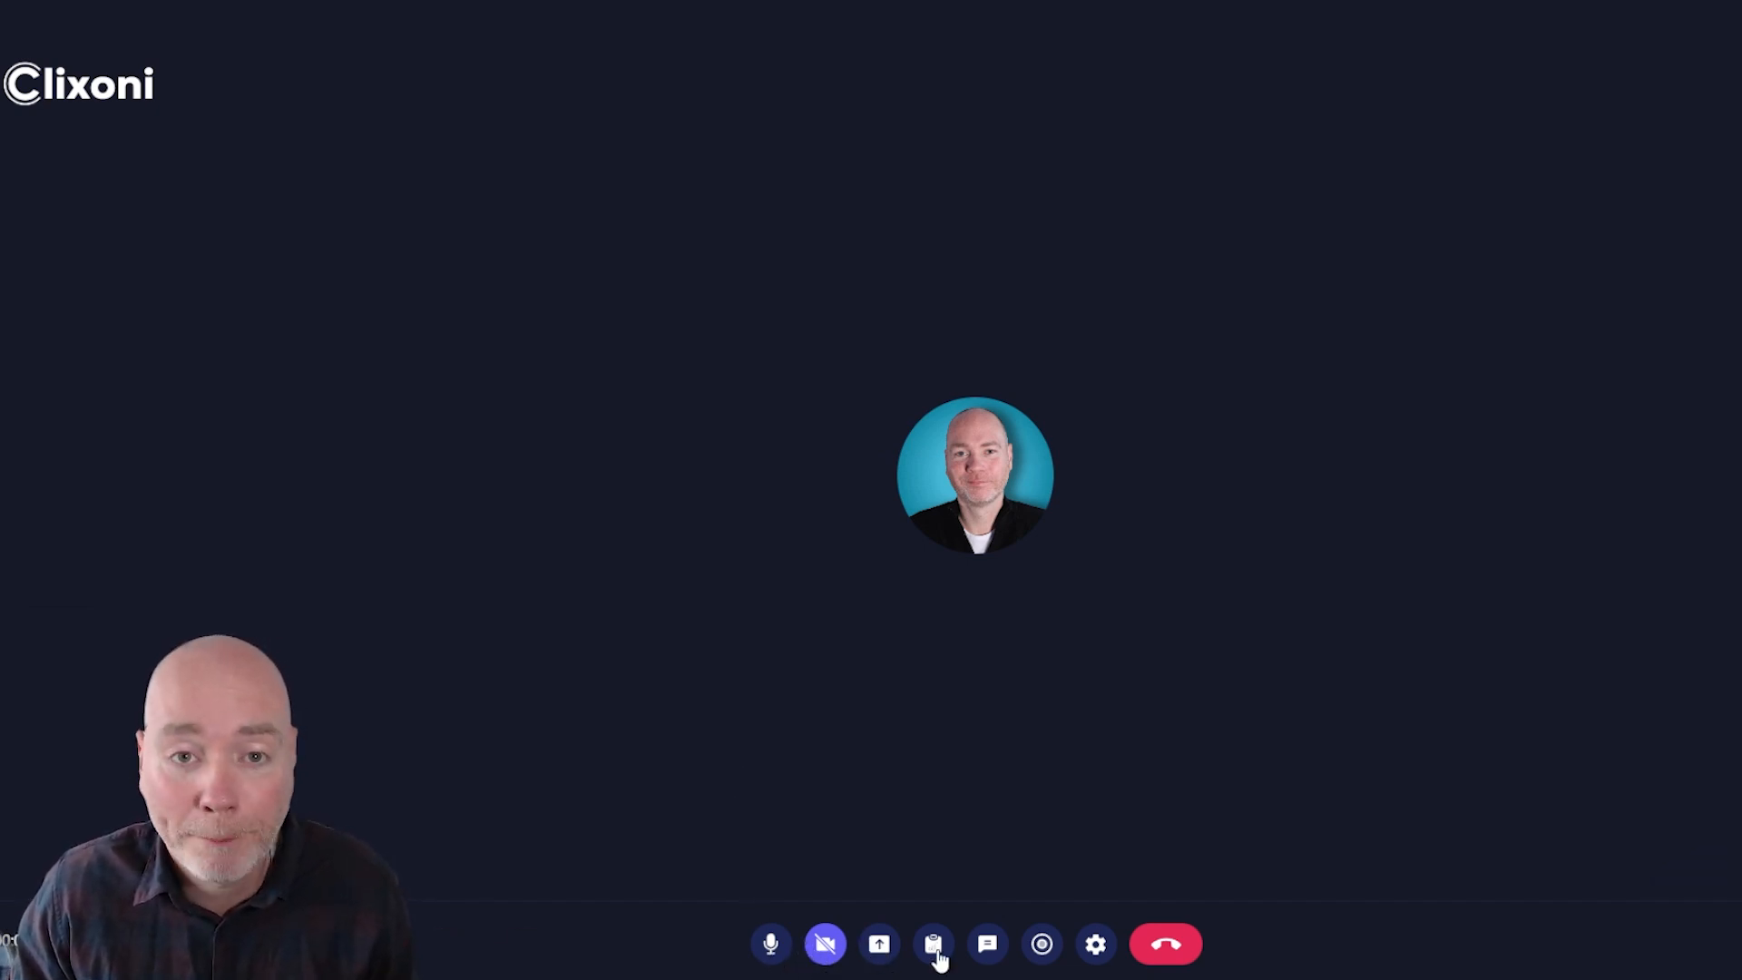
Step: Draw a freehand stroke on the whiteboard, close the chat and stop the recording
left_click(934, 944)
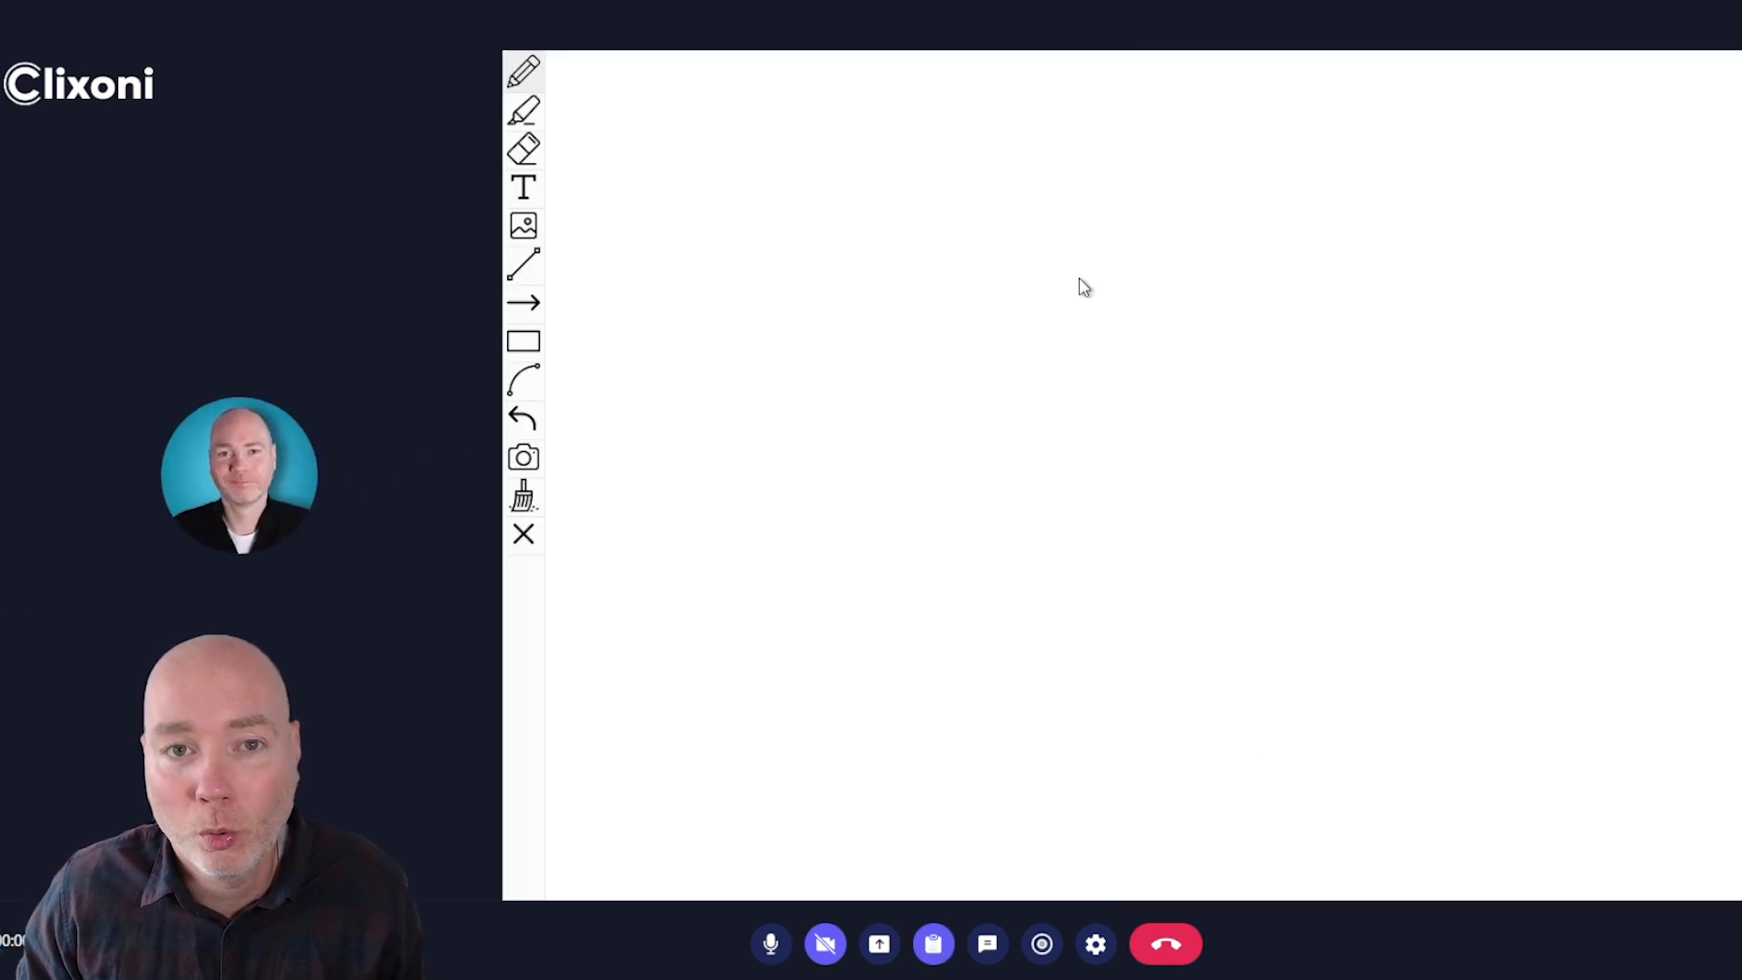
left_click_drag(719, 243, 1104, 264)
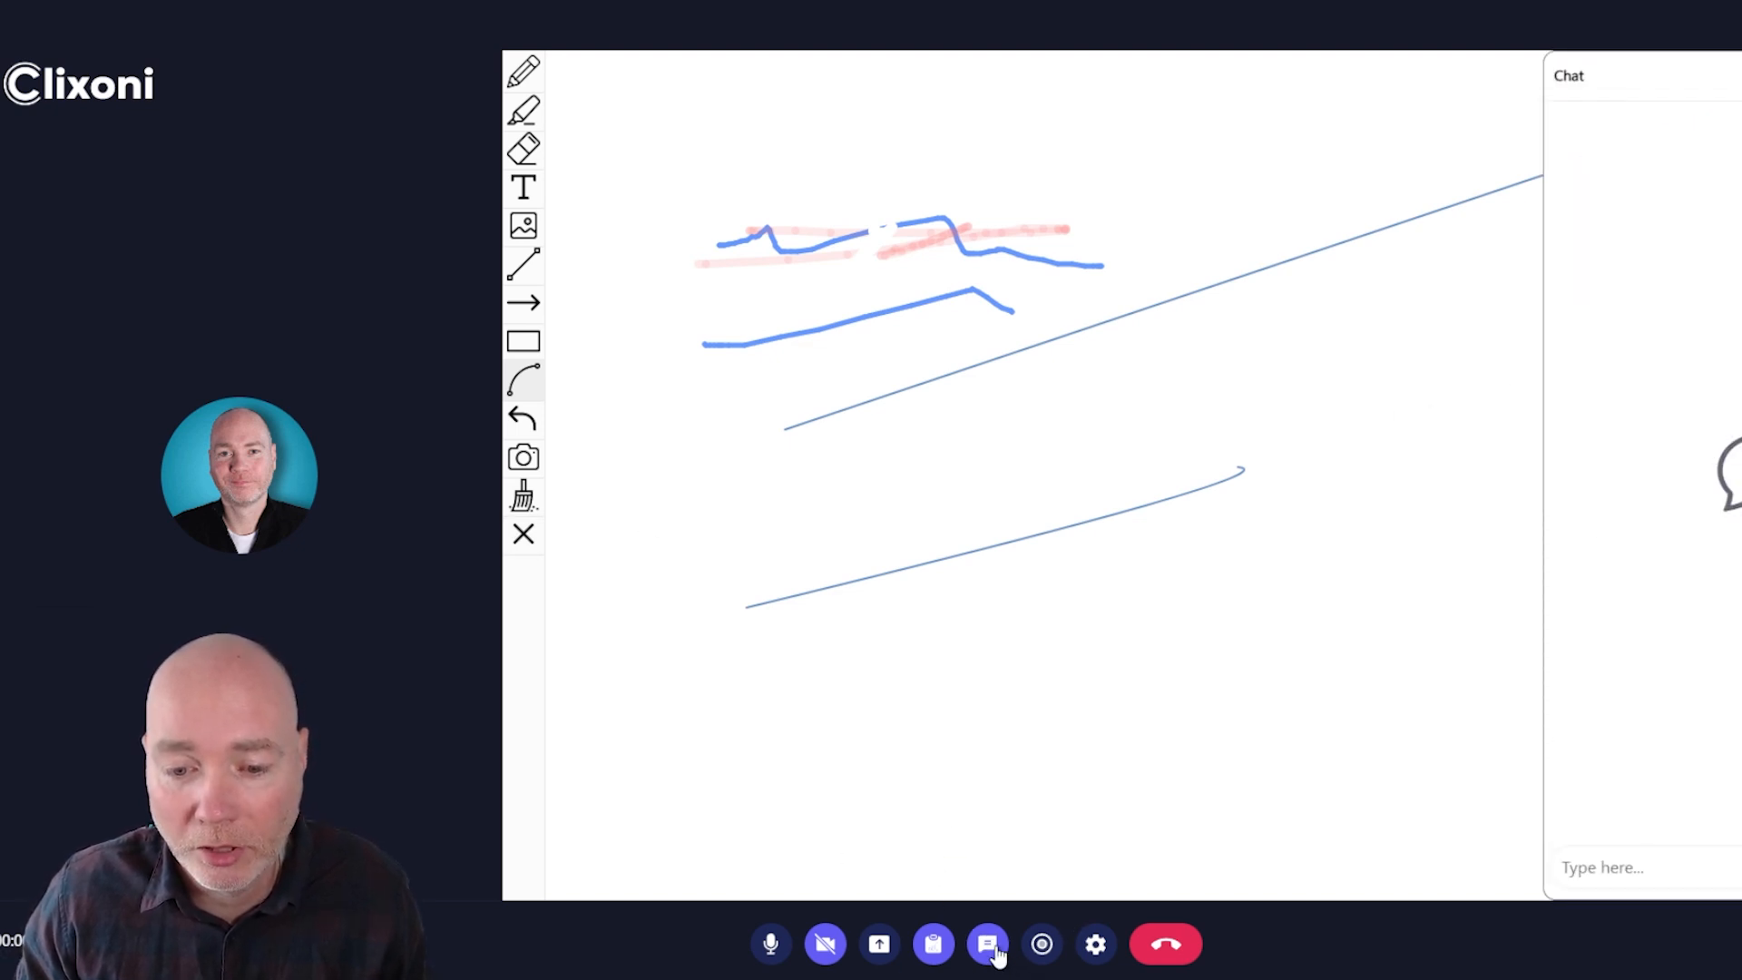
left_click(1040, 943)
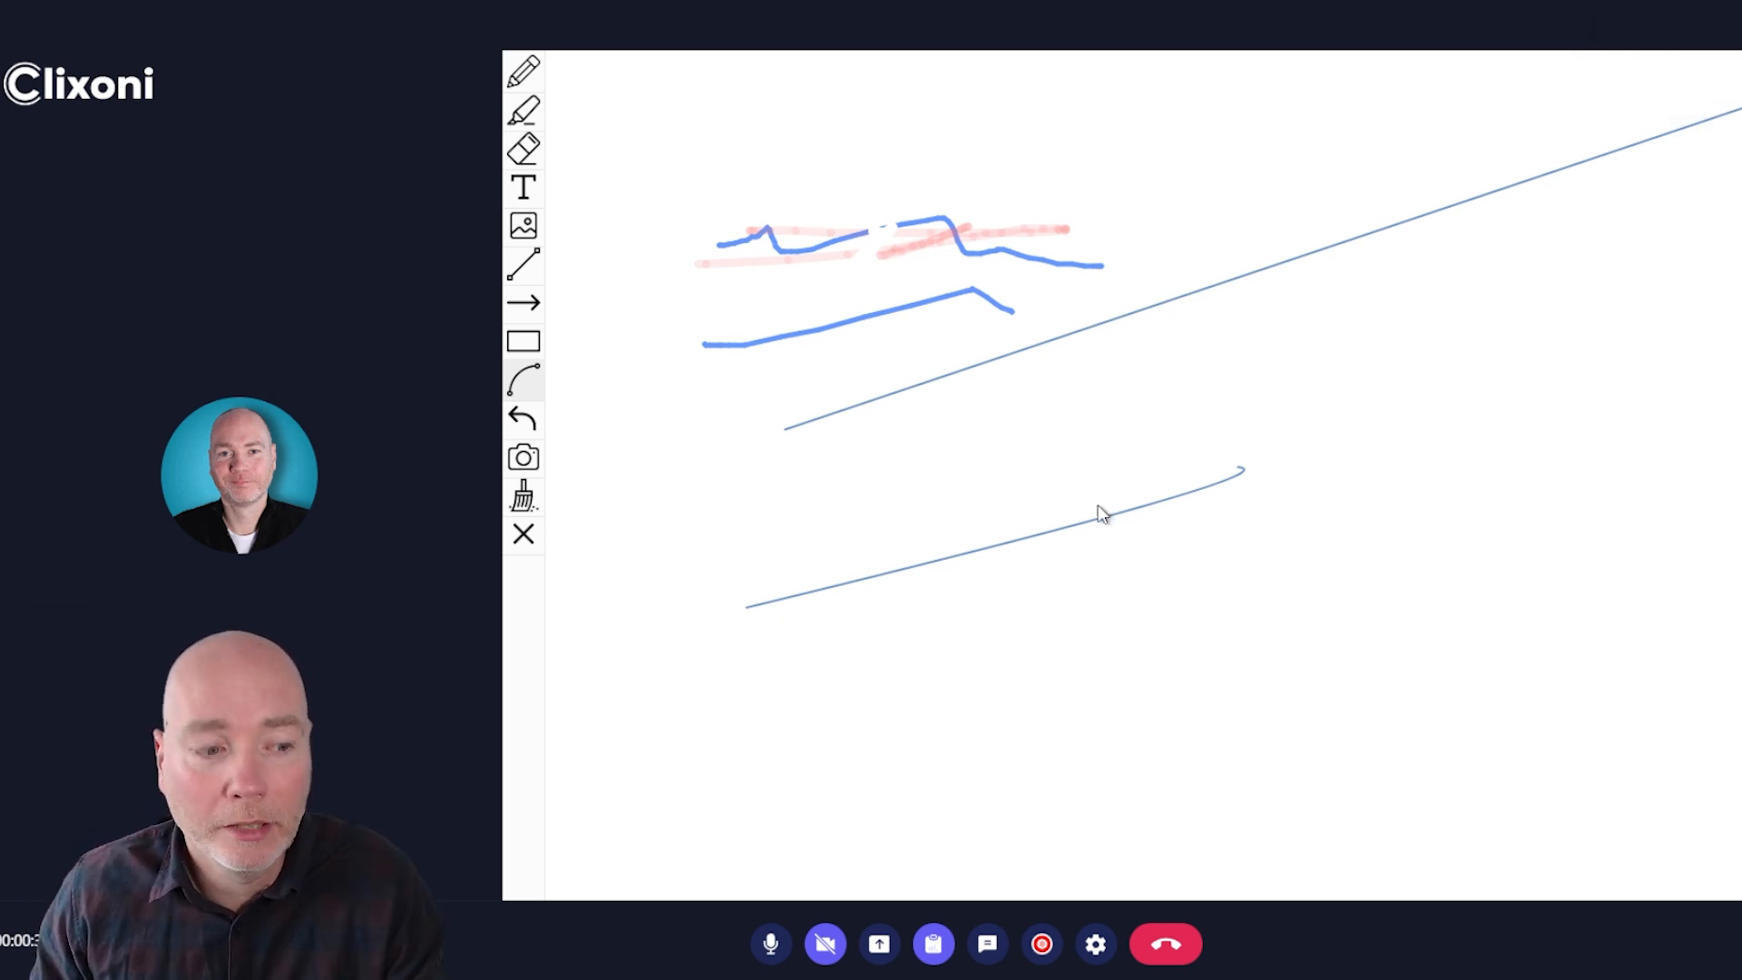
mouse_move(1052, 427)
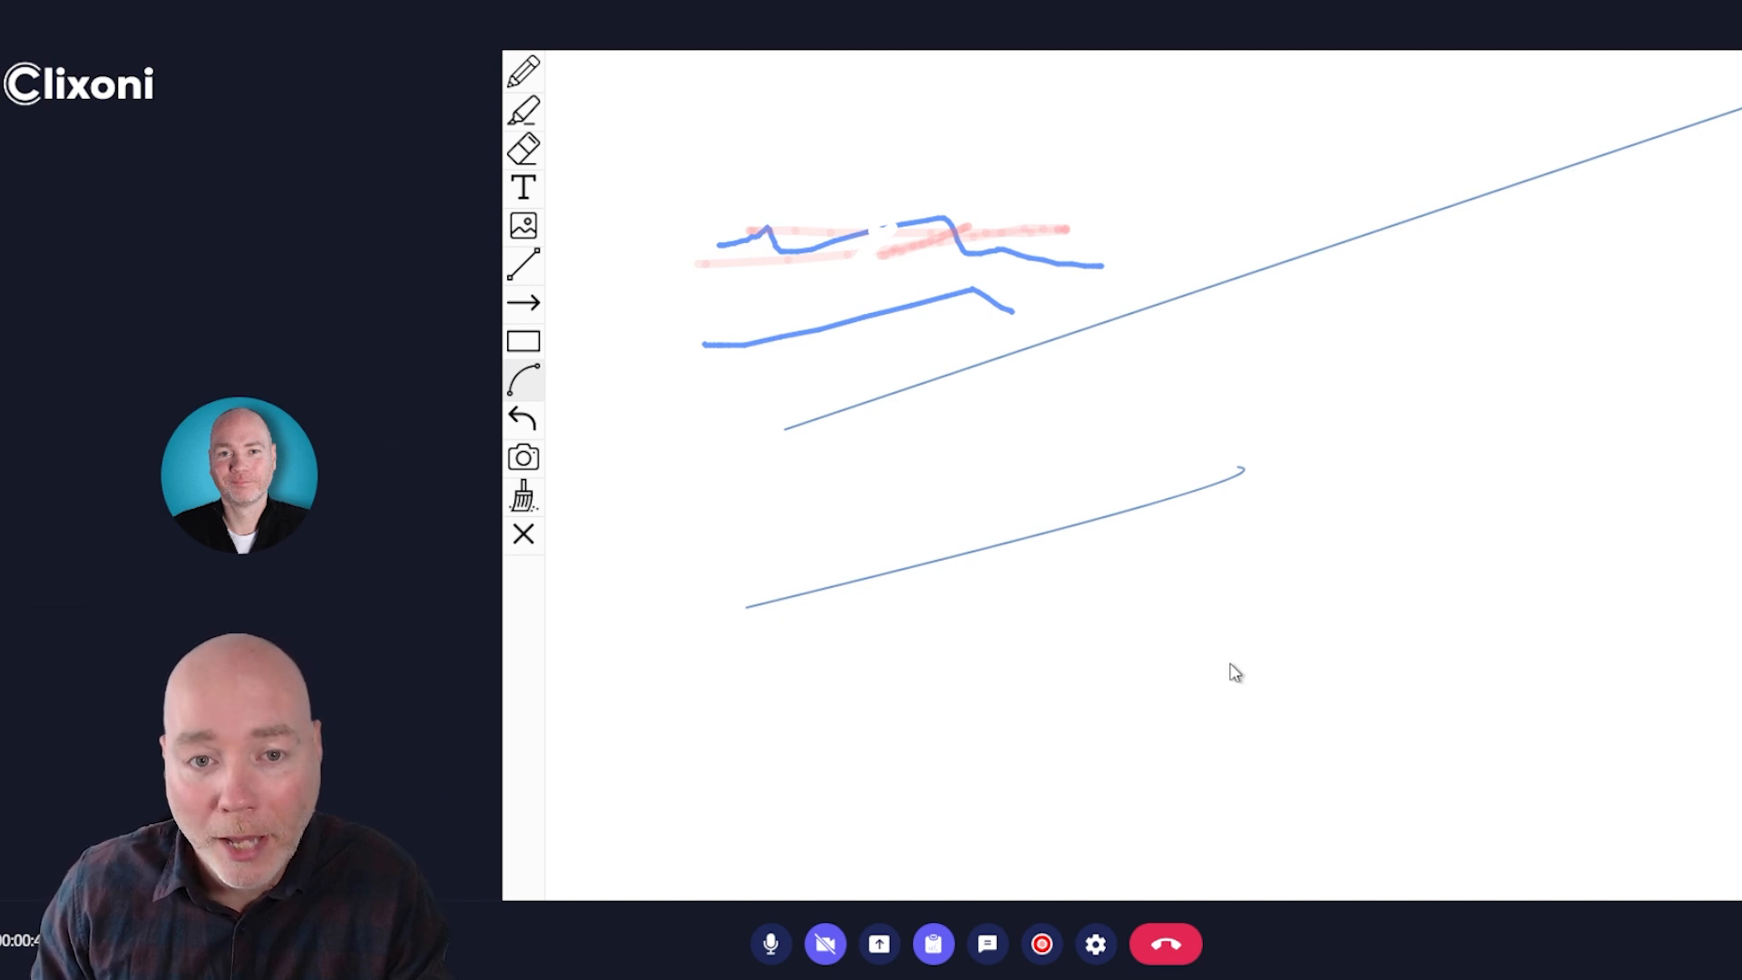
left_click(1041, 944)
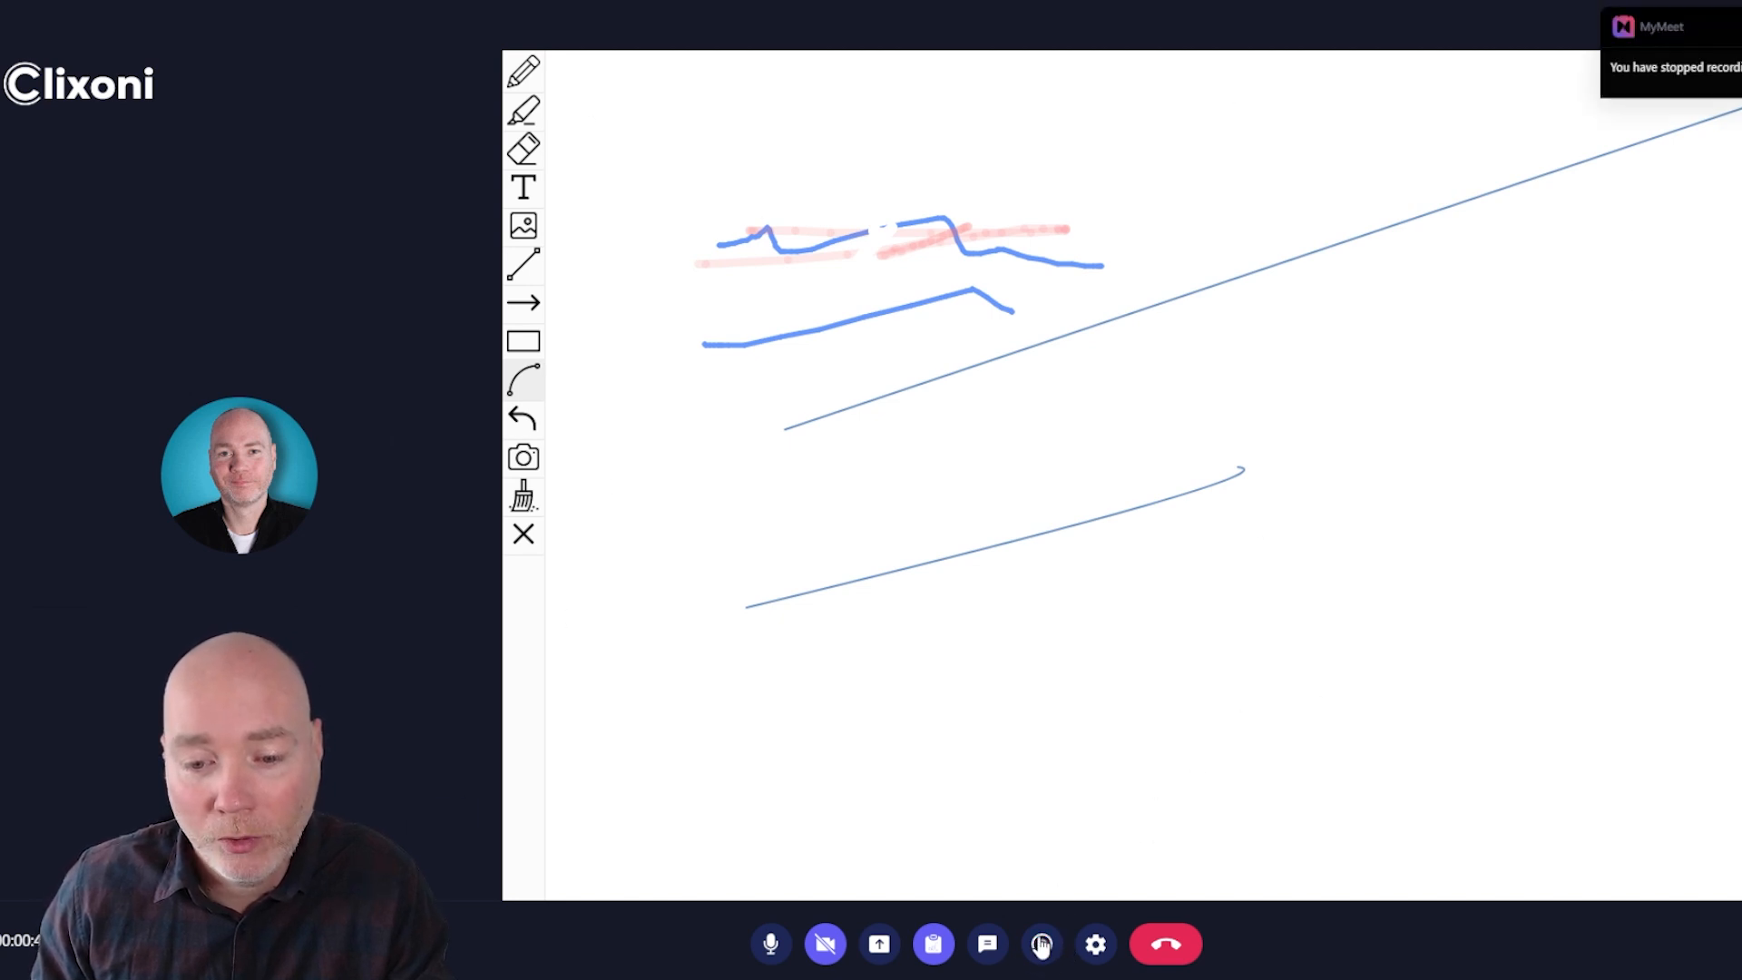
left_click(1041, 944)
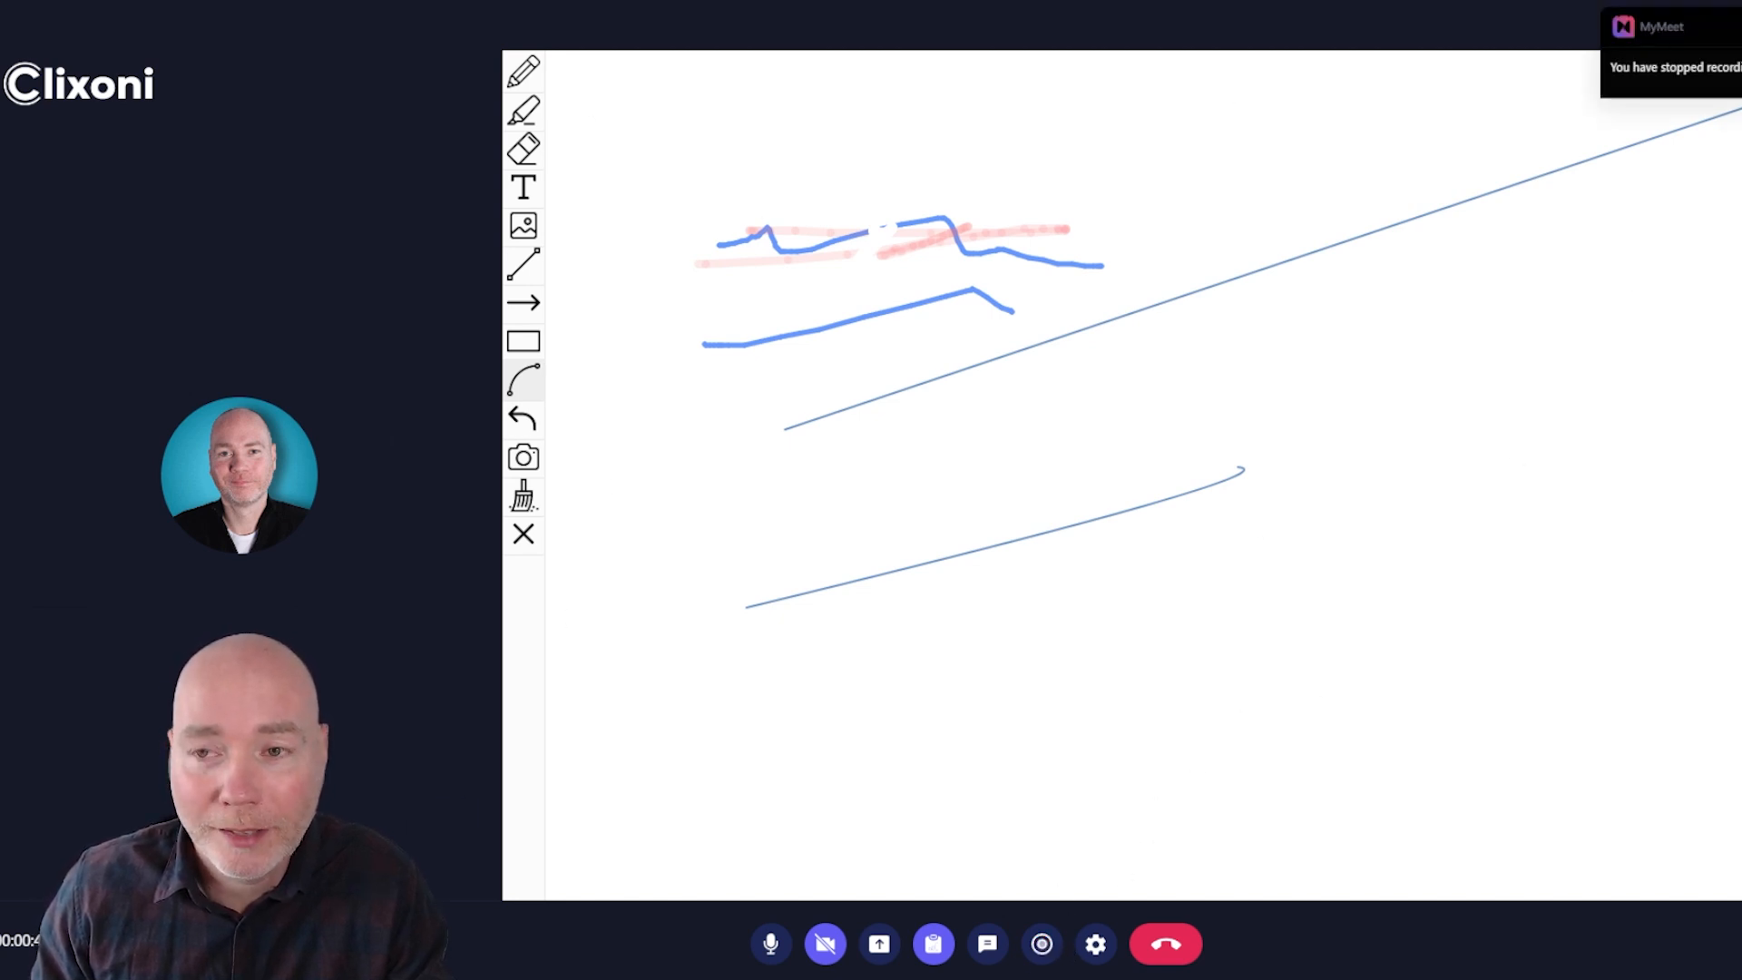
left_click_drag(1278, 872, 1539, 516)
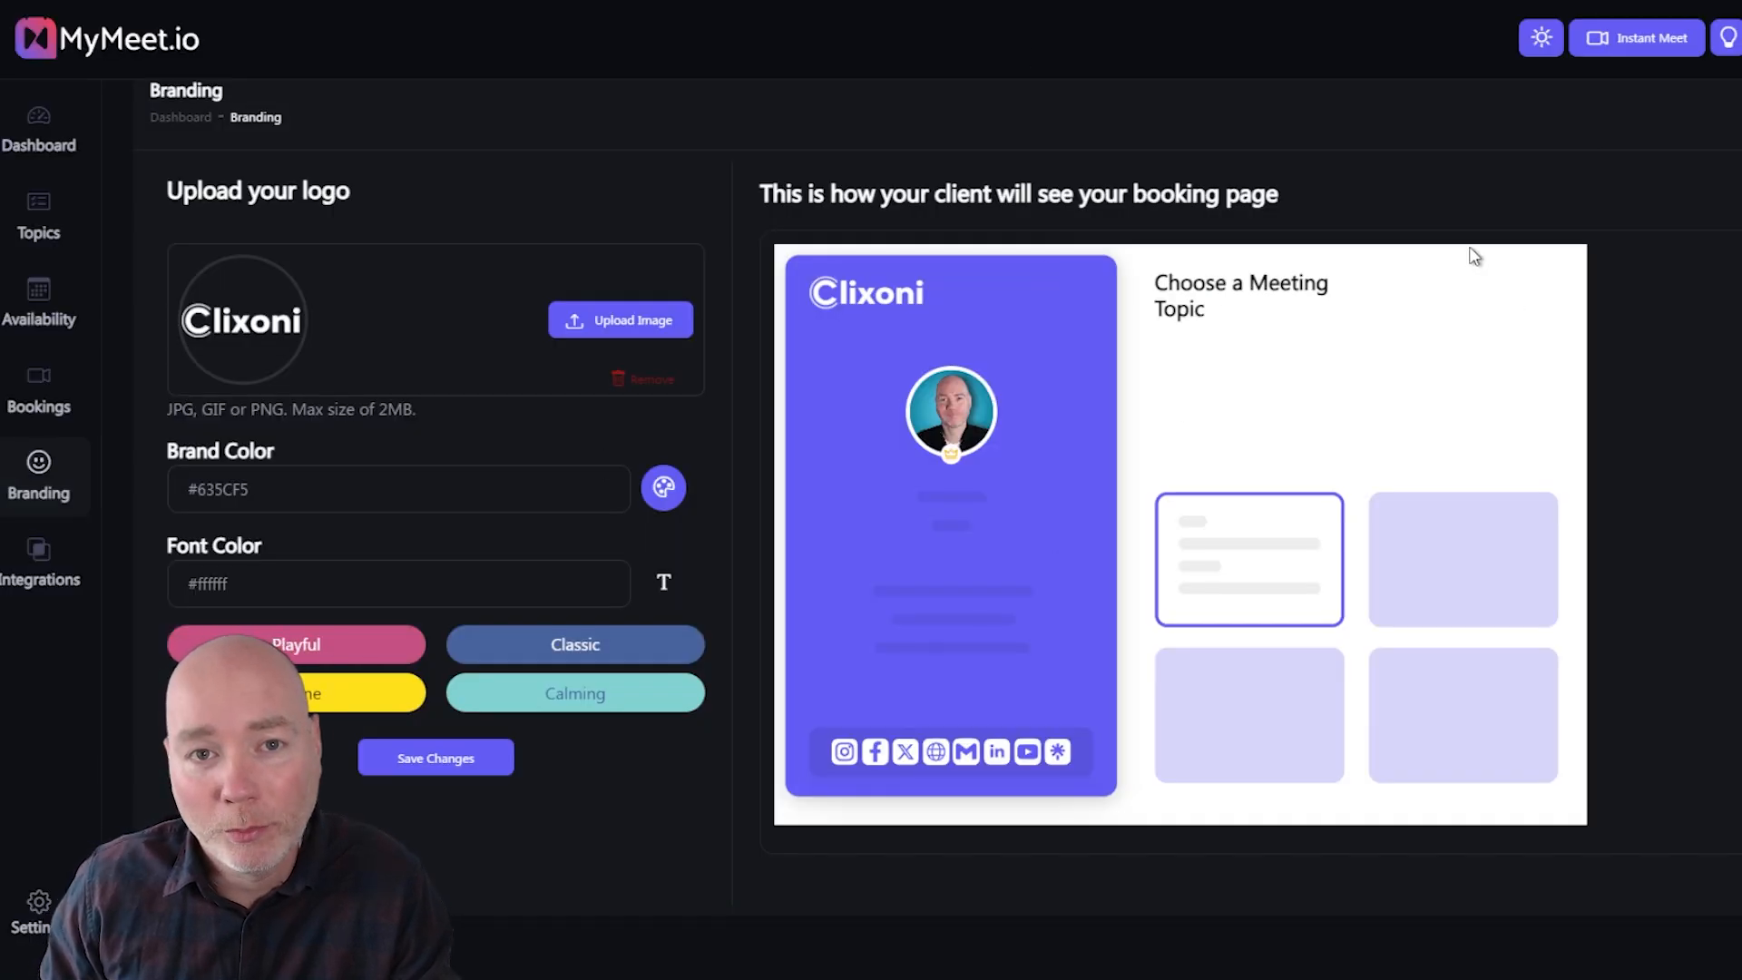
mouse_move(859, 480)
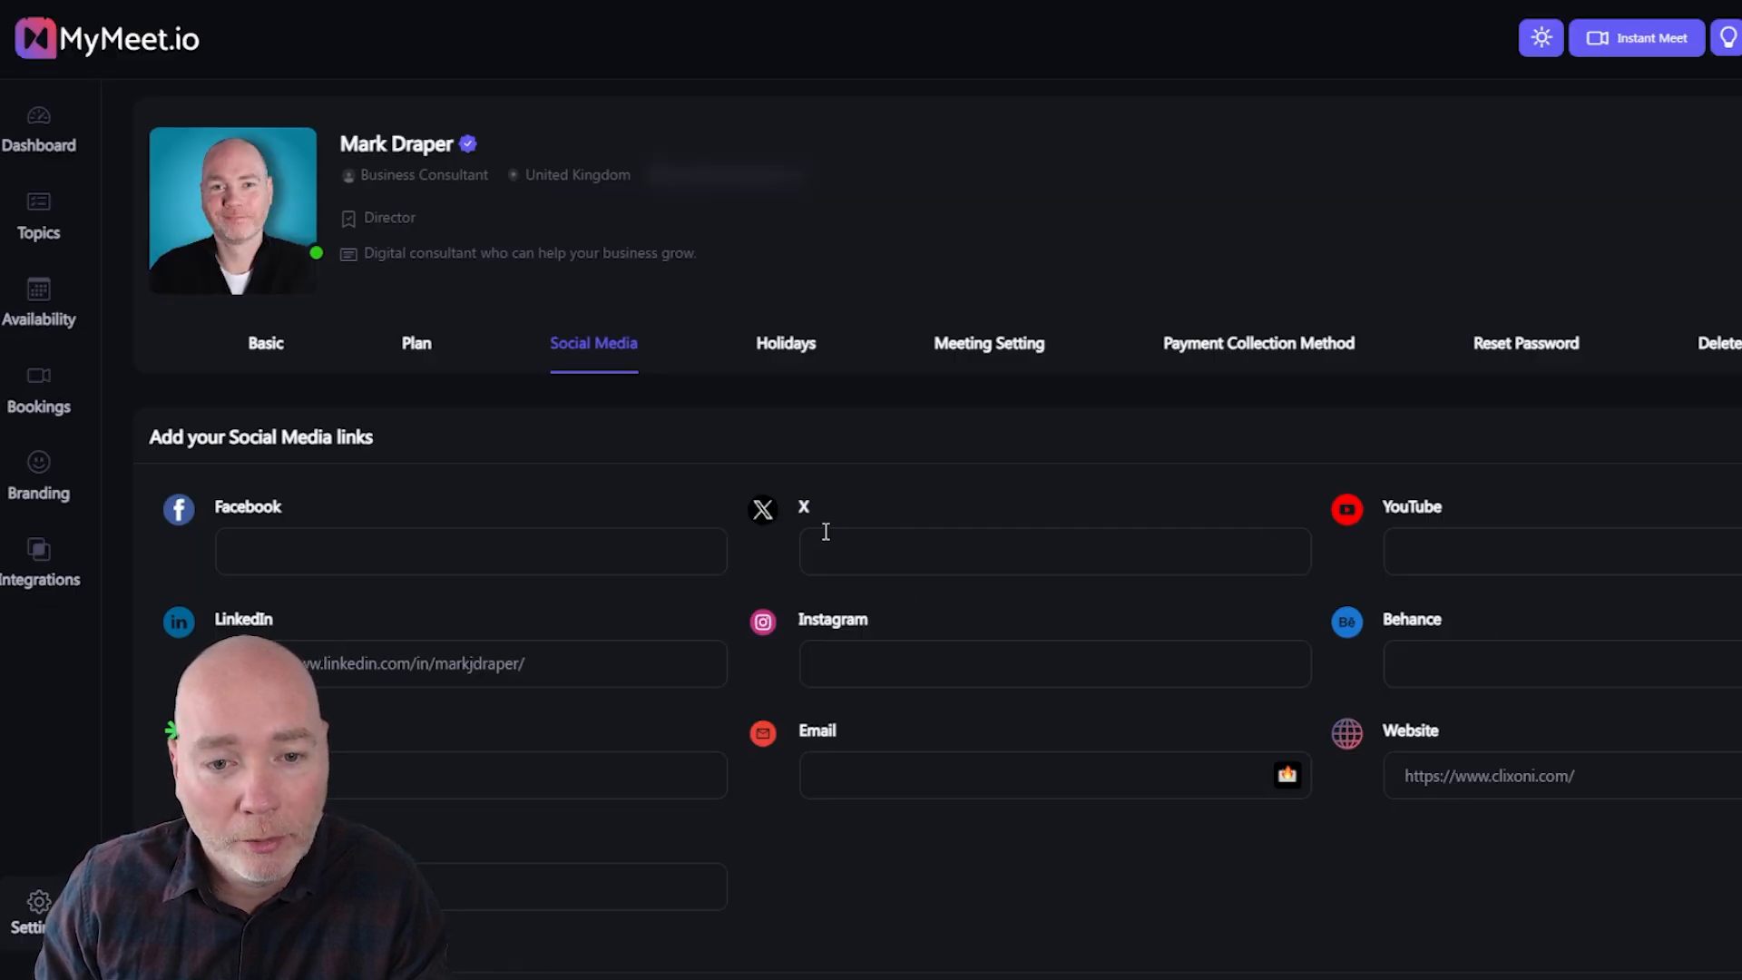
mouse_move(667, 476)
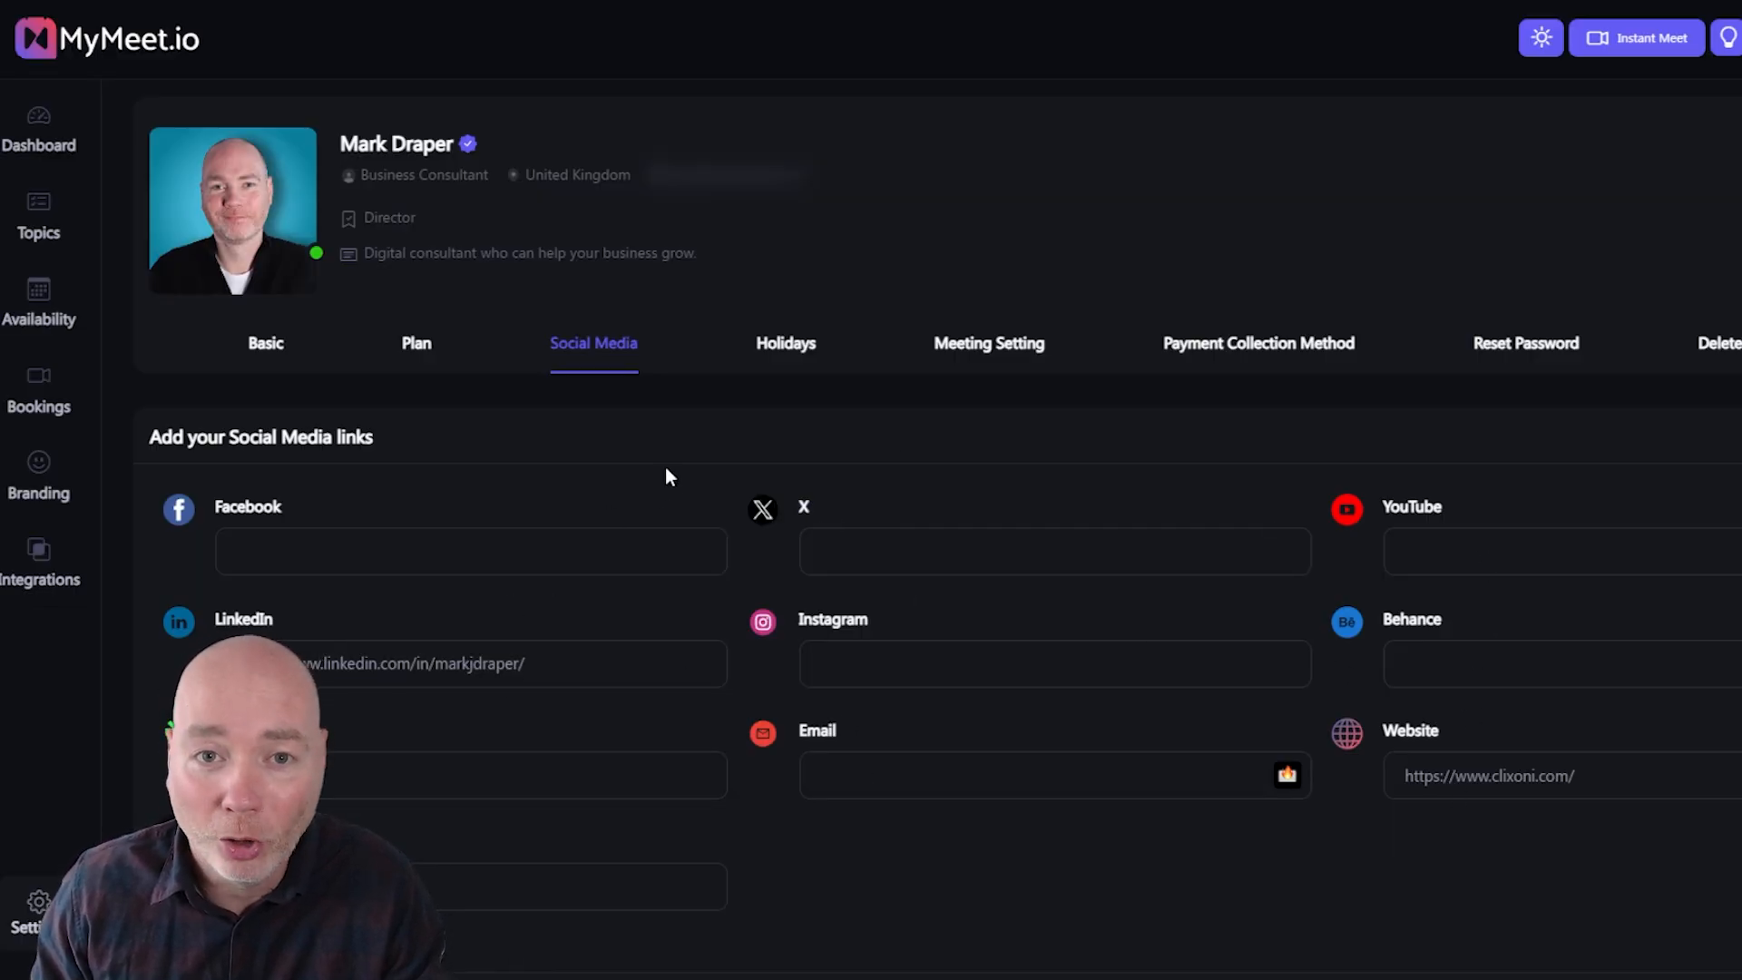
Step: Go to the Integrations page showing Google and Outlook calendar options
left_click(39, 561)
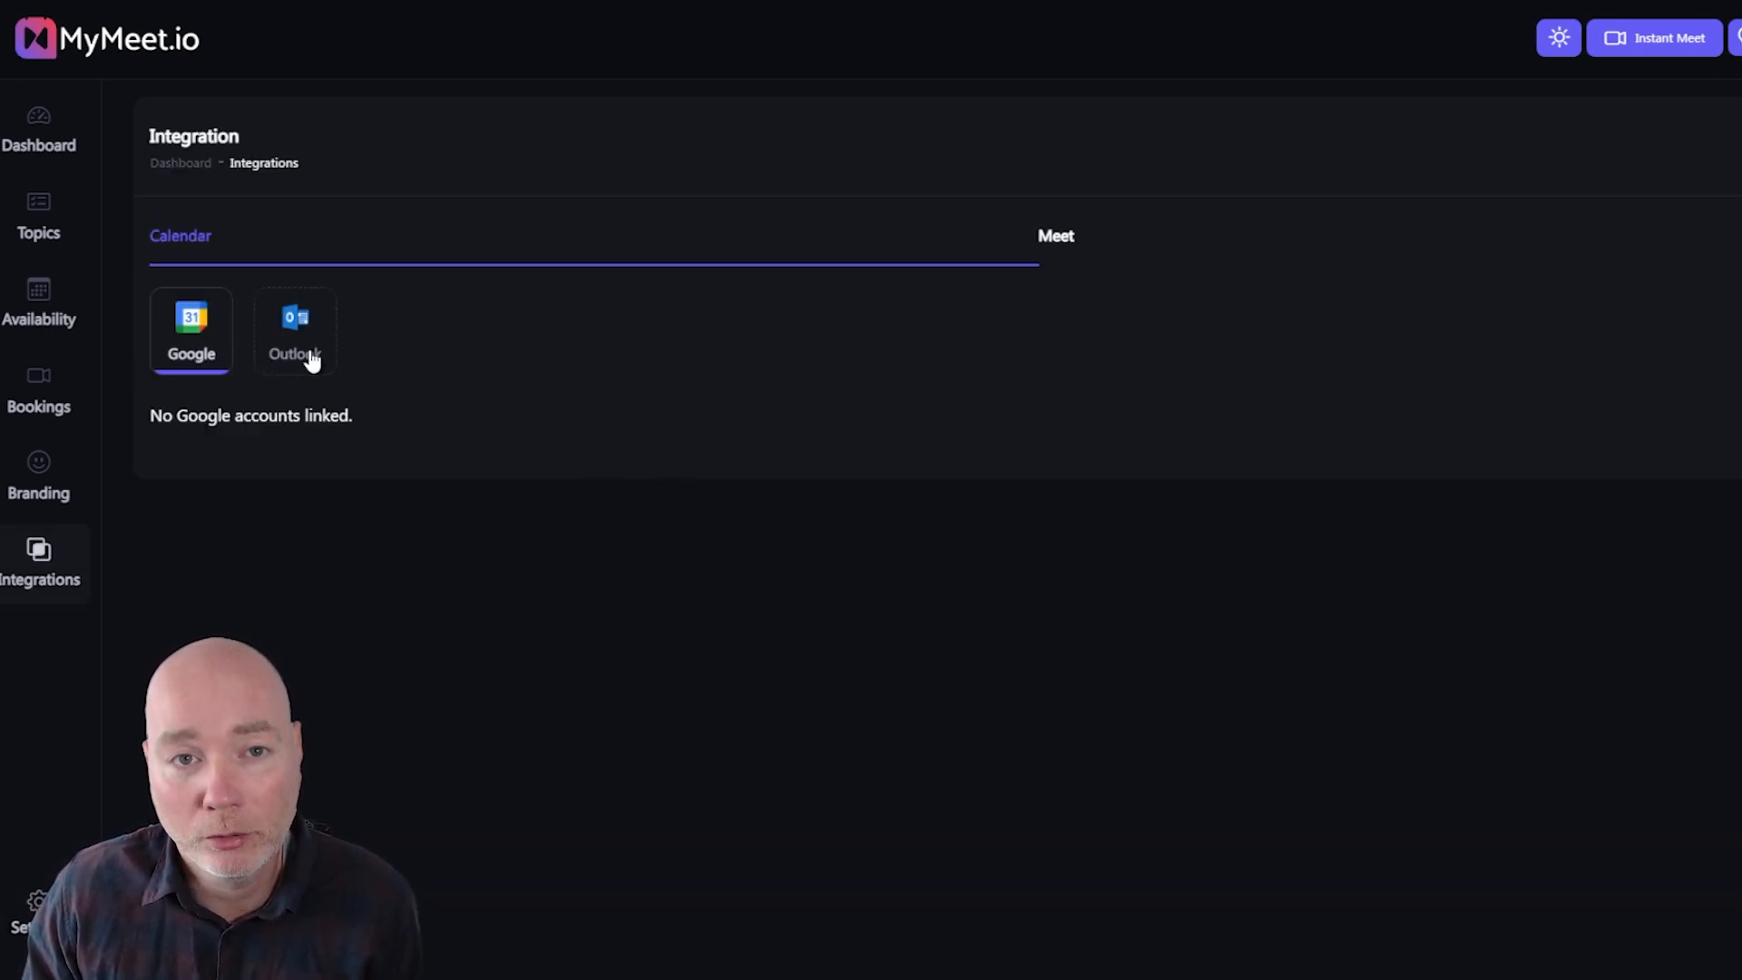
Step: View the Outlook integration, then set MyMeet as the meeting provider
left_click(1054, 236)
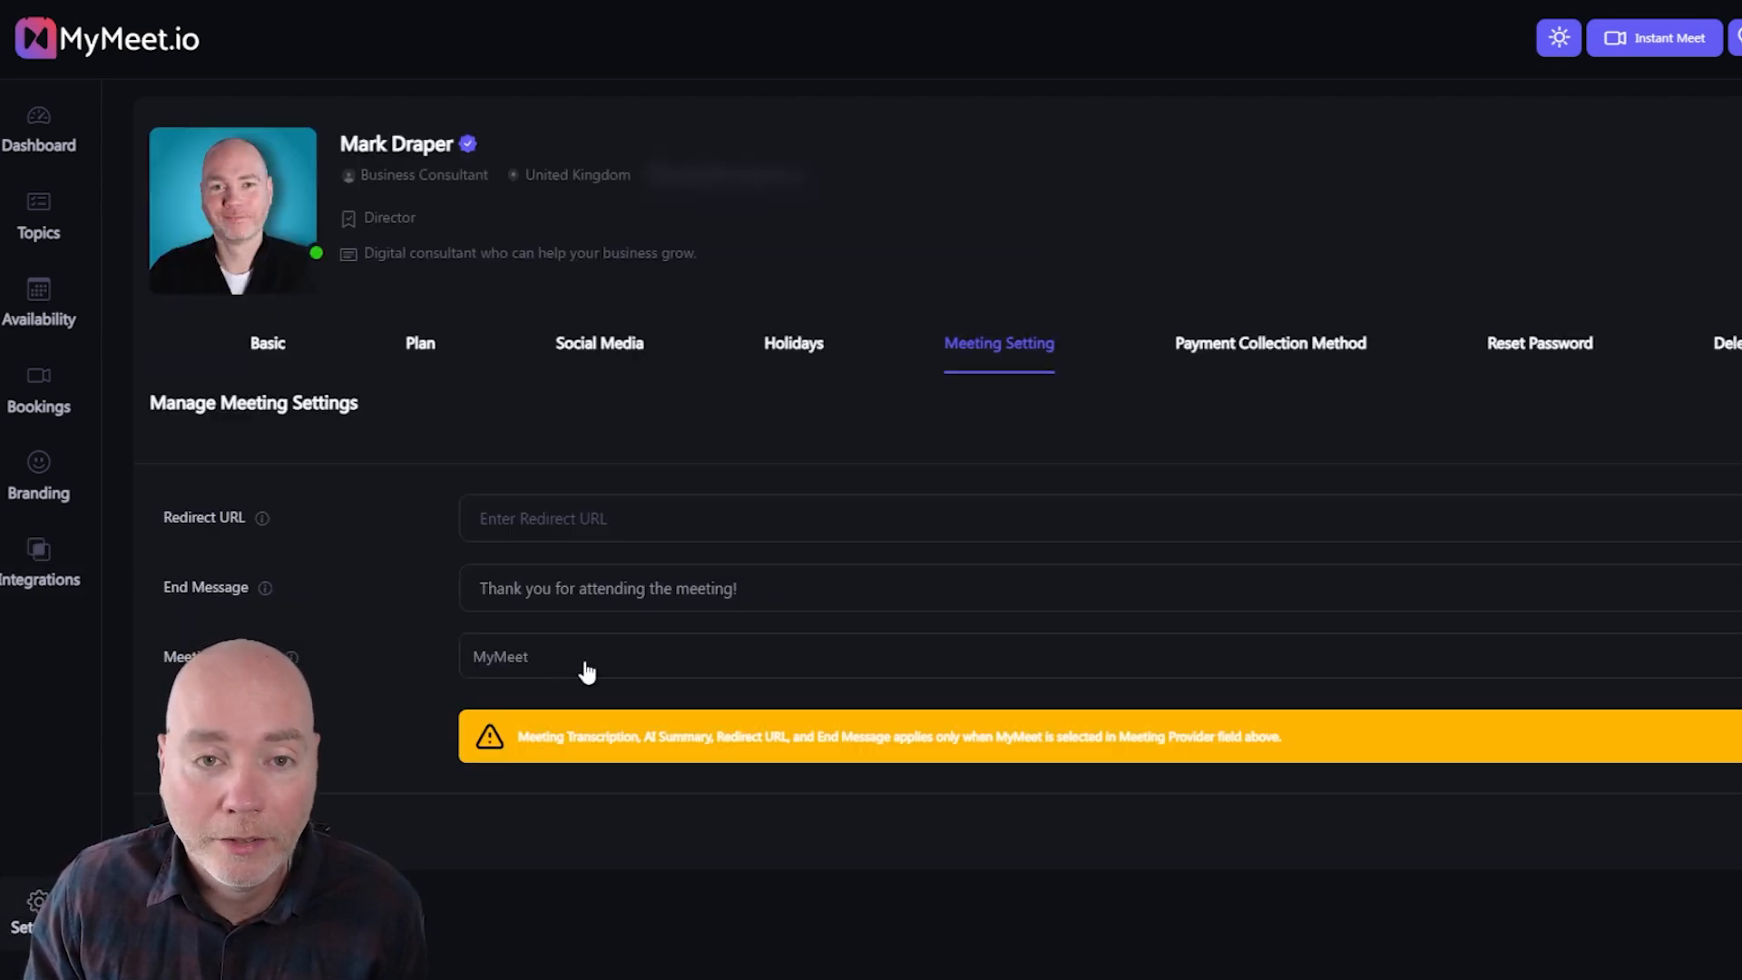
left_click(589, 655)
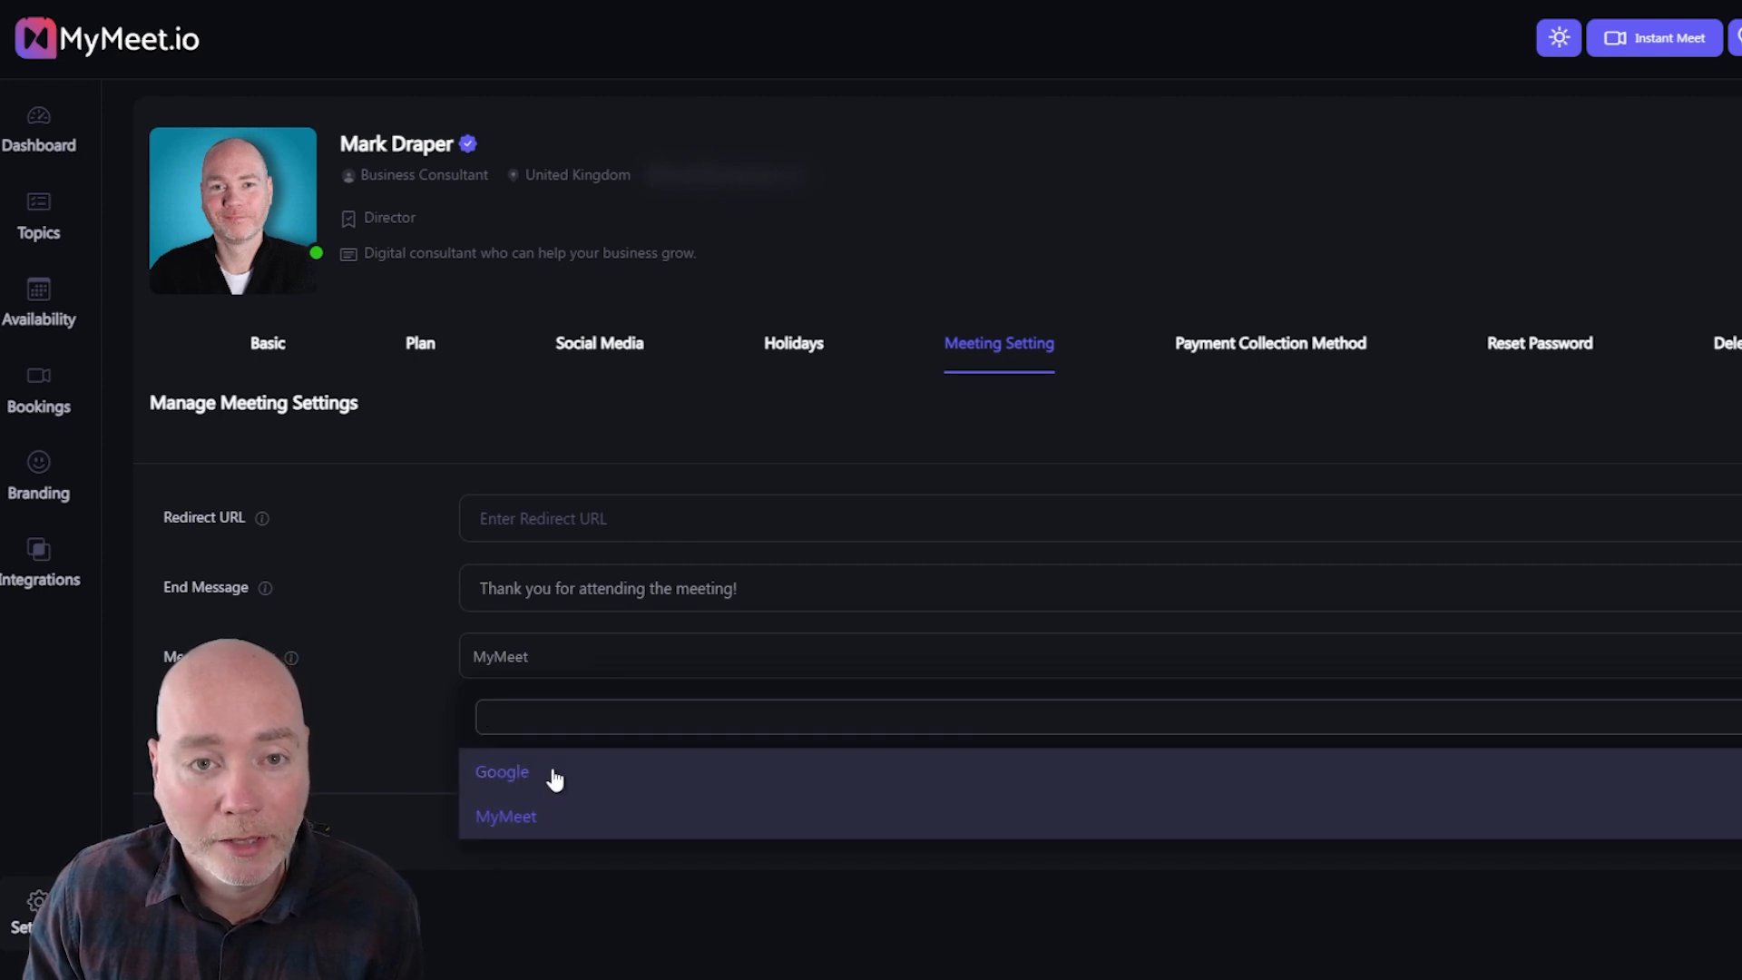
left_click(506, 816)
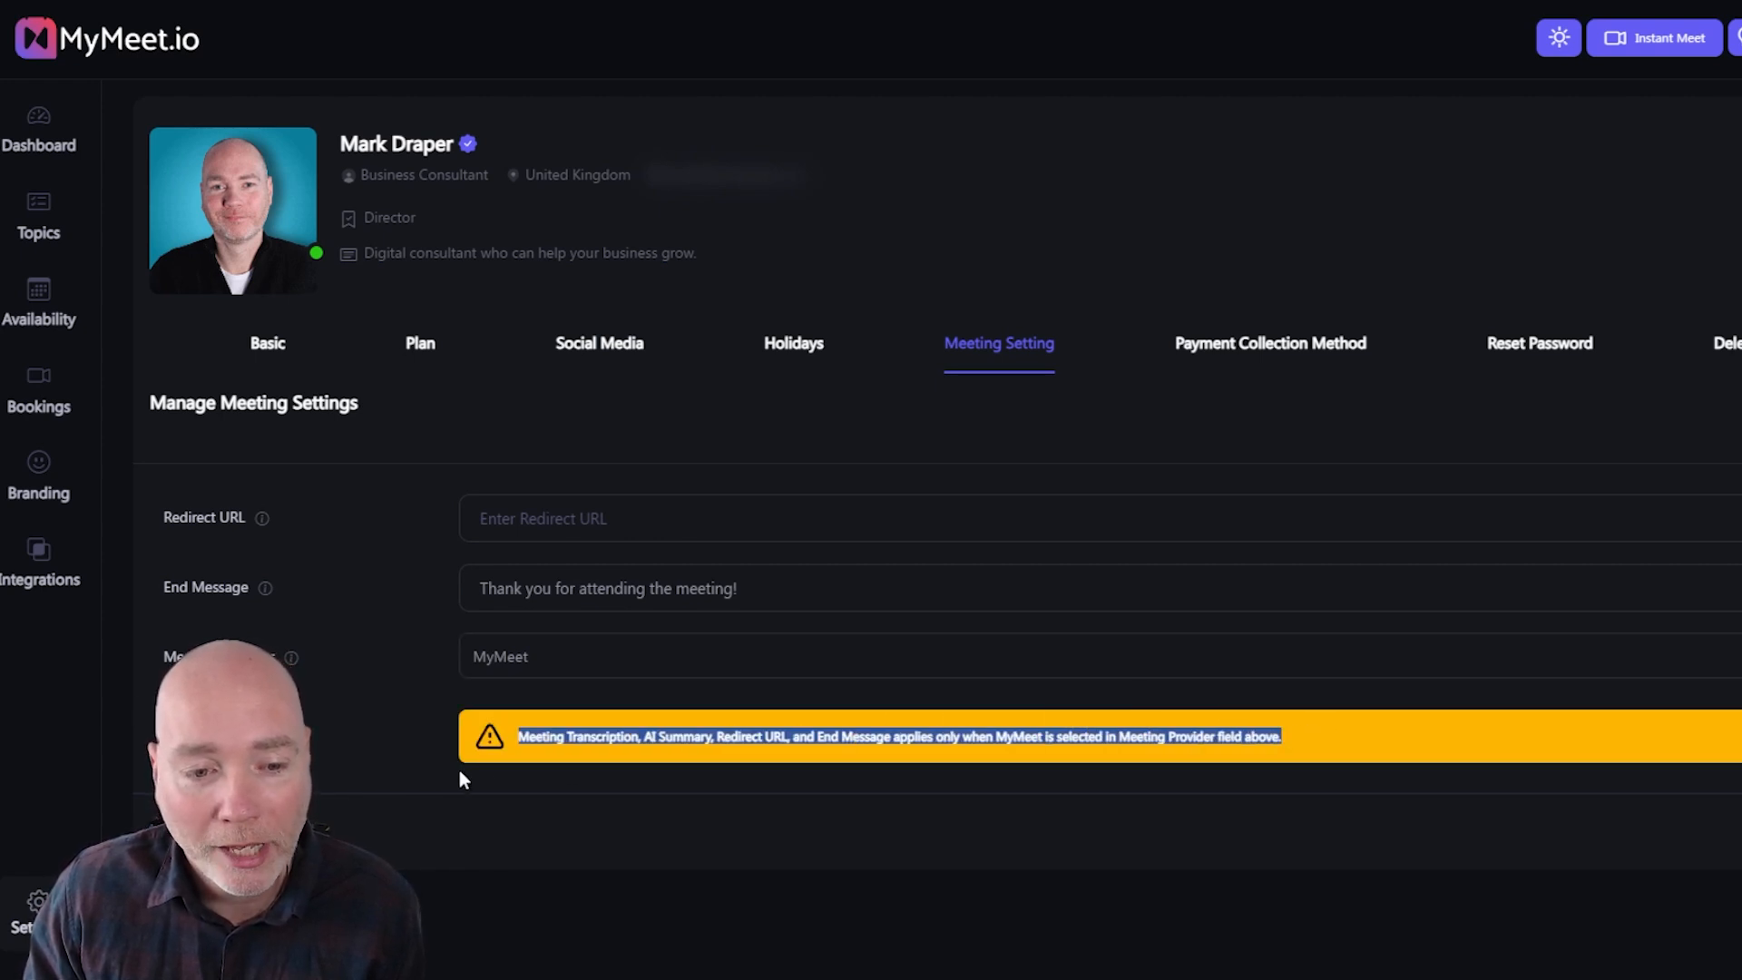
mouse_move(754, 756)
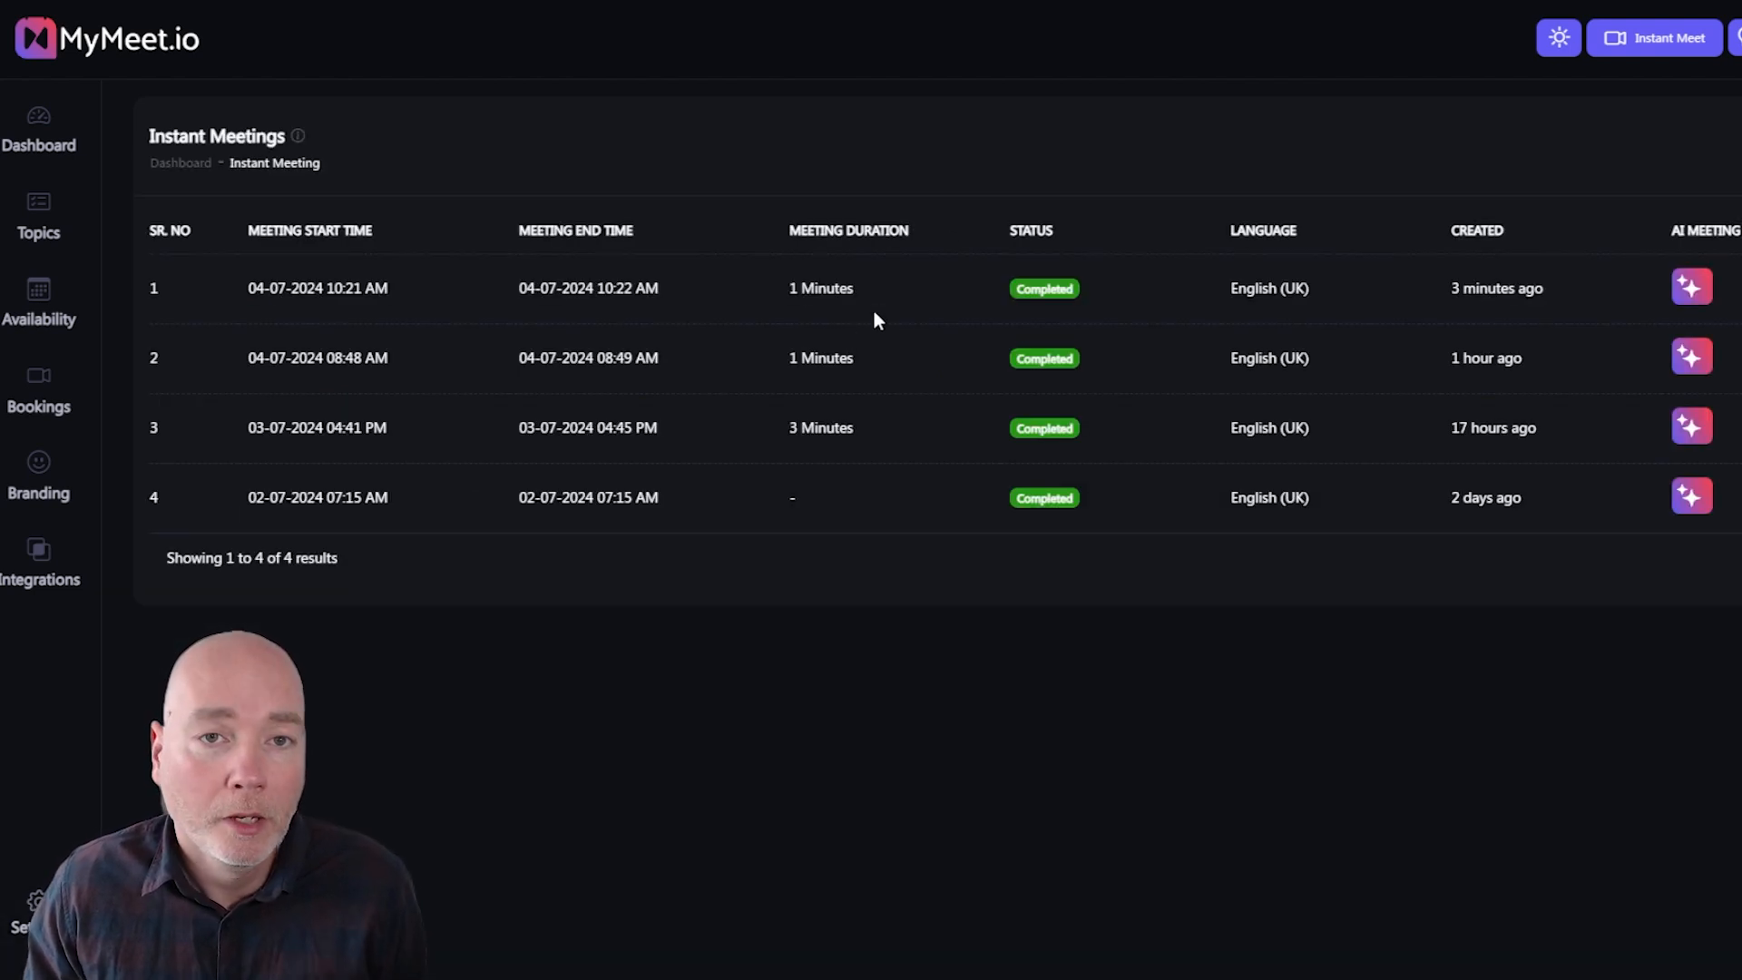
mouse_move(476, 541)
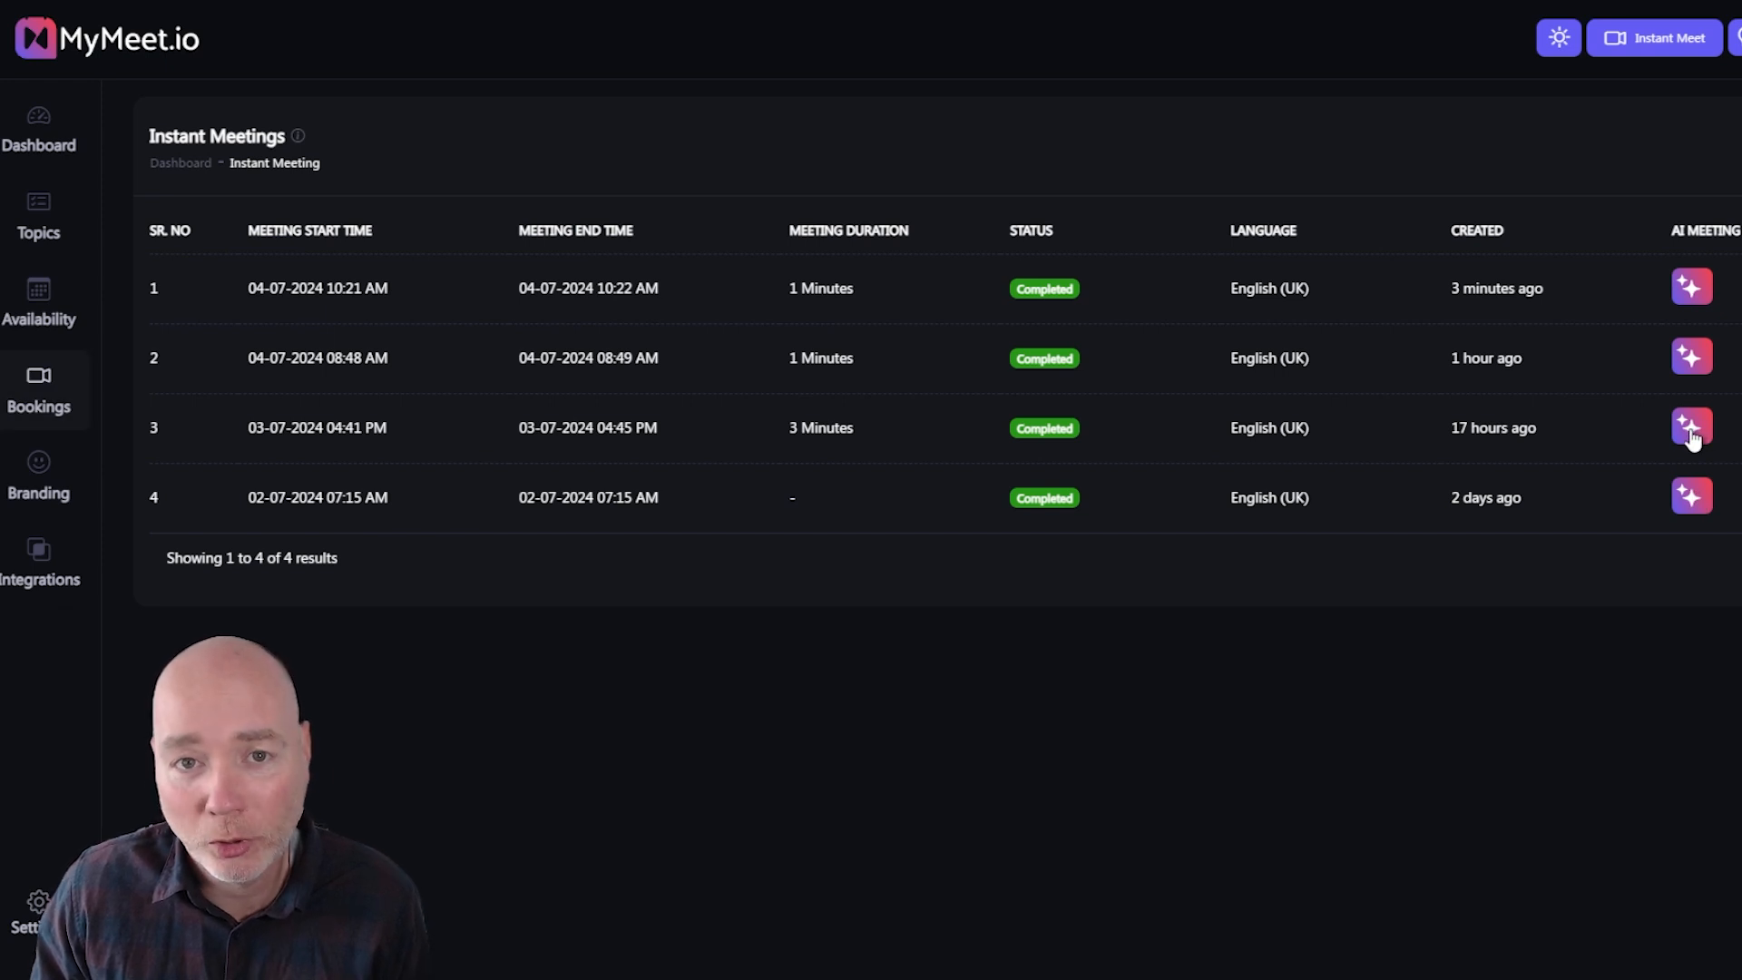
Step: Open row 3's AI Meeting summary with overview, sentiment and speaker stats
left_click(1690, 427)
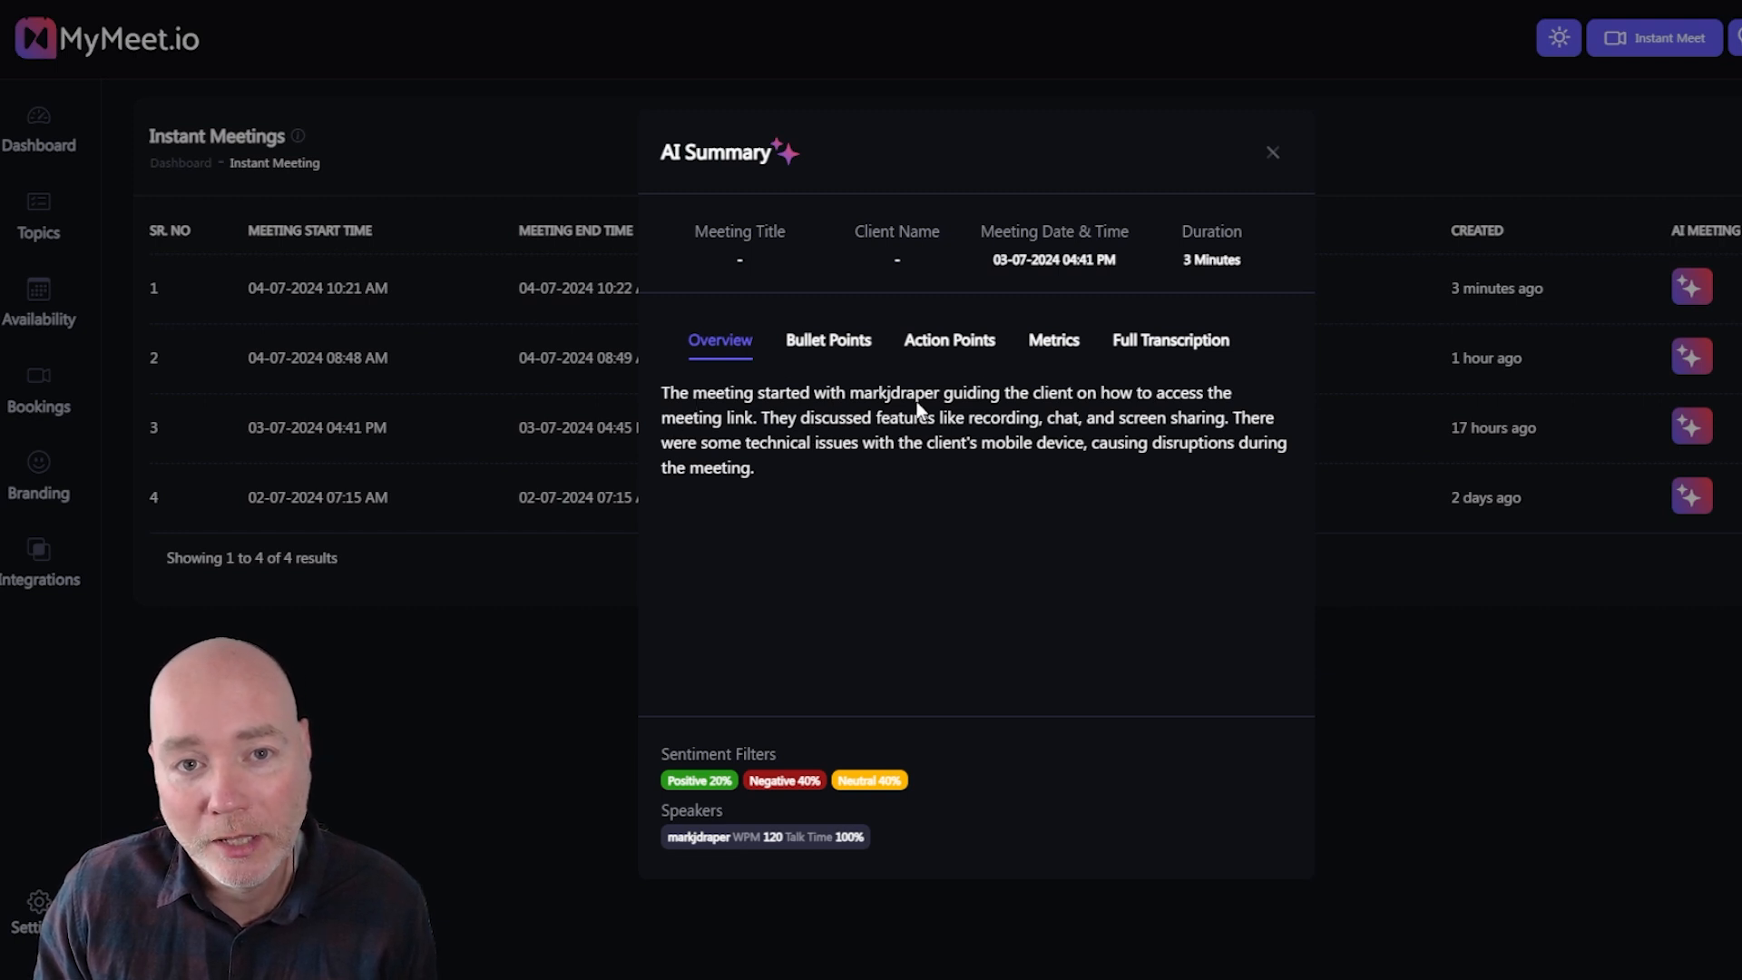
Step: Page through Bullet Points and Action Points to Metrics showing 60% energy and 30% success
left_click(827, 340)
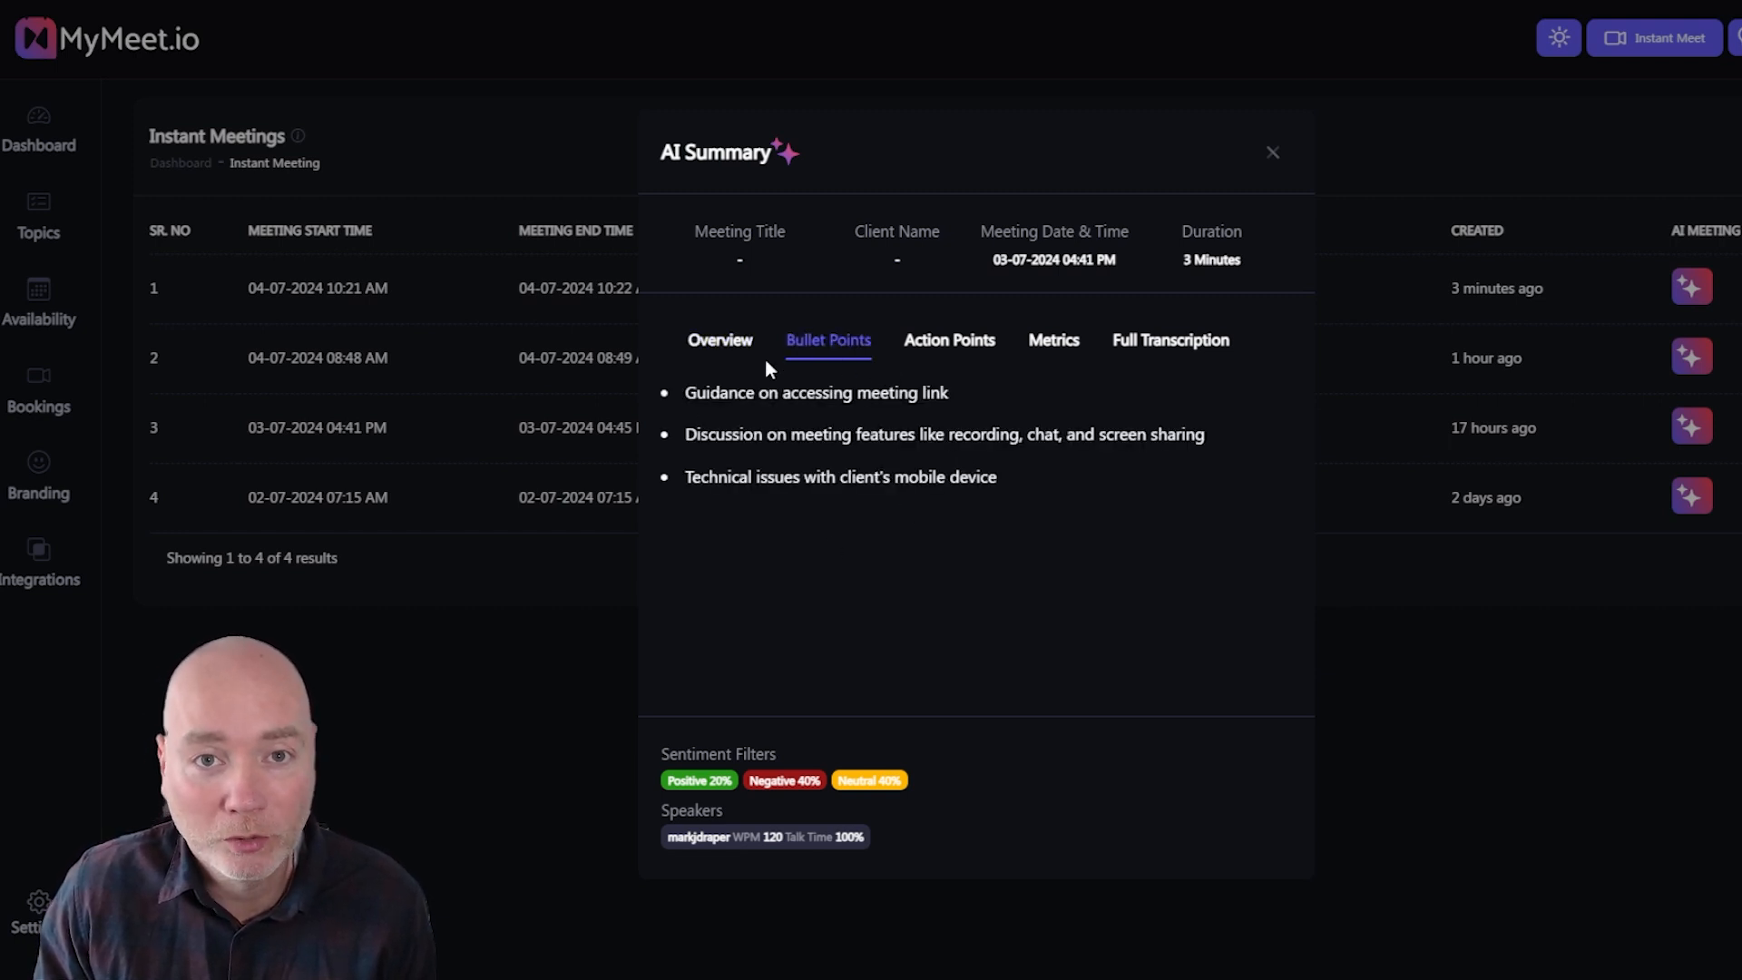
left_click(949, 341)
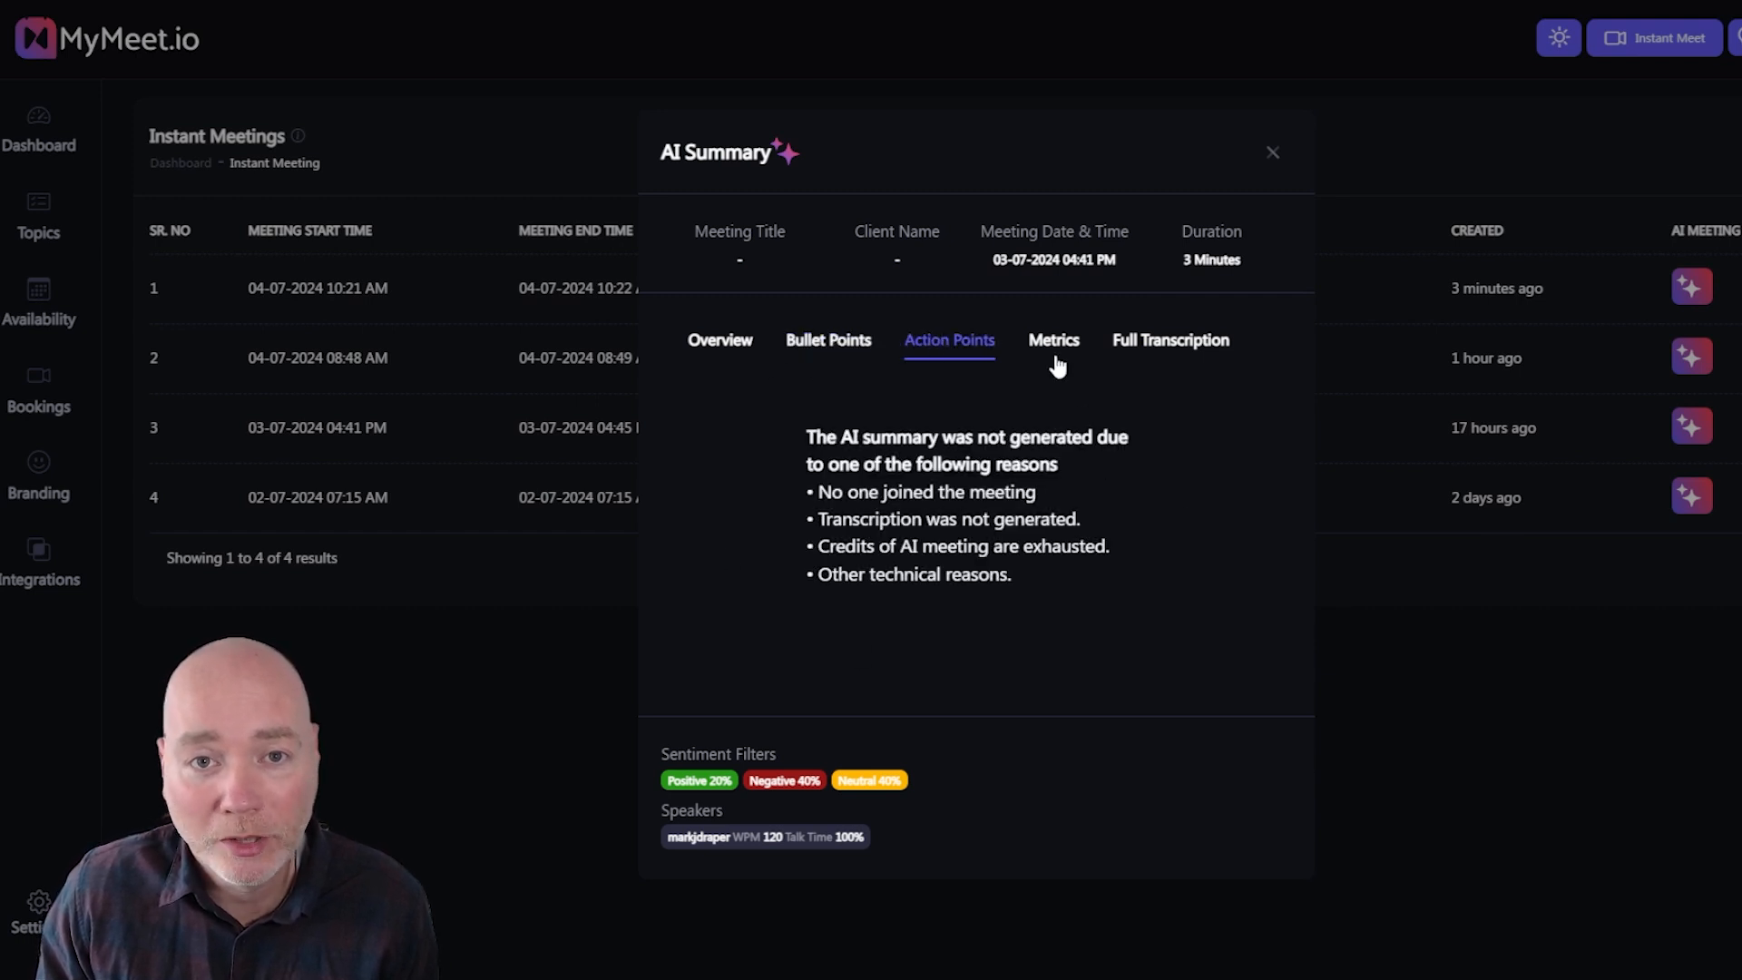
left_click(1052, 341)
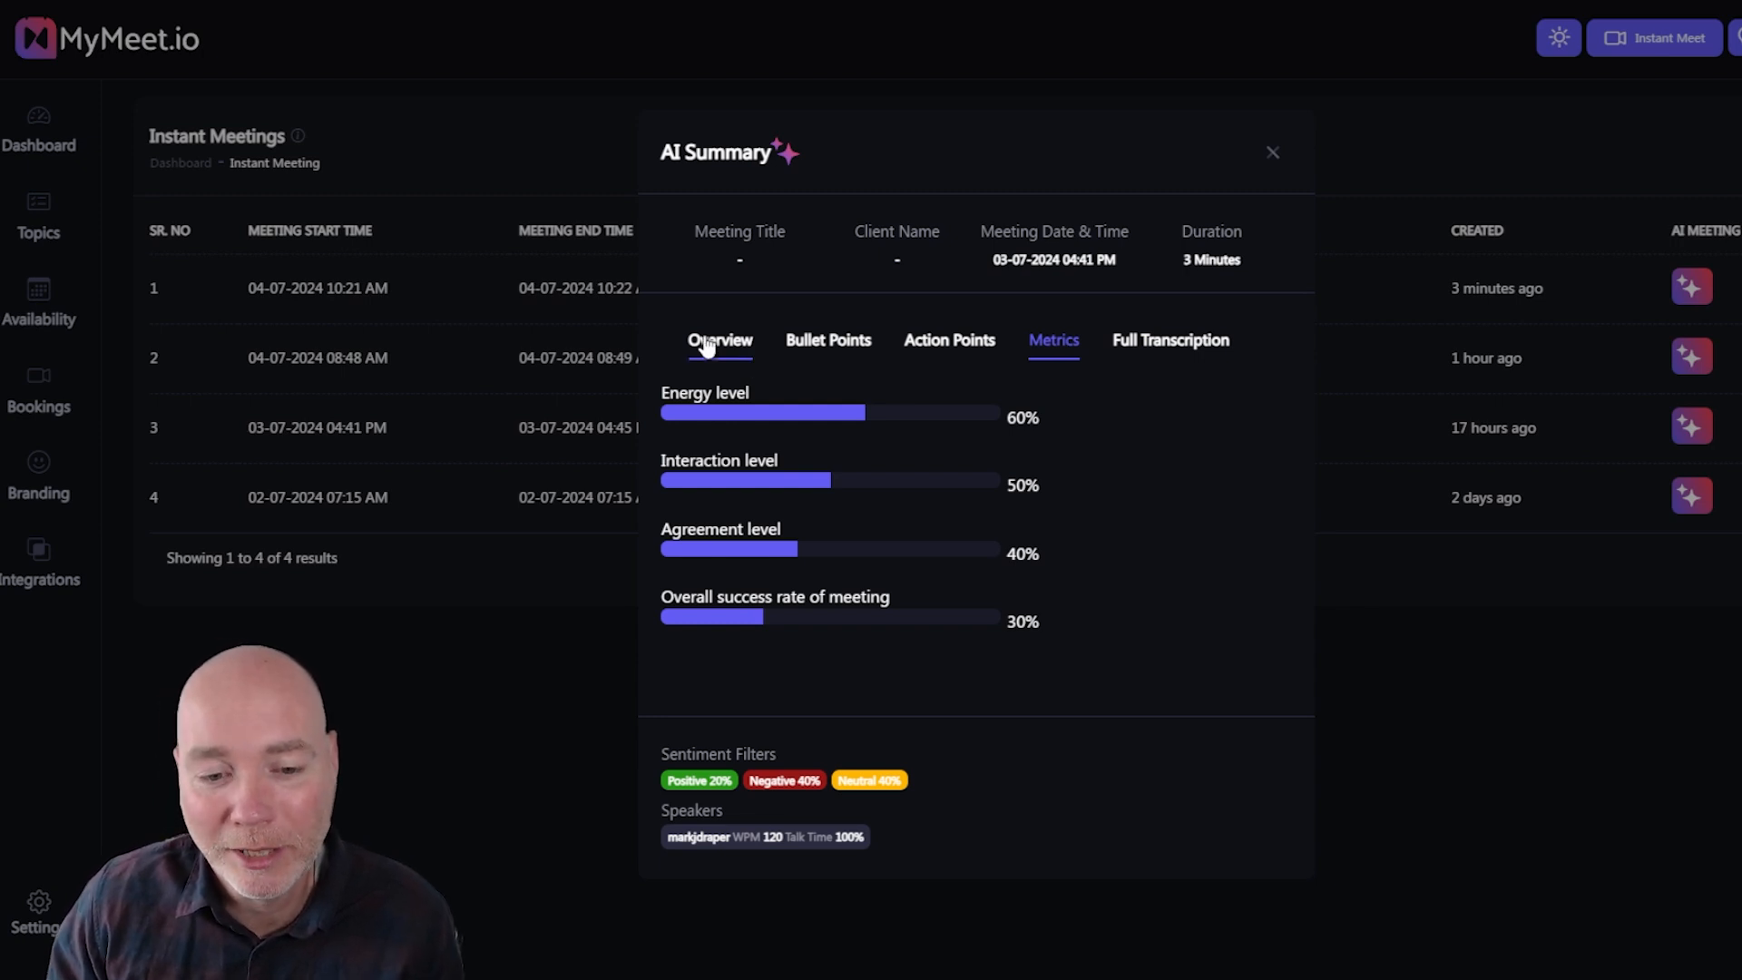
mouse_move(1170, 340)
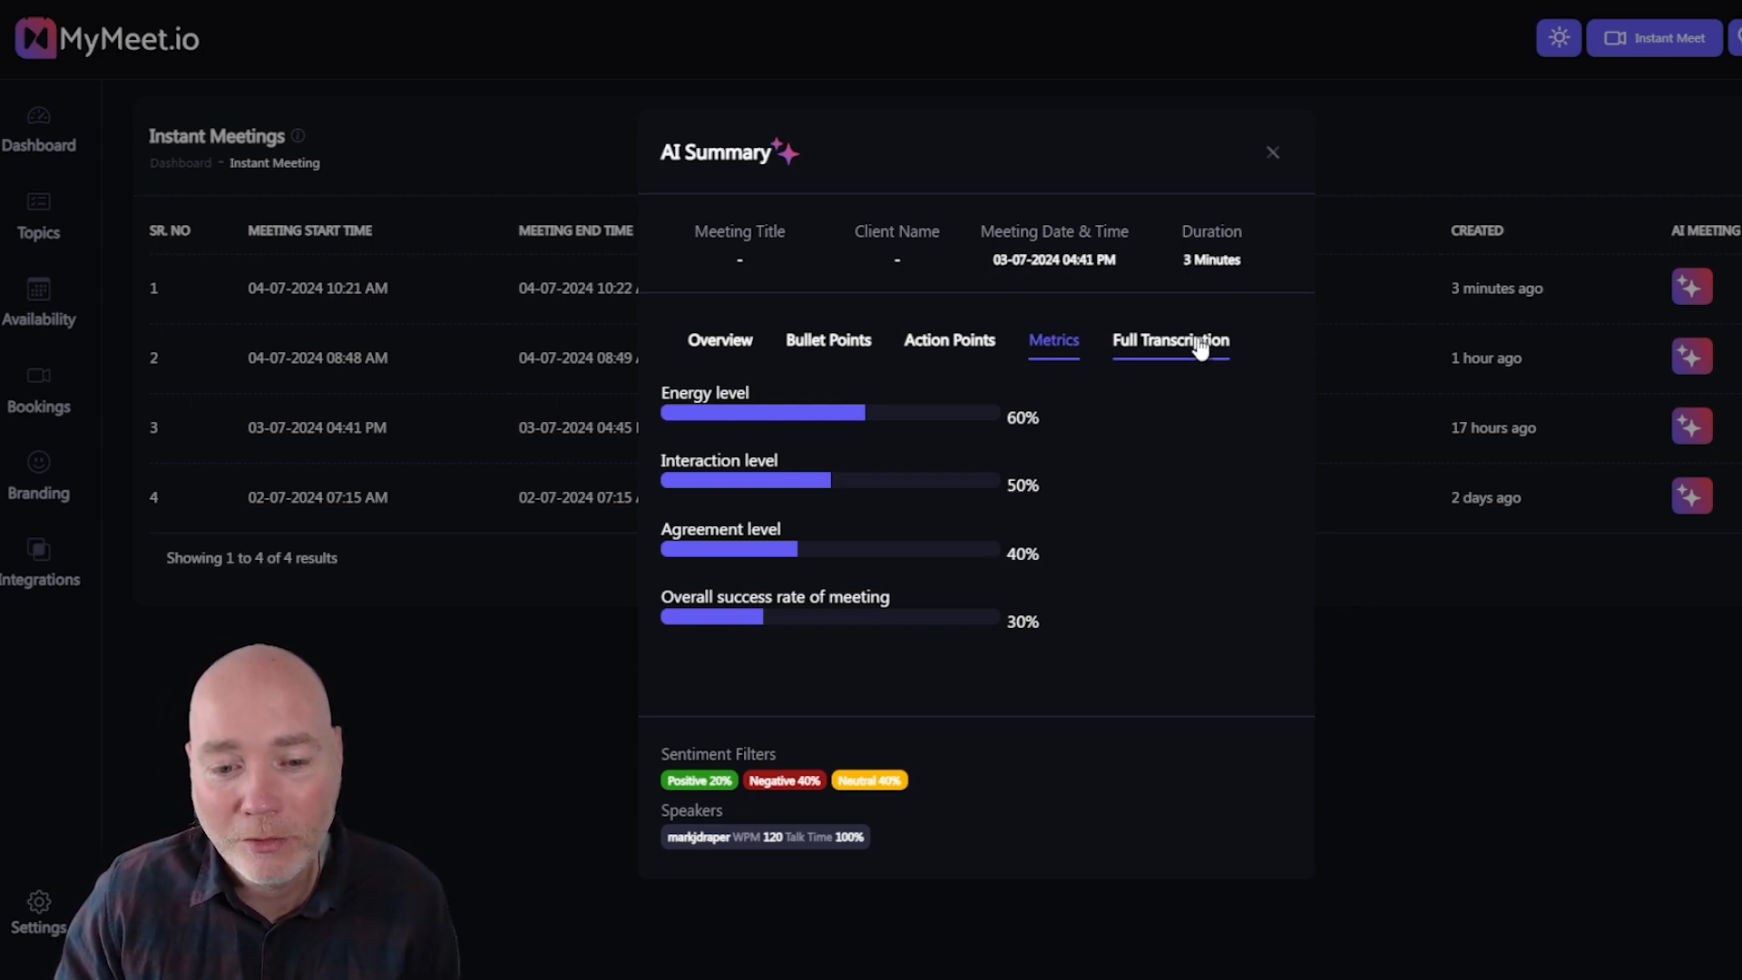
mouse_move(947, 835)
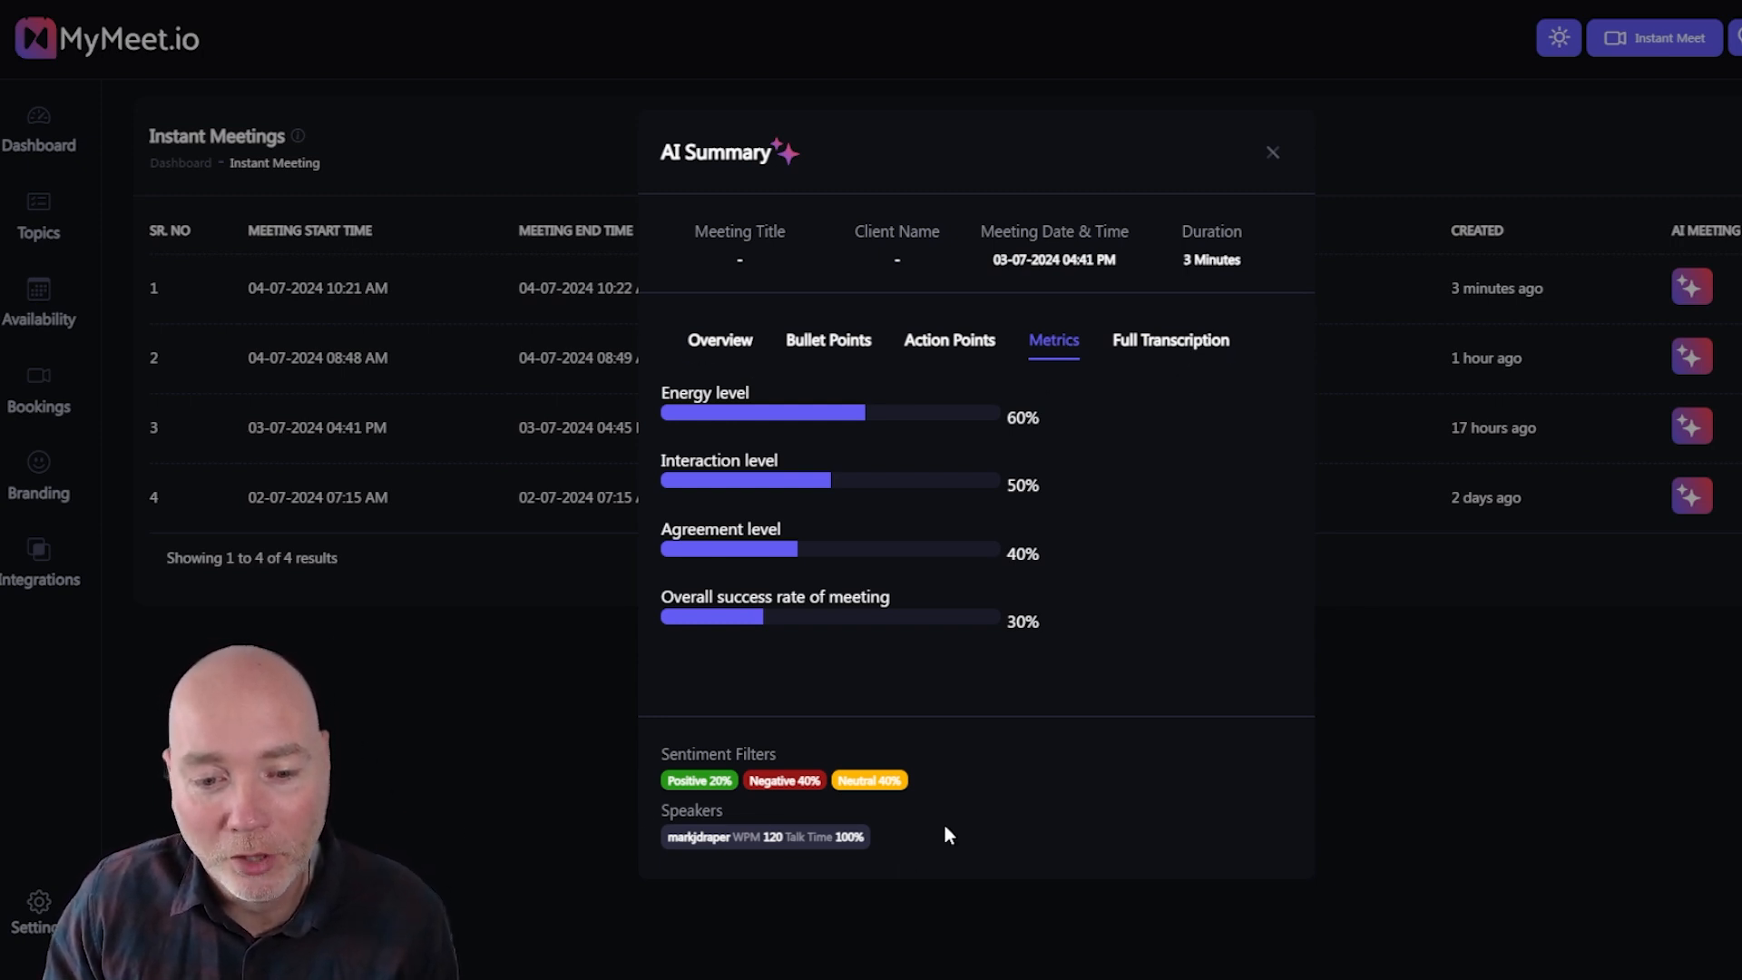
mouse_move(683, 797)
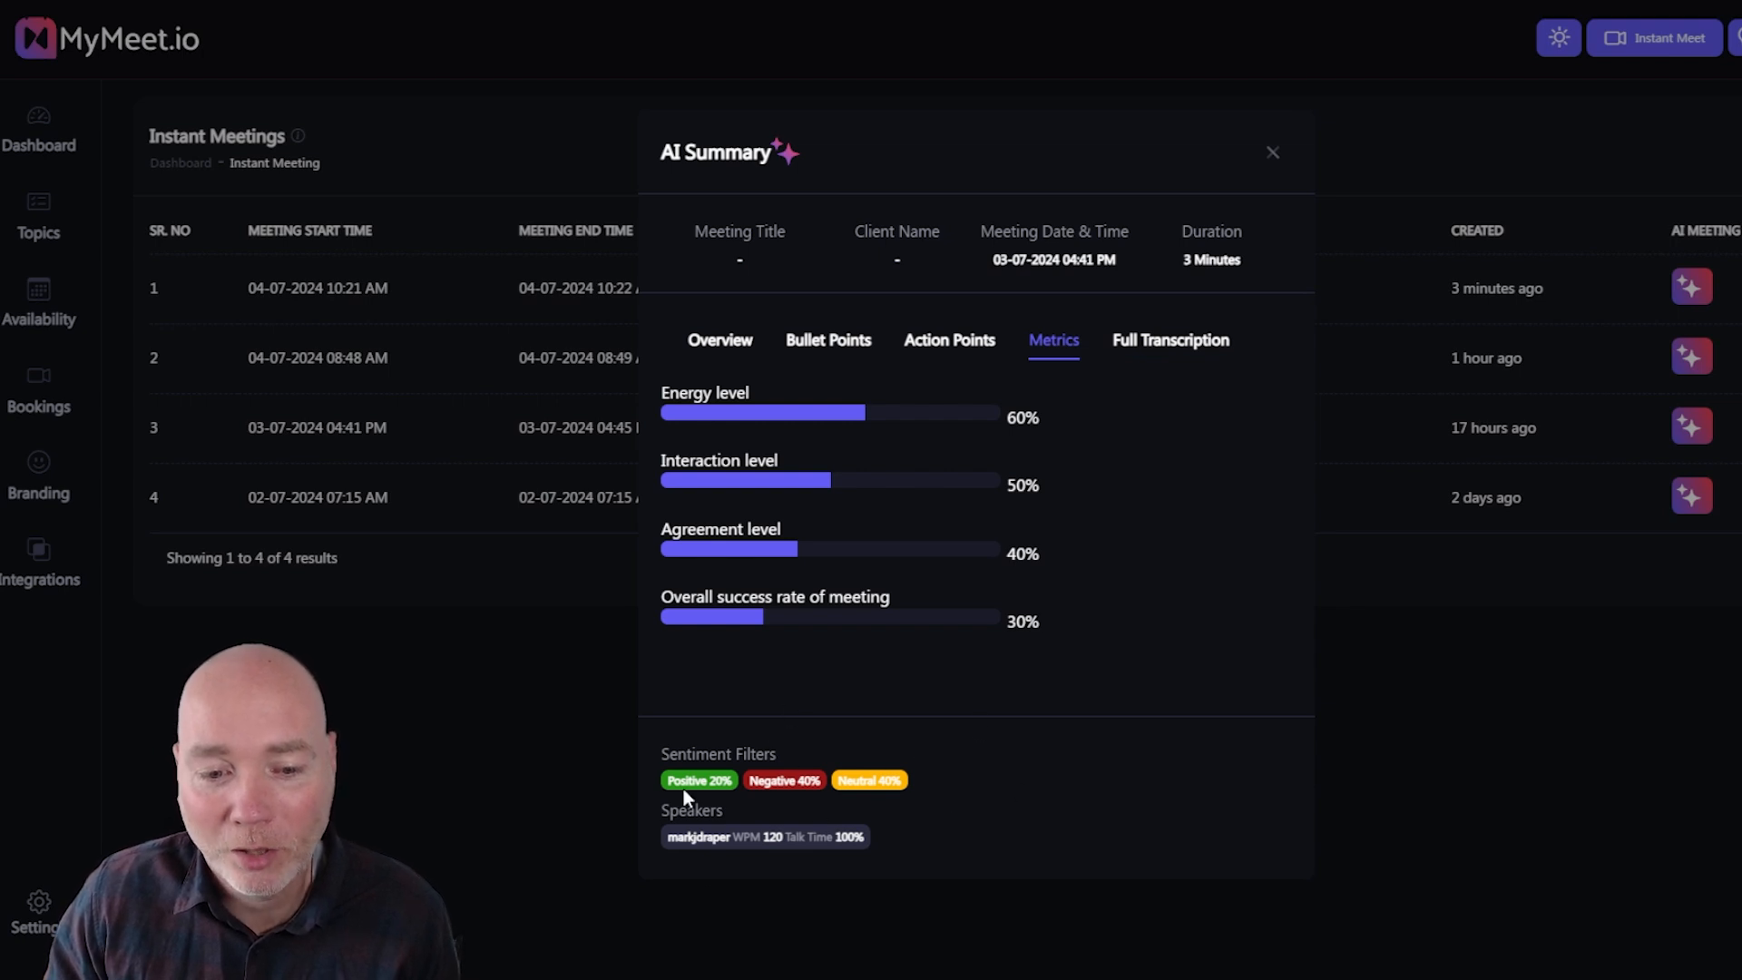
mouse_move(981, 752)
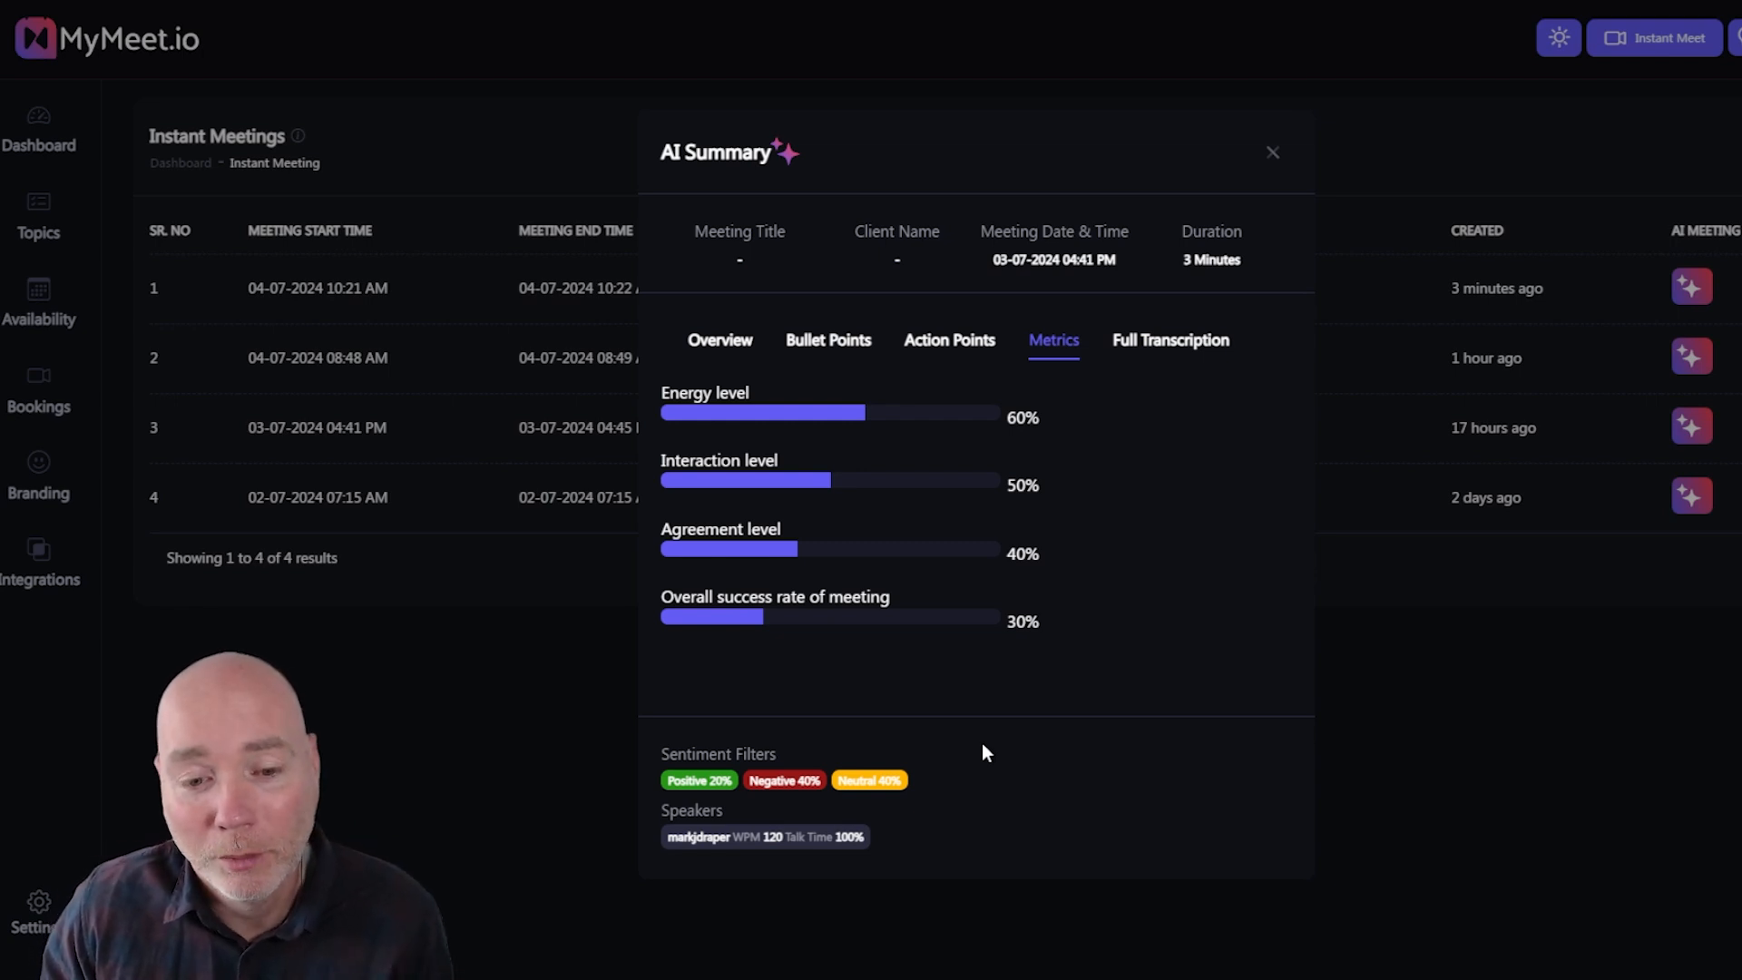
mouse_move(733, 711)
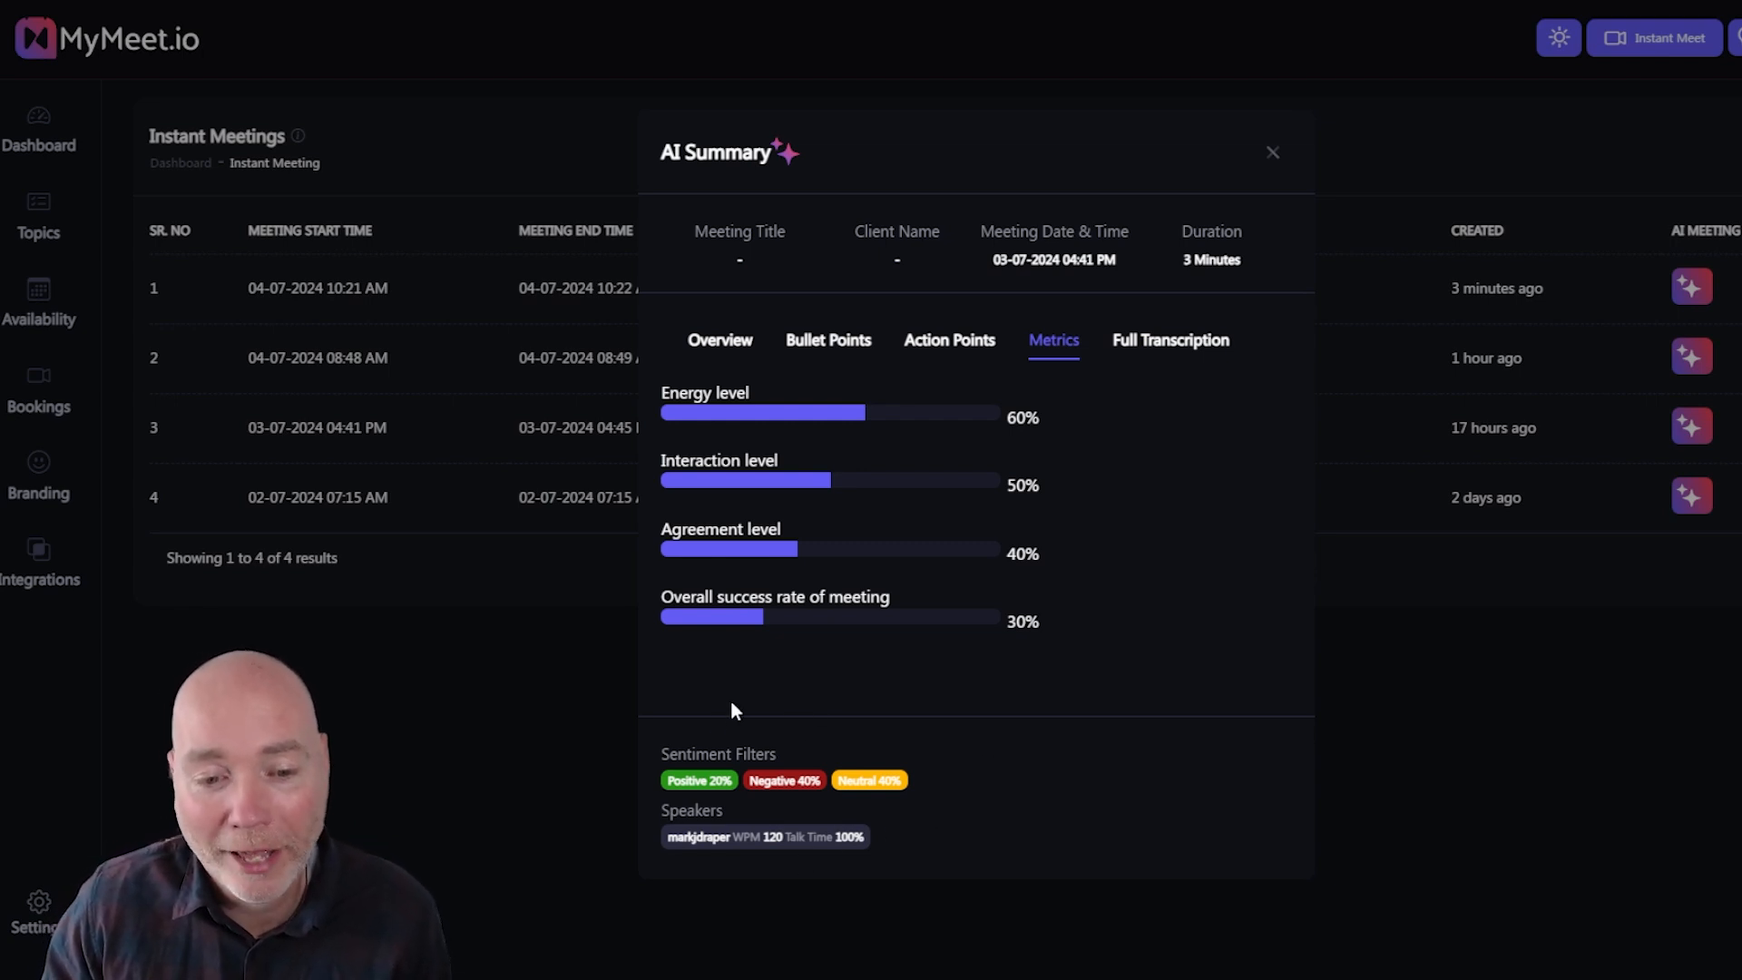
Step: Open and scroll through the meeting's full transcription
left_click(1169, 340)
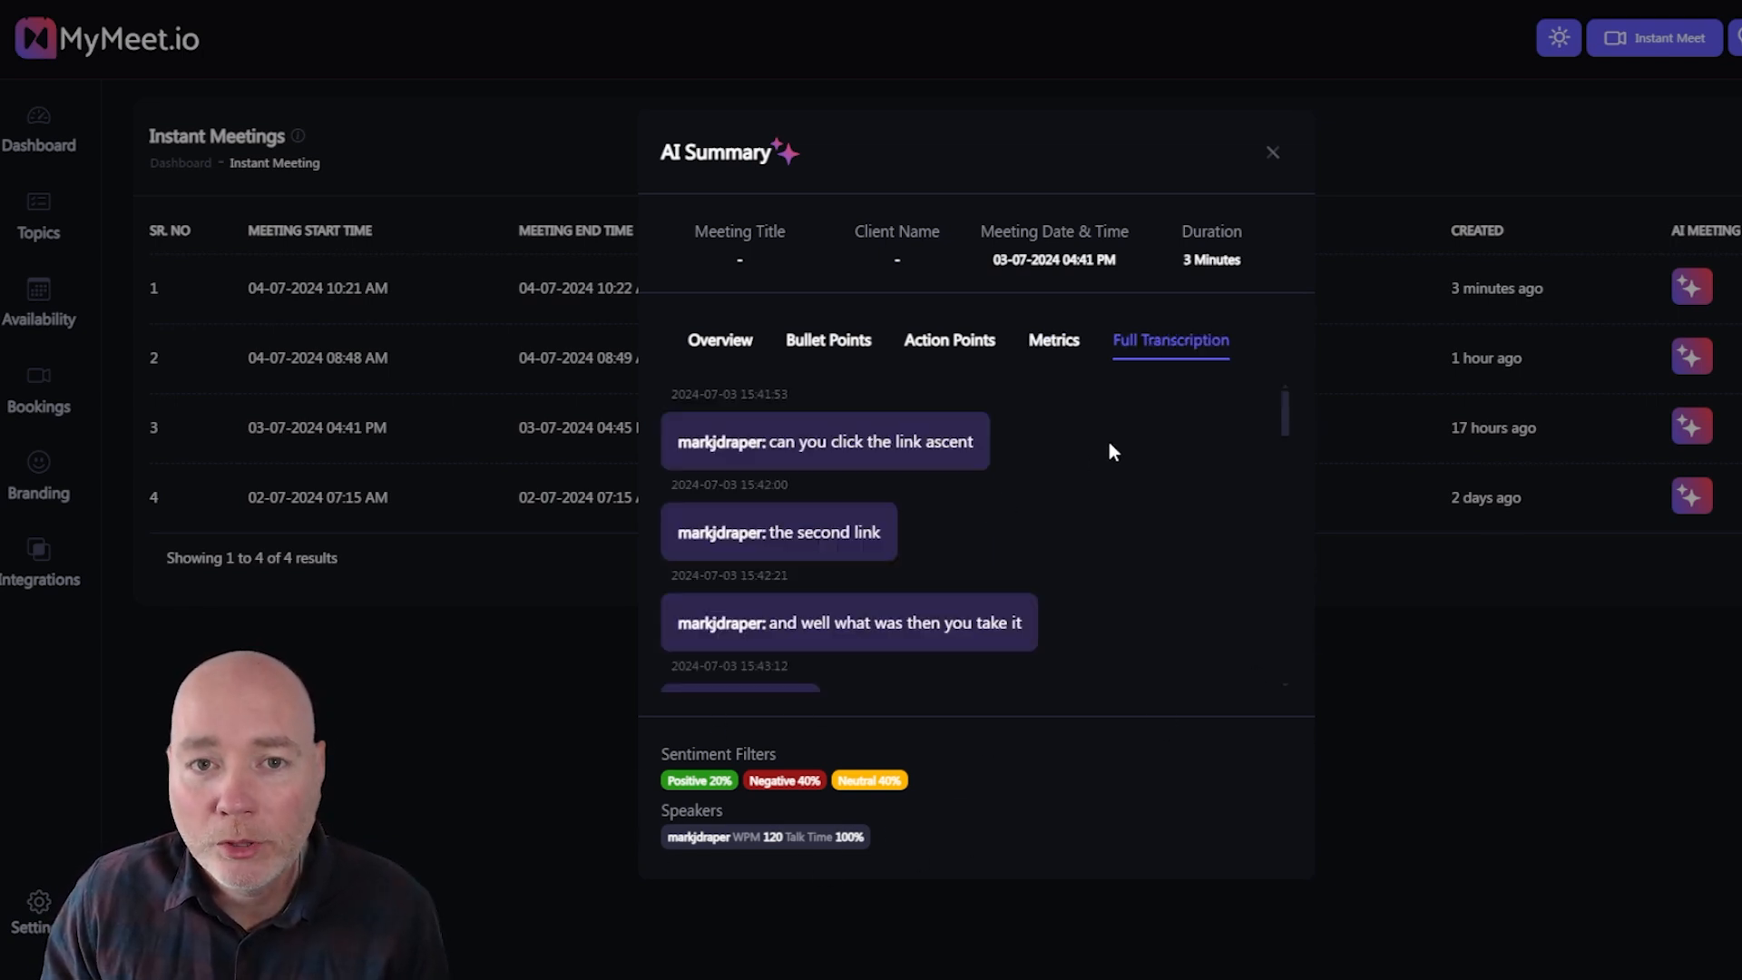
scroll("down", 3)
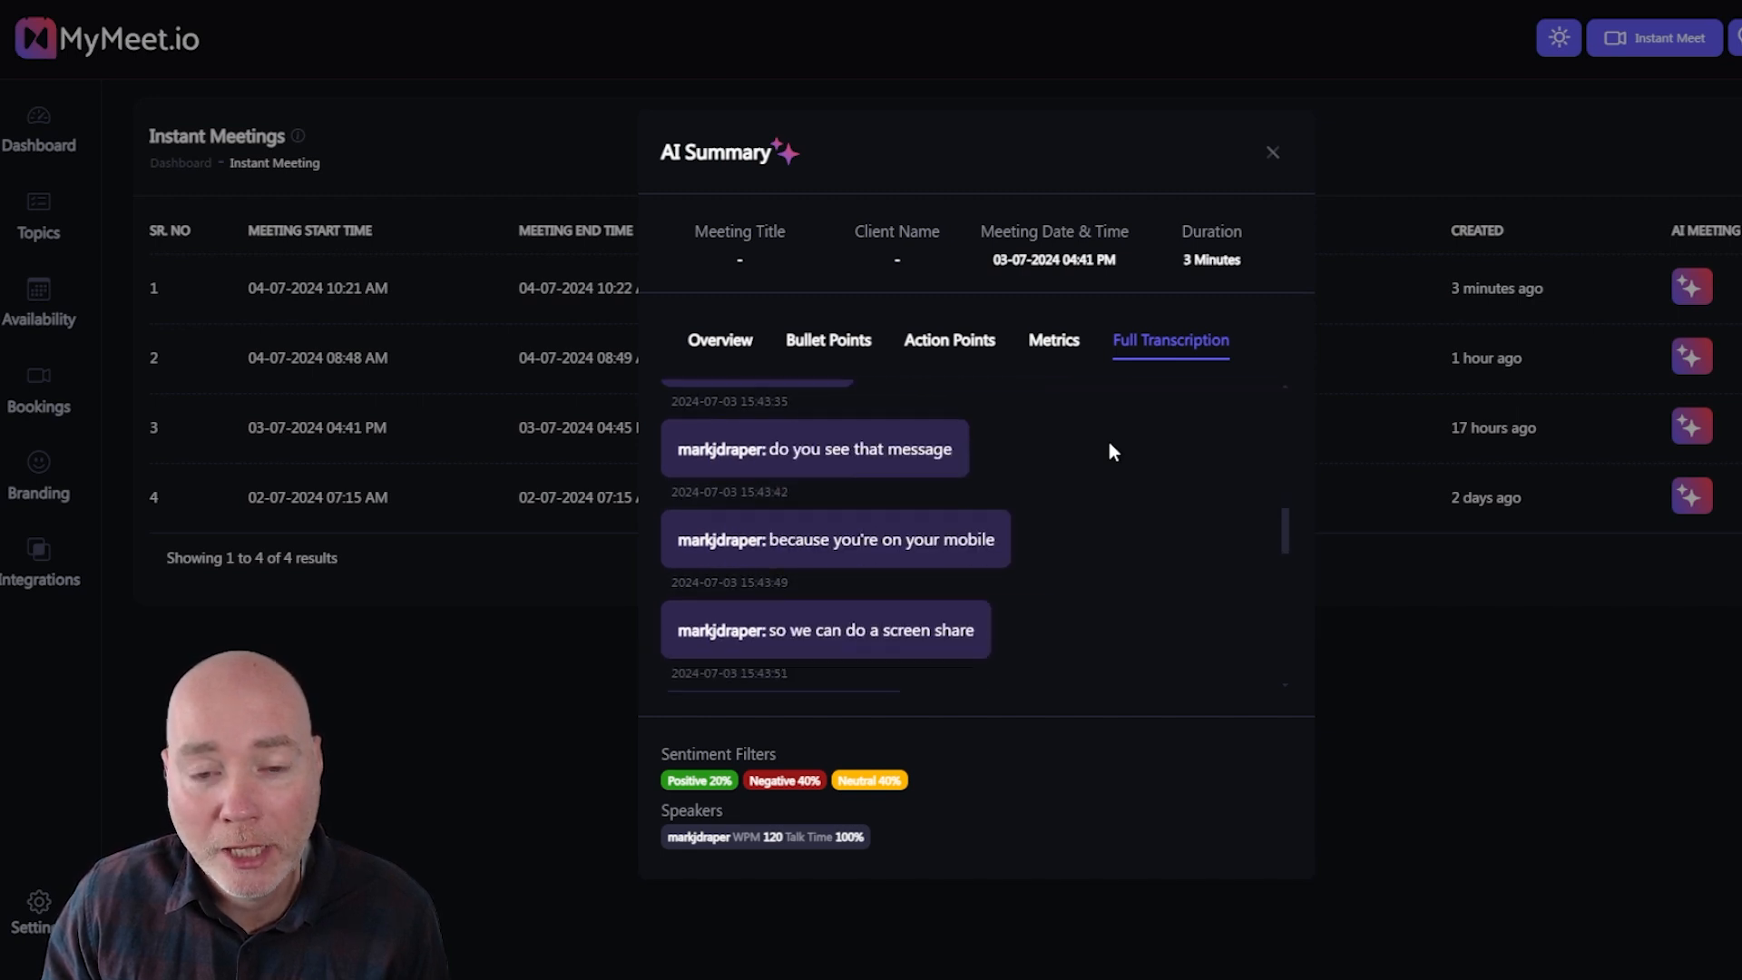
scroll("down", 3)
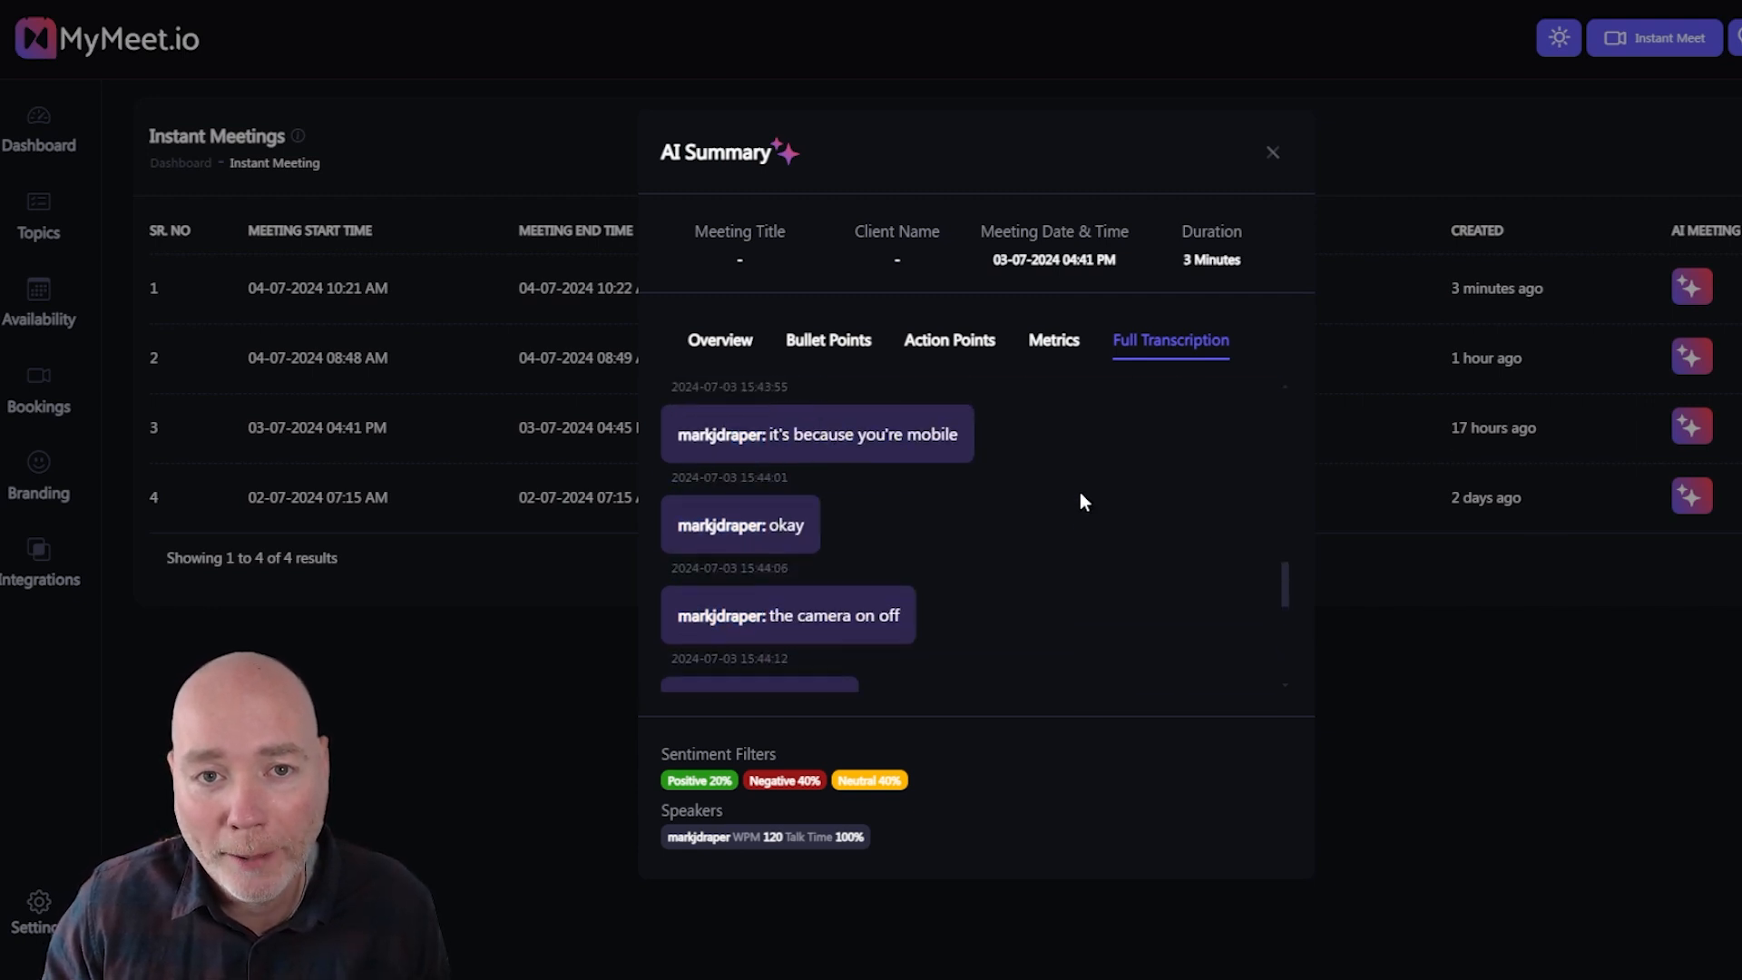
Step: Switch between Action Points and Bullet Points, ending on the bullet-point summary
left_click(827, 340)
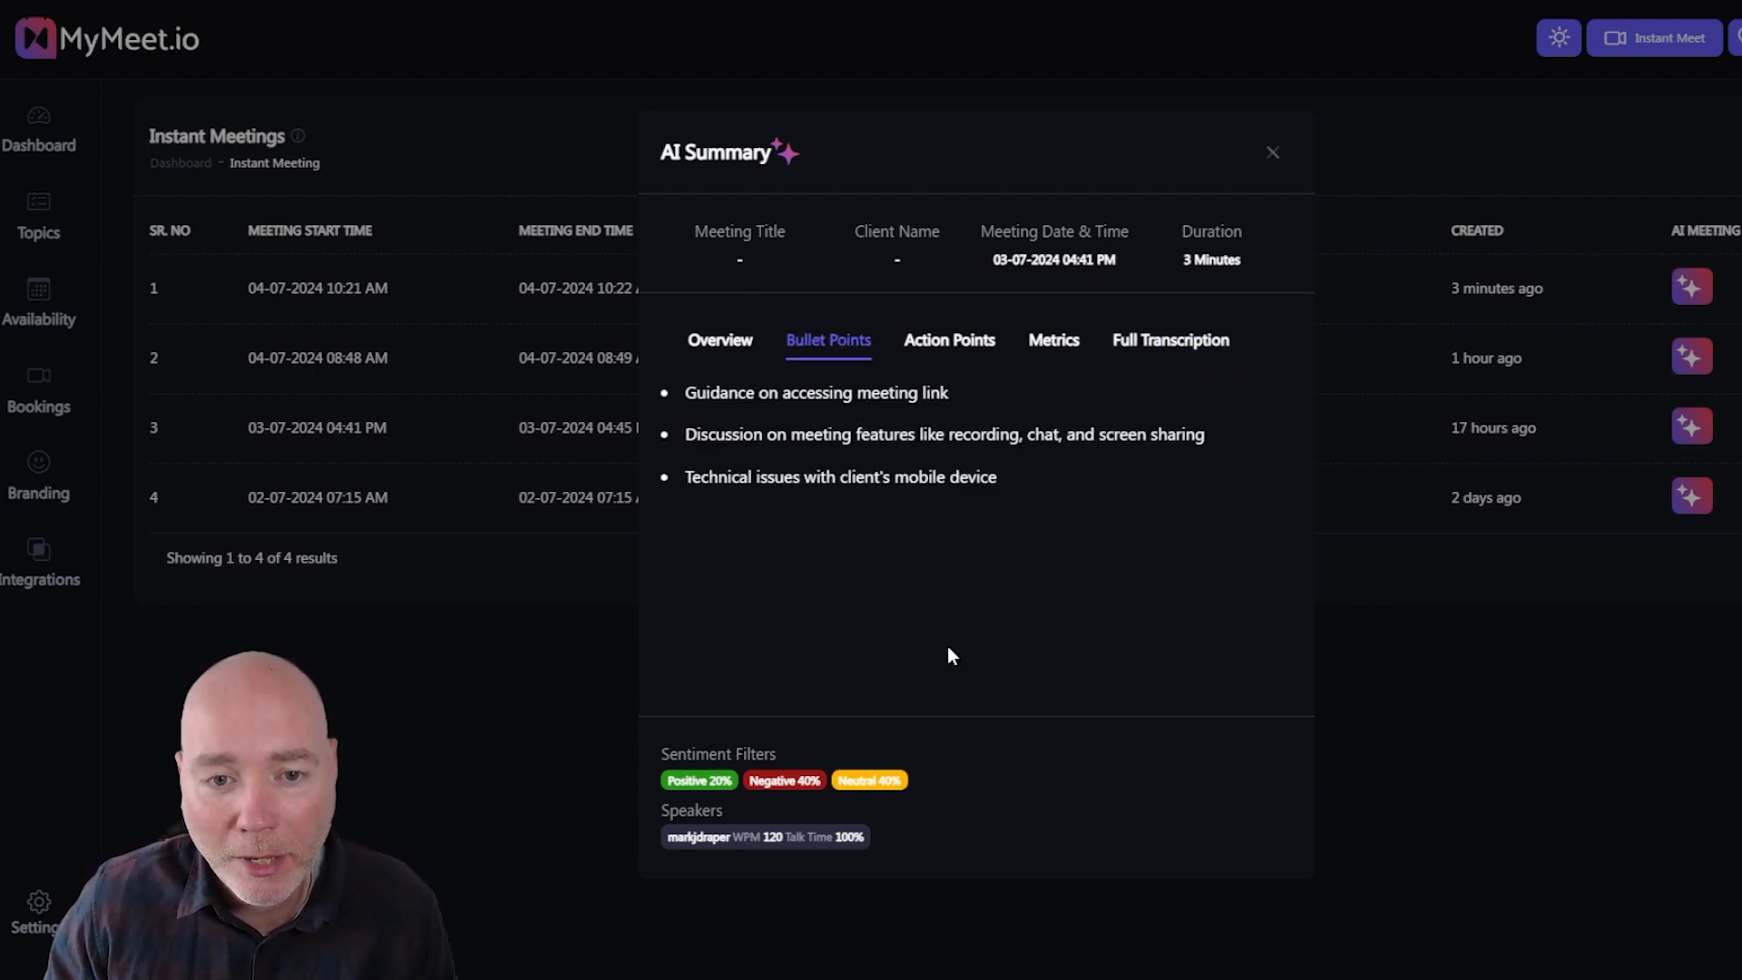
left_click(949, 341)
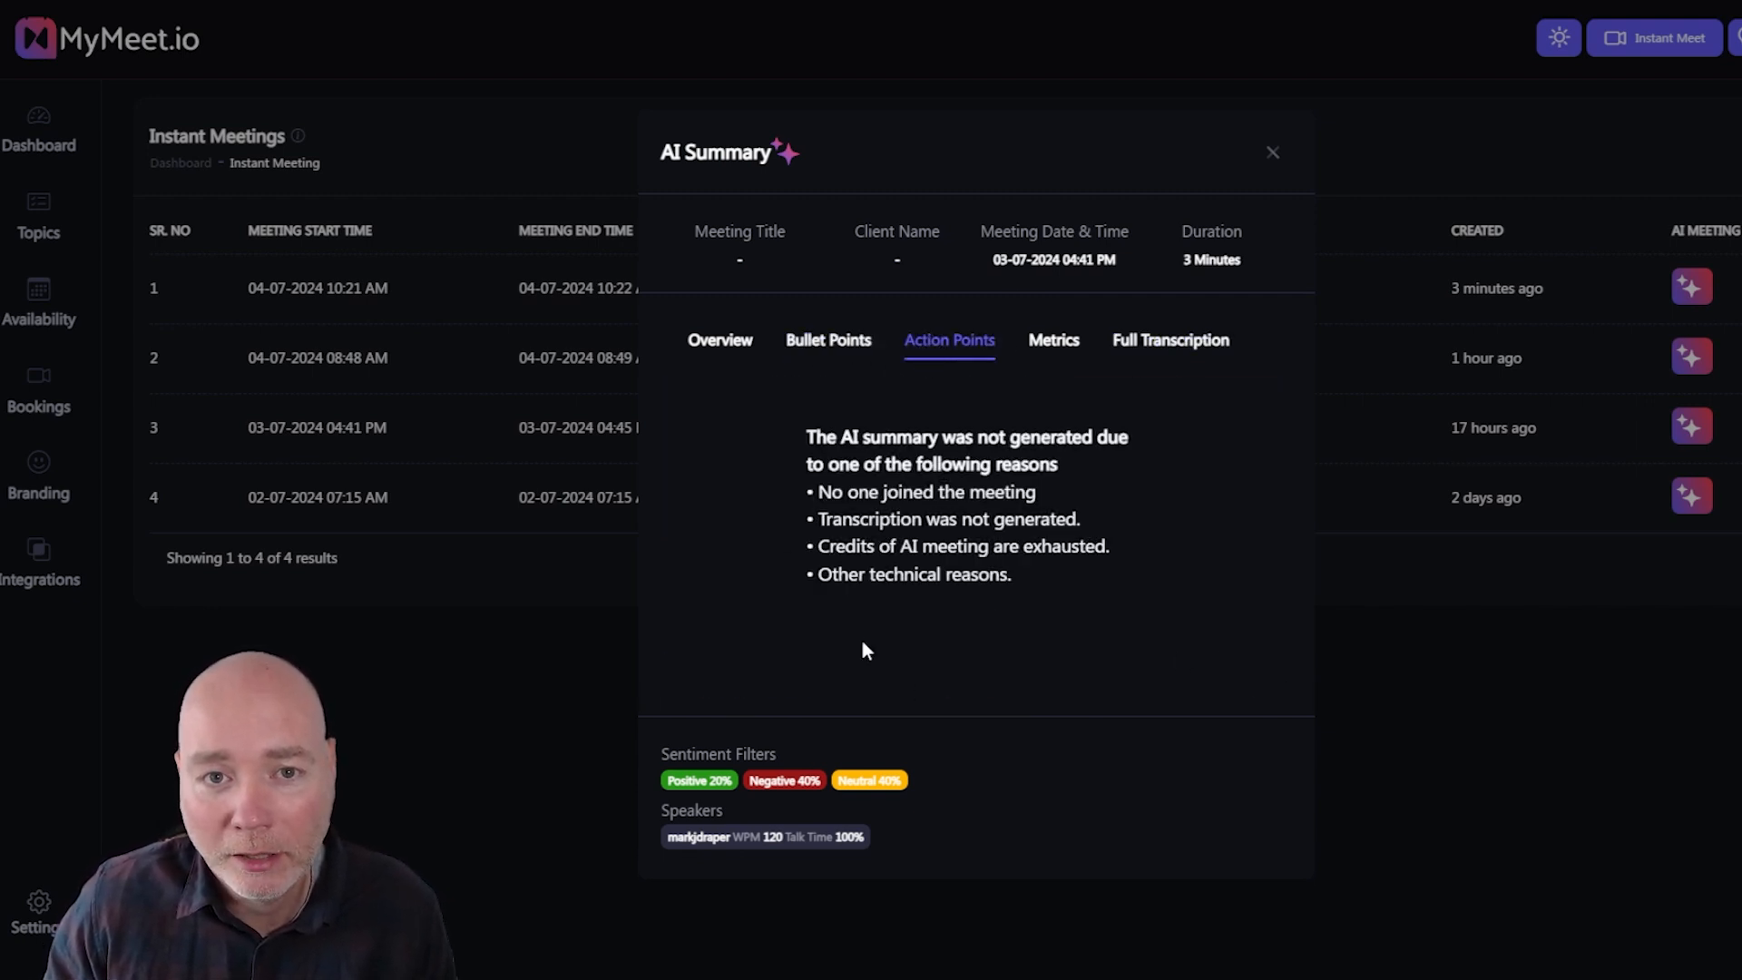
left_click(828, 340)
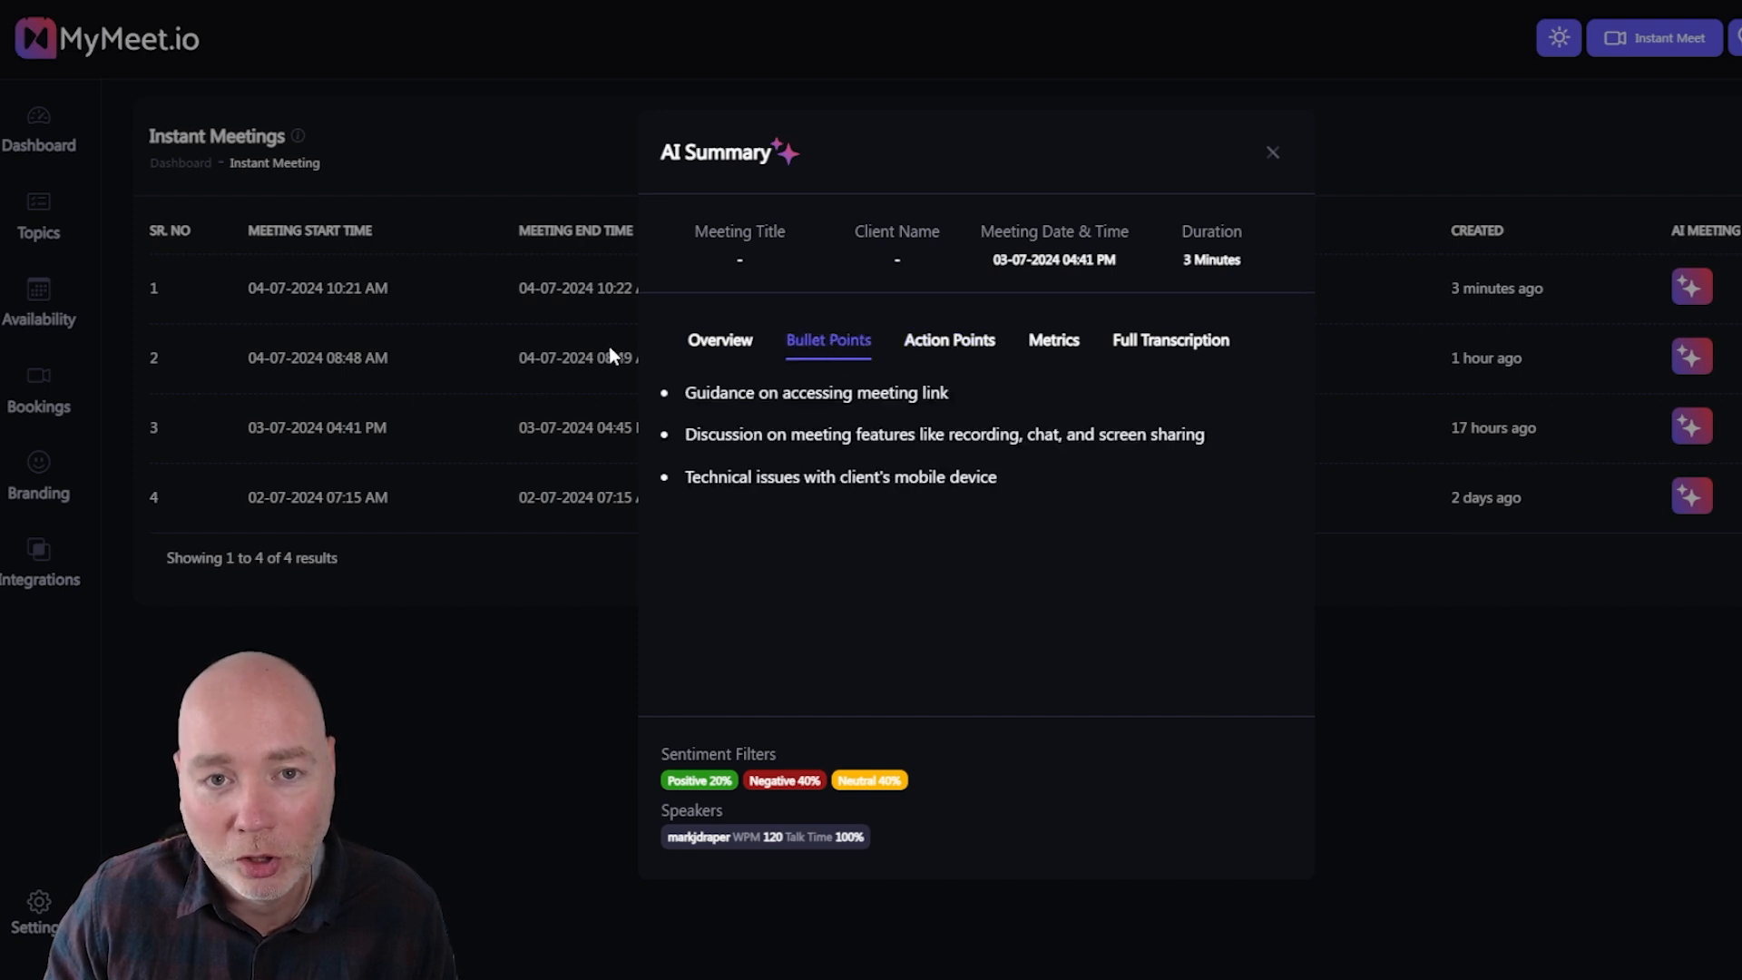
left_click(827, 340)
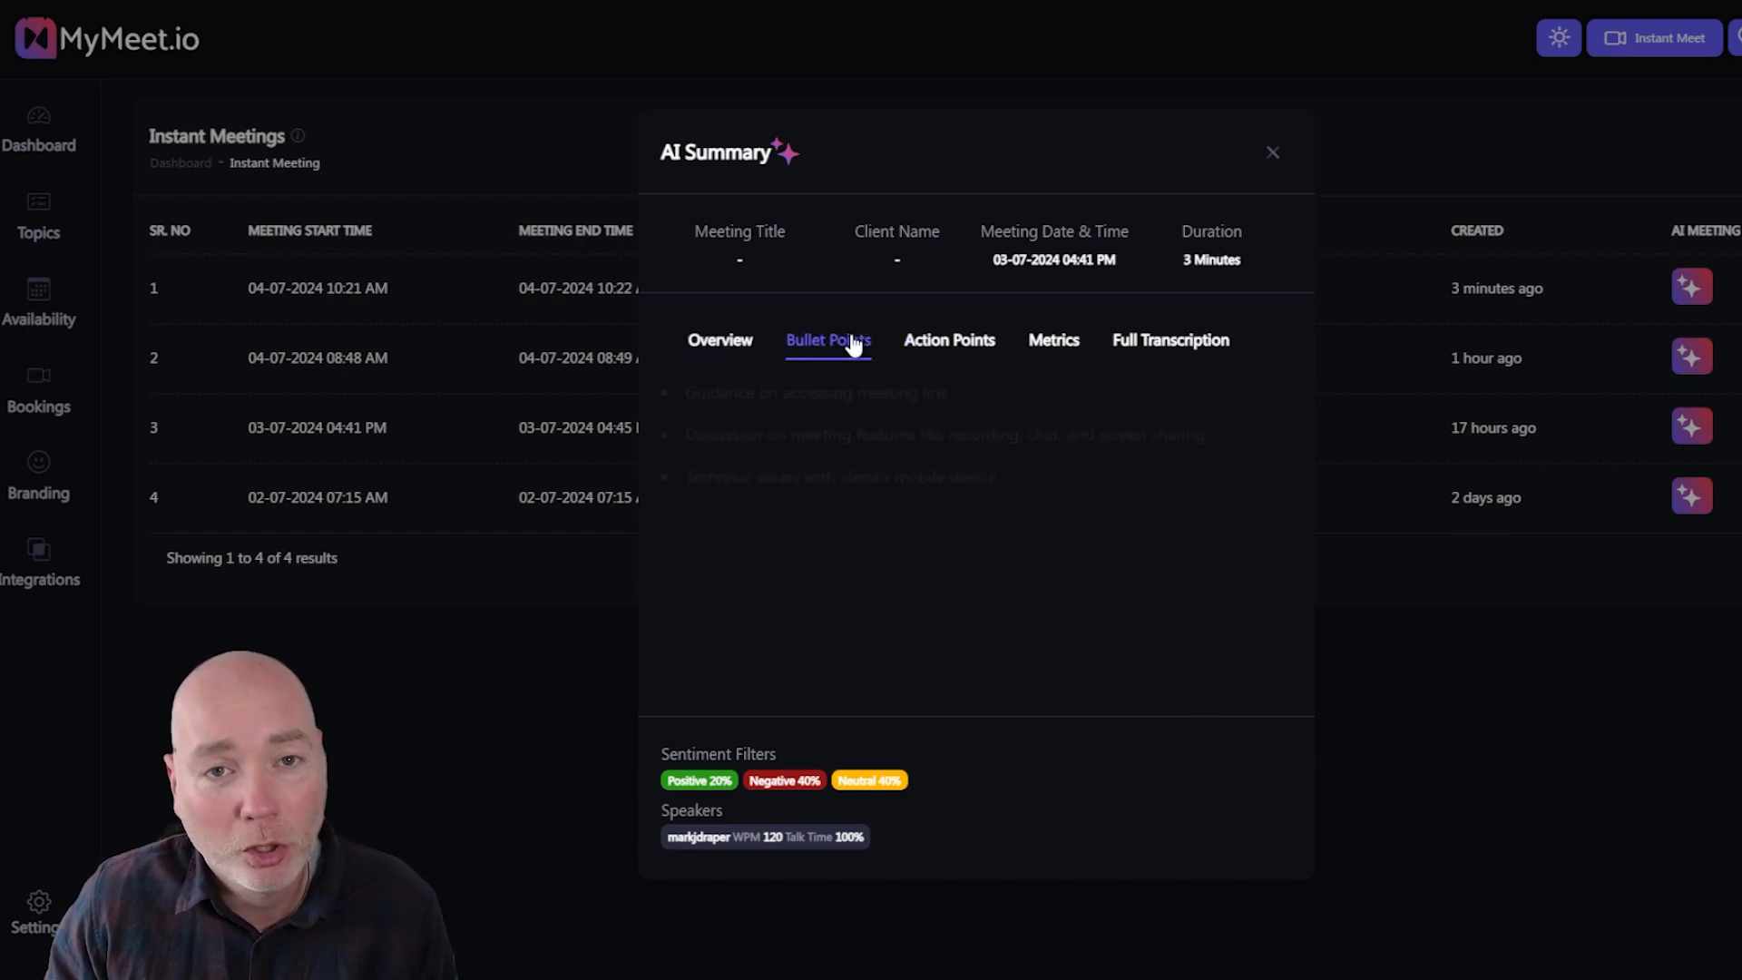
left_click(827, 341)
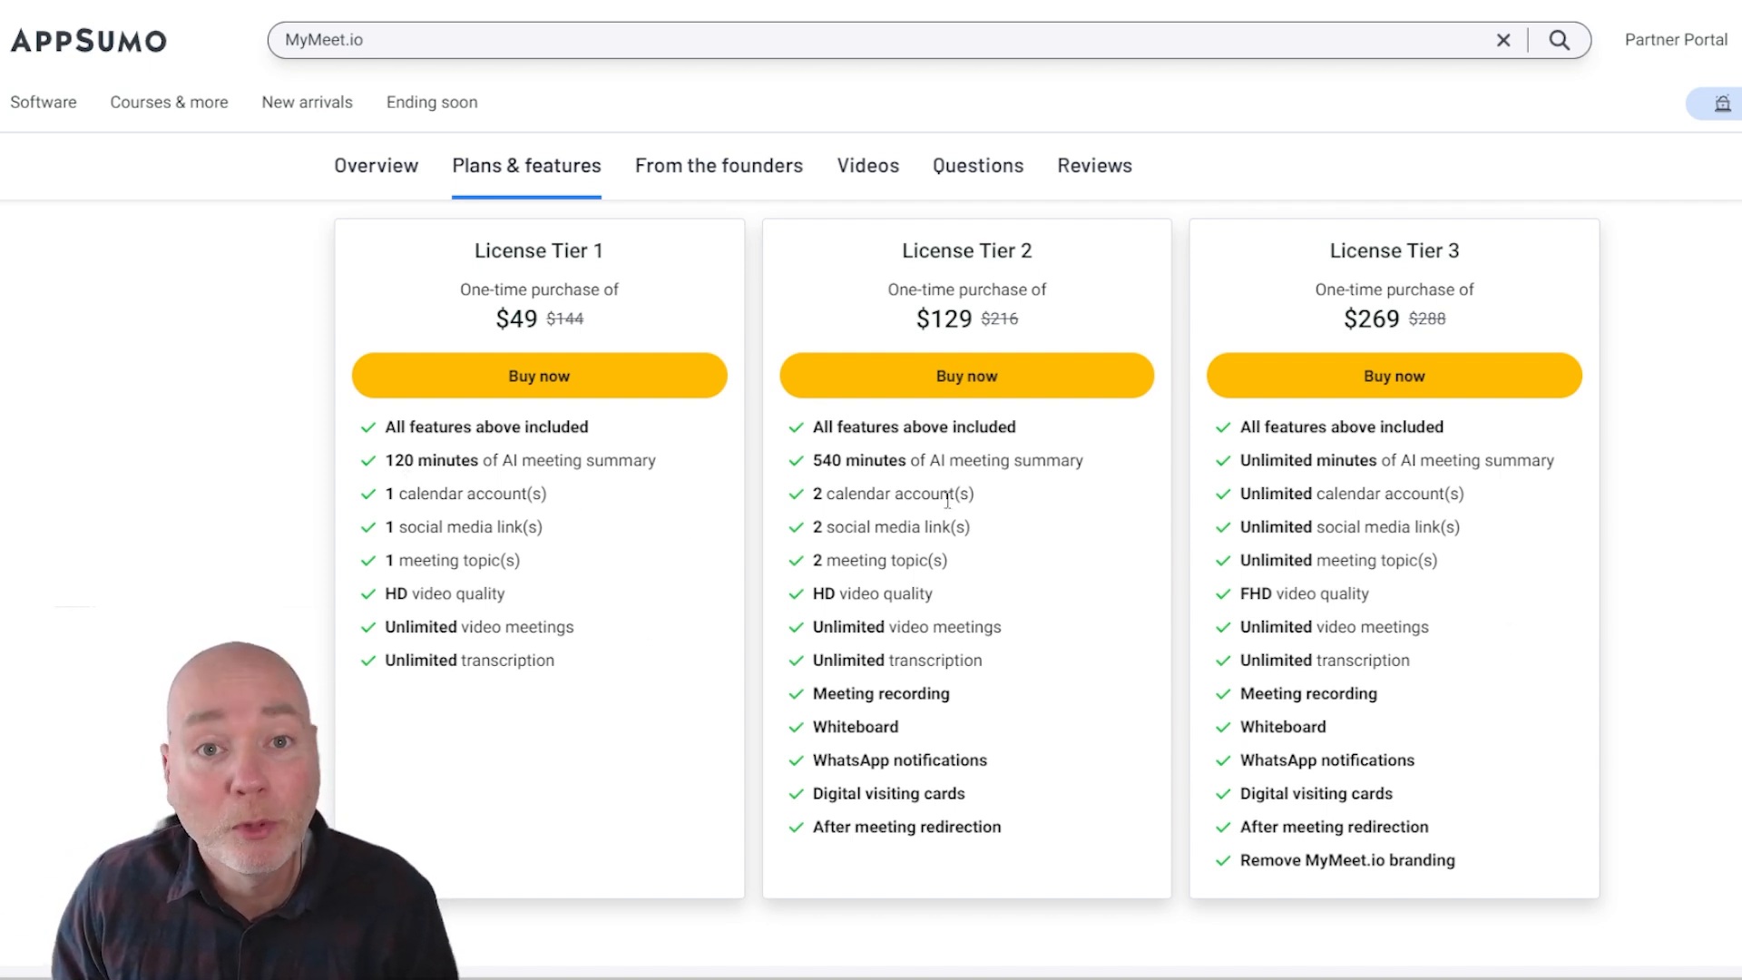
mouse_move(1429, 449)
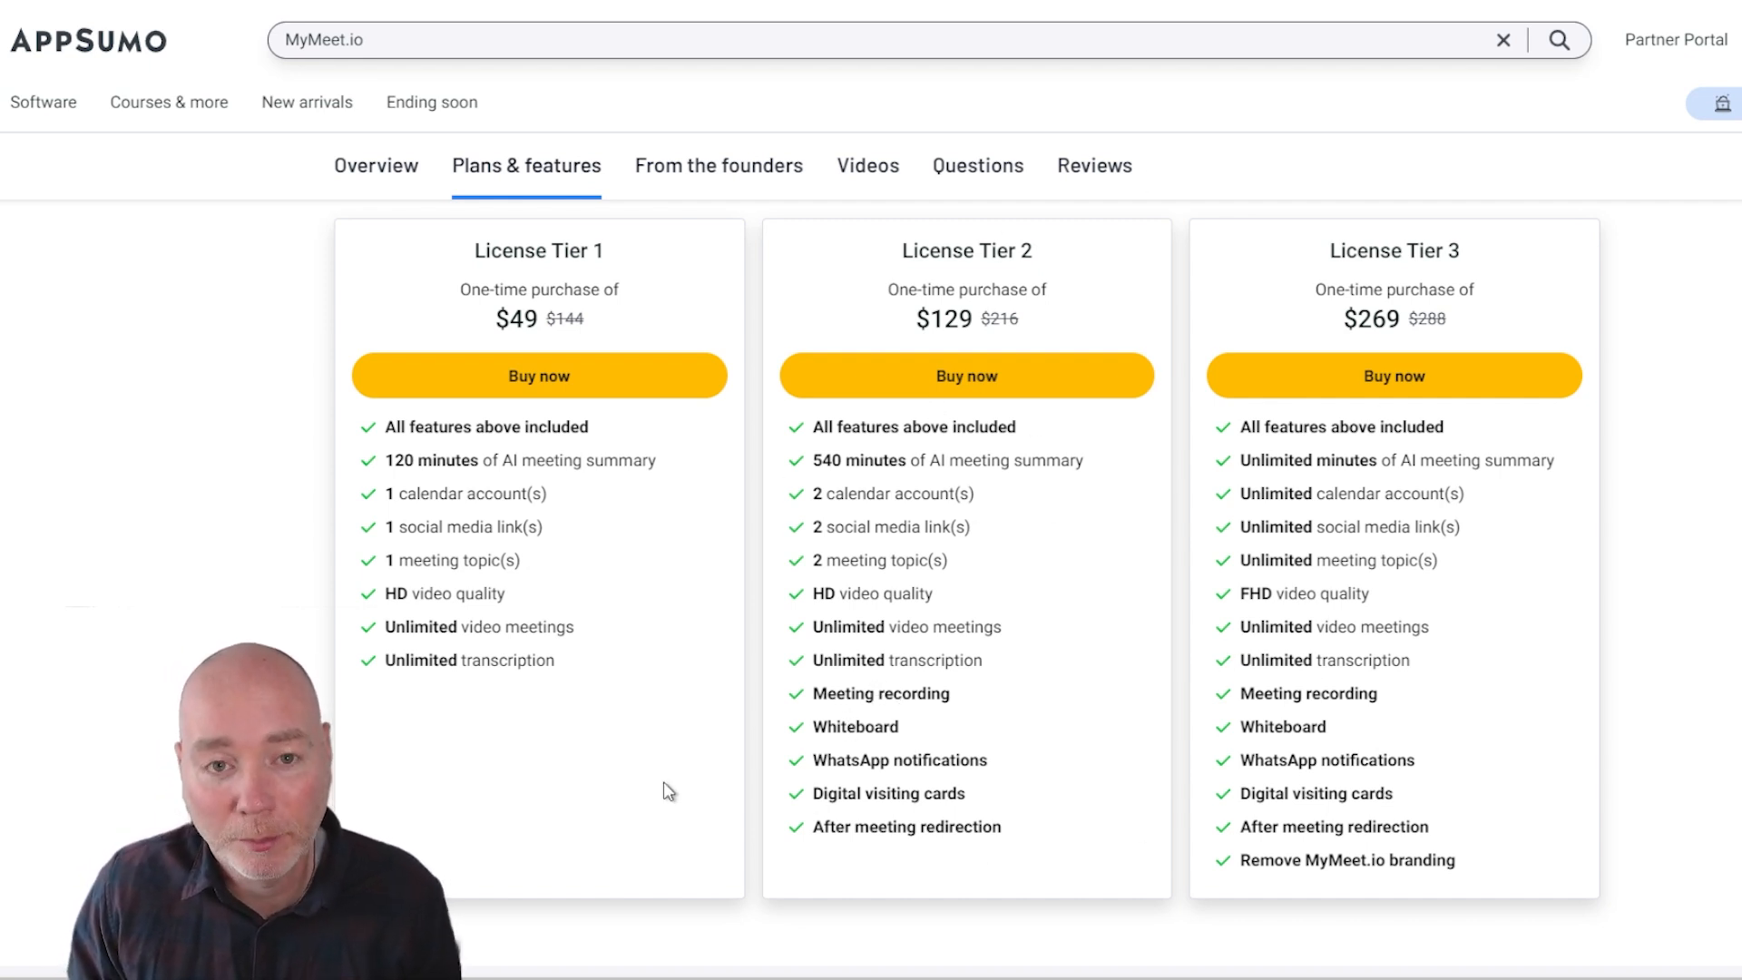
Step: View AppSumo License Tiers 1–3 priced at $49, $129 and $269
left_click_drag(814, 693, 1000, 827)
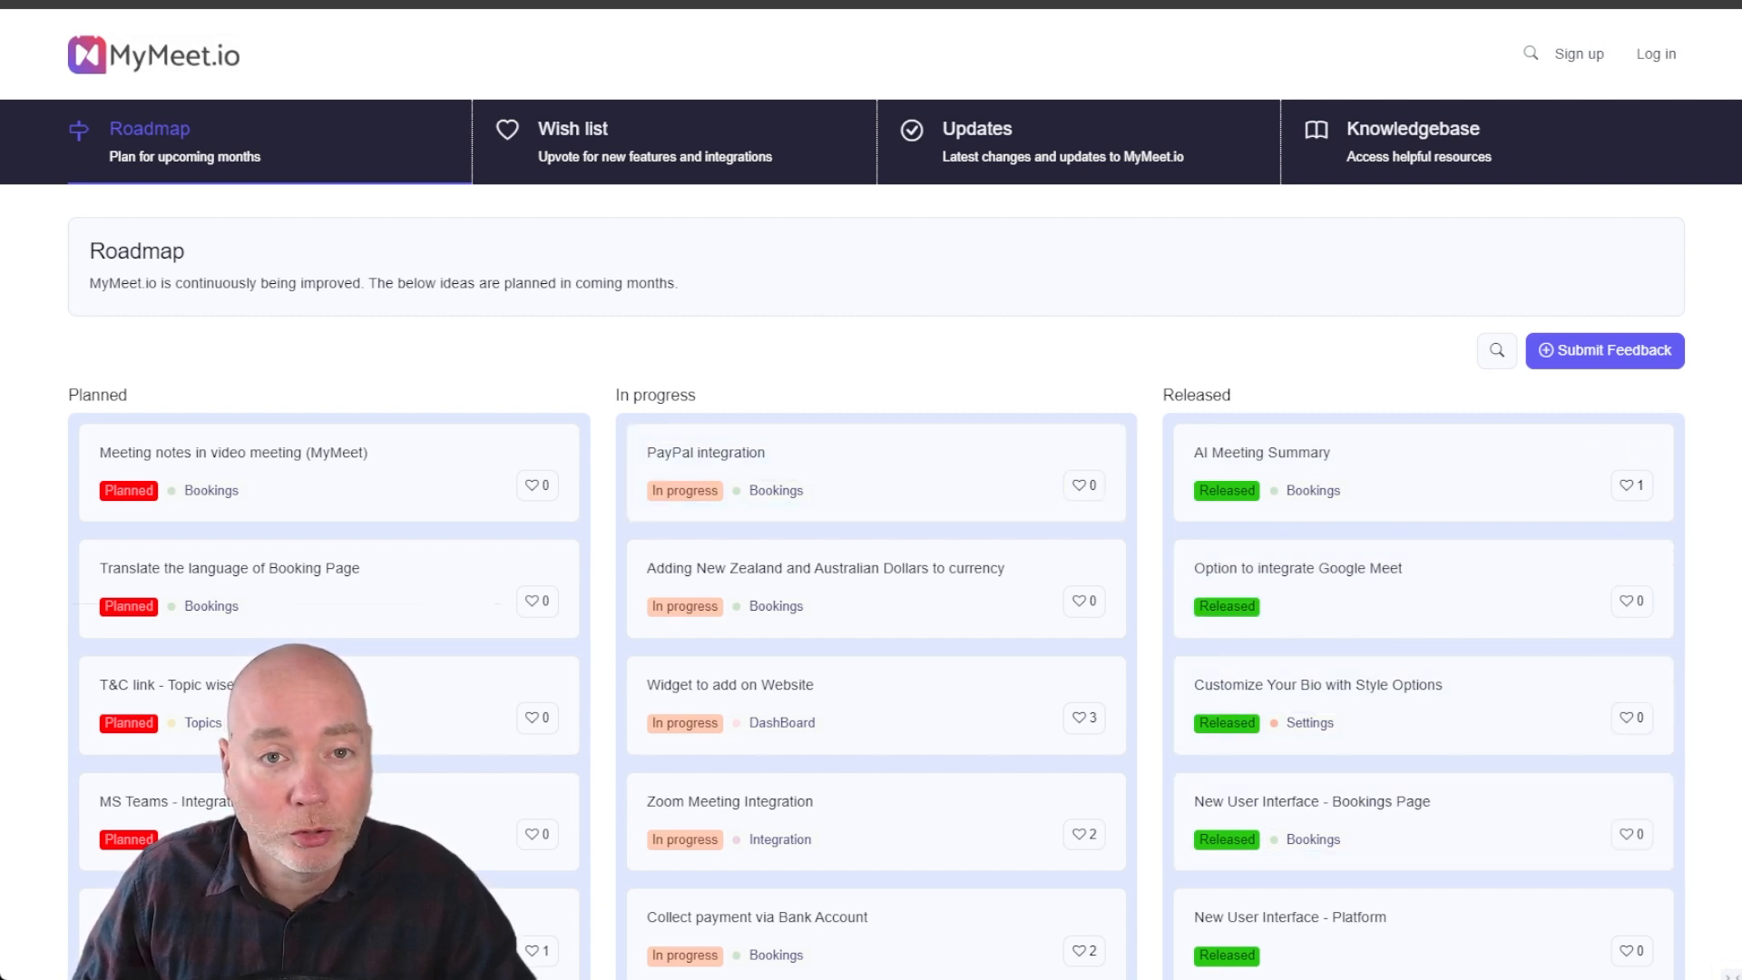
Step: Scroll the Planned, In progress and Released roadmap columns down to calendar integration and PayPal/Gpay payments
scroll("down", 3)
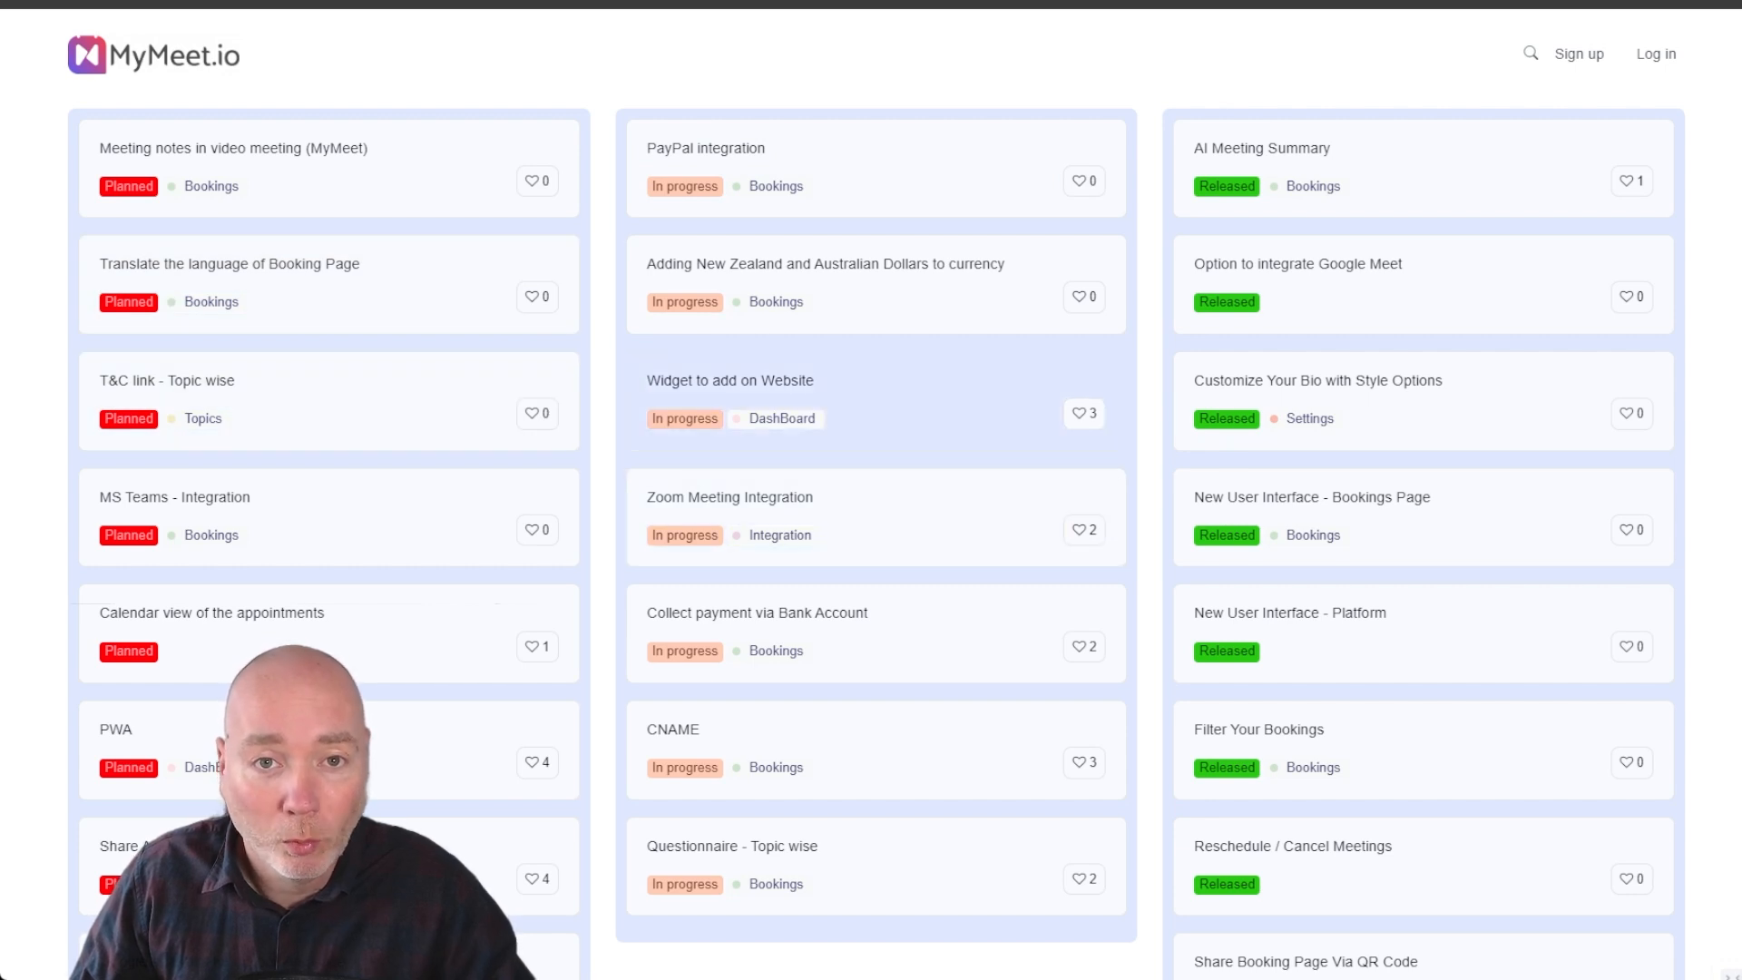
scroll("down", 3)
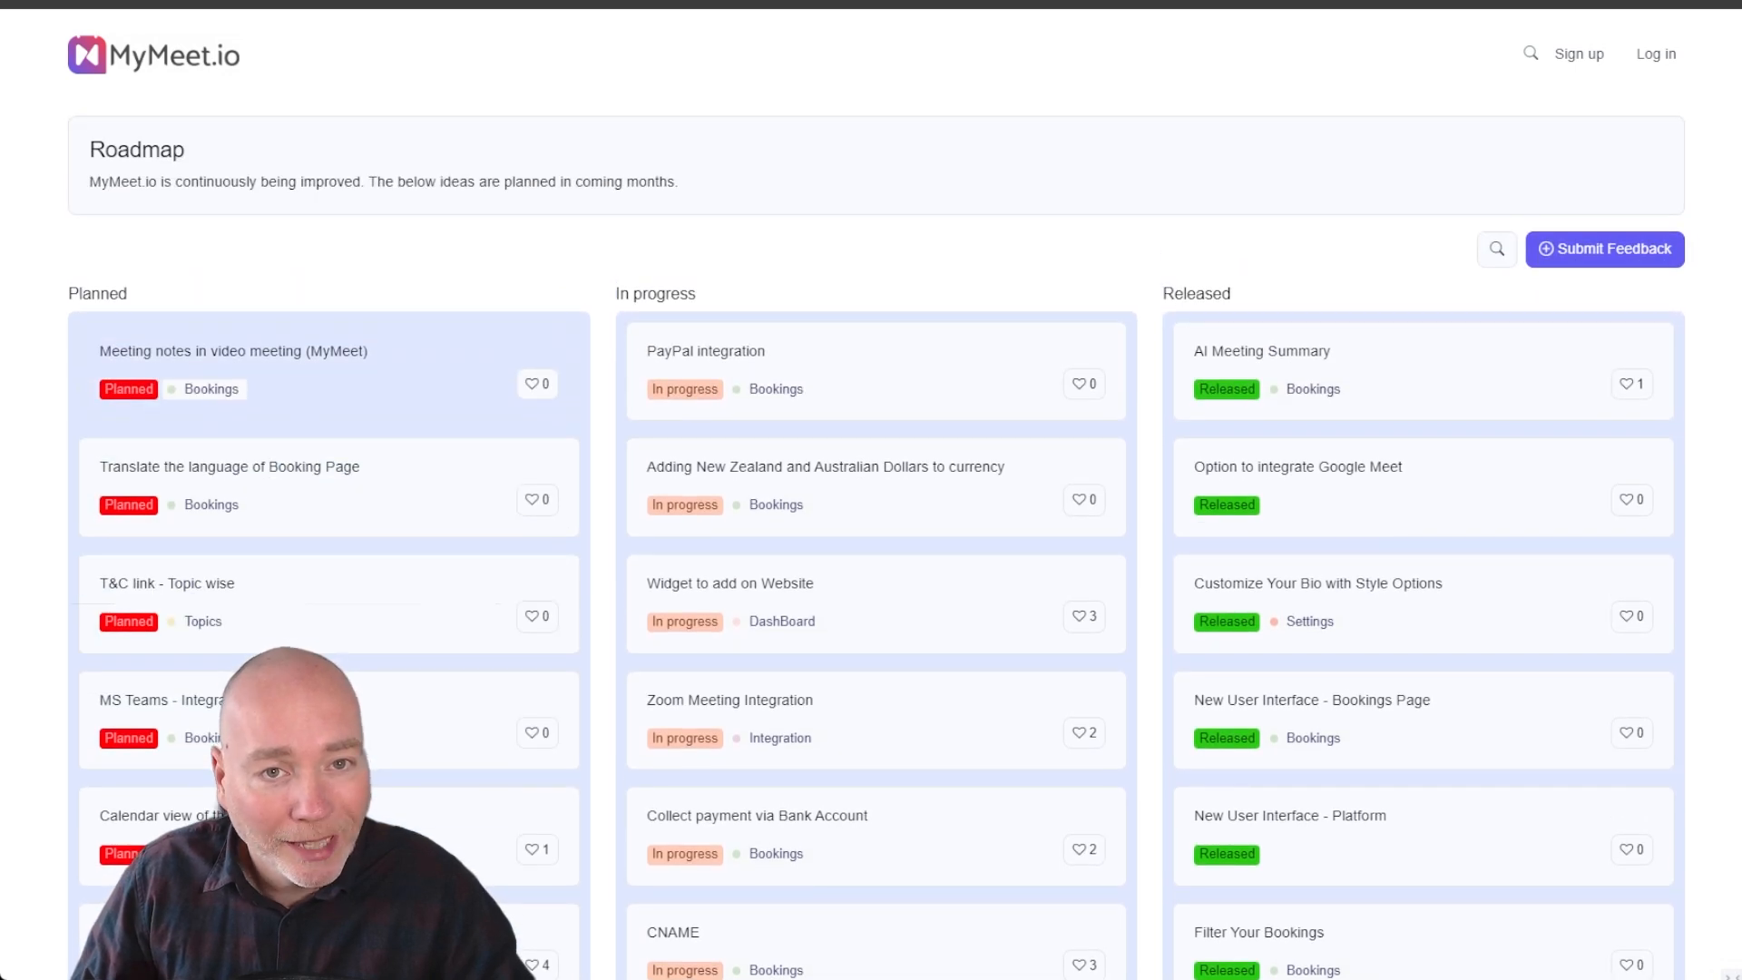
scroll("down", 3)
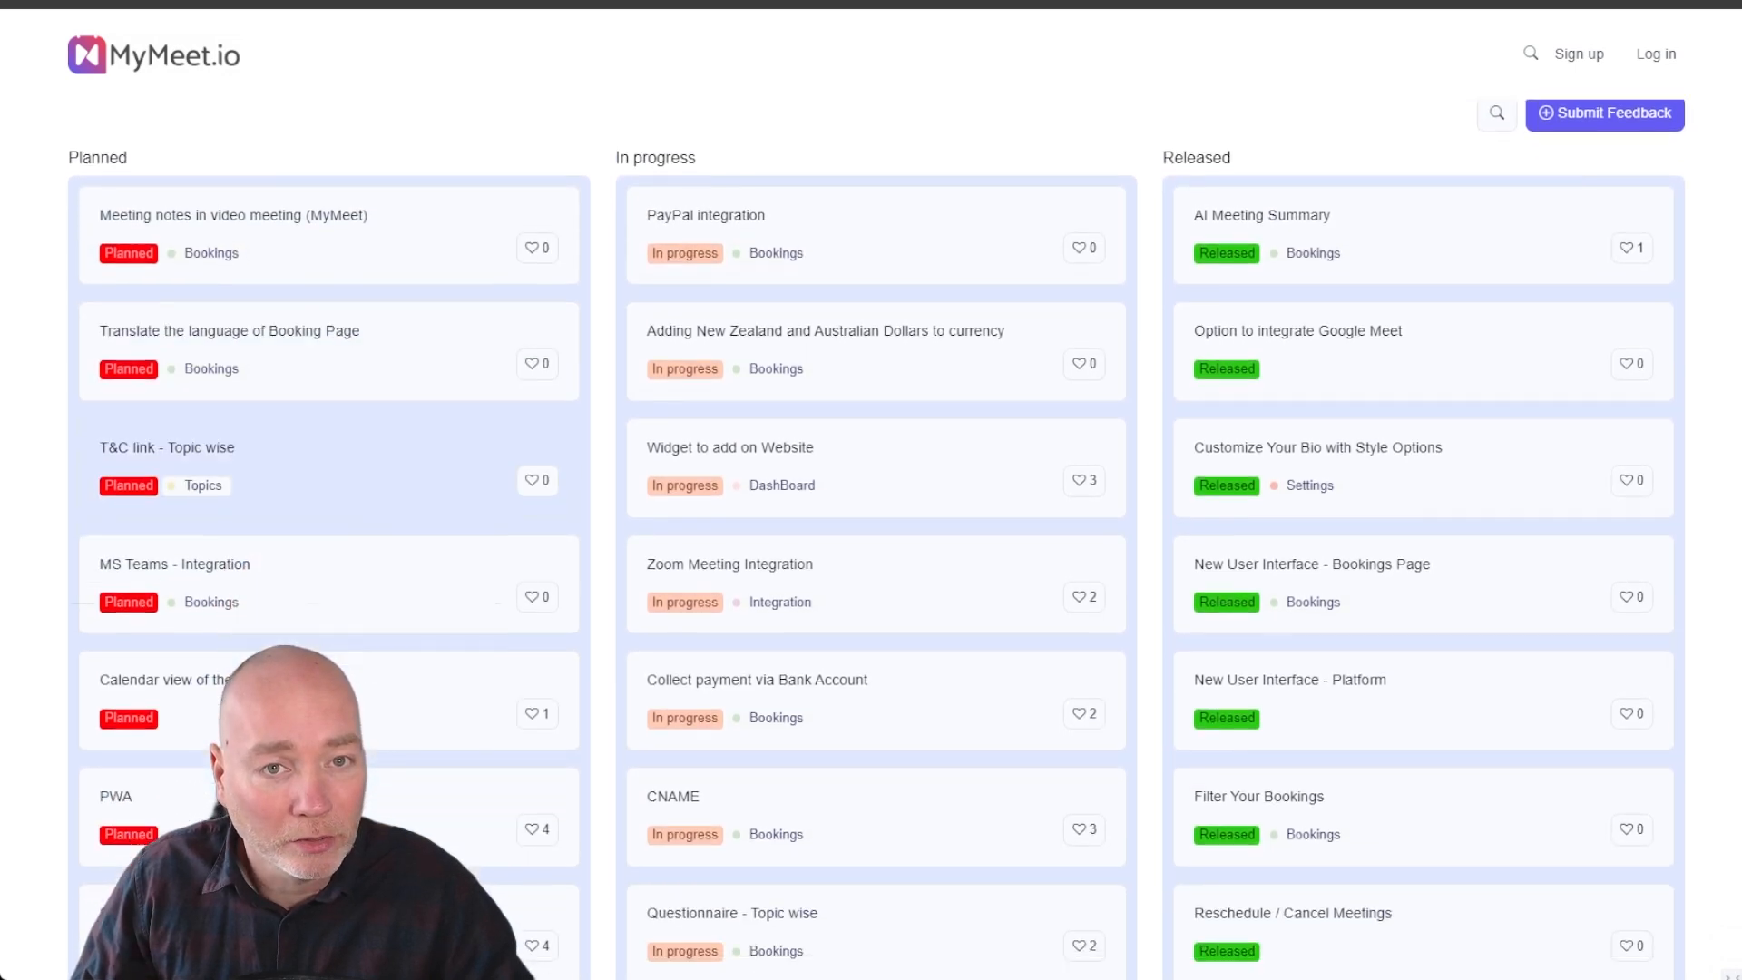
scroll("down", 3)
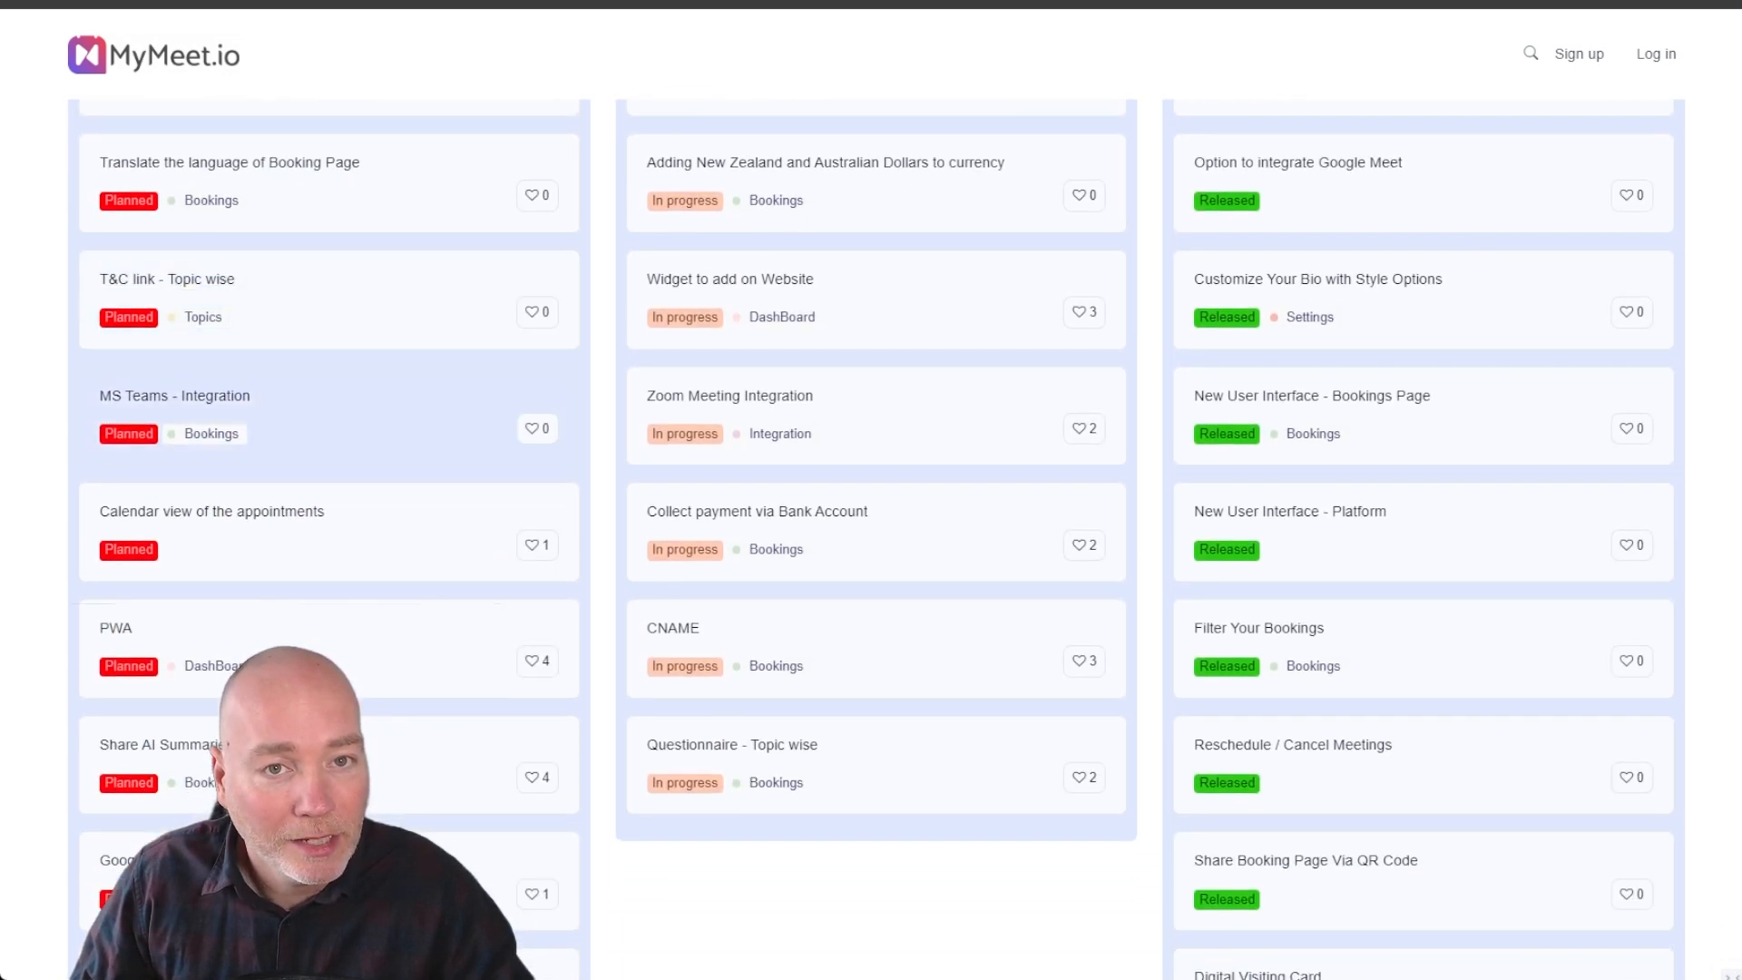
scroll("down", 3)
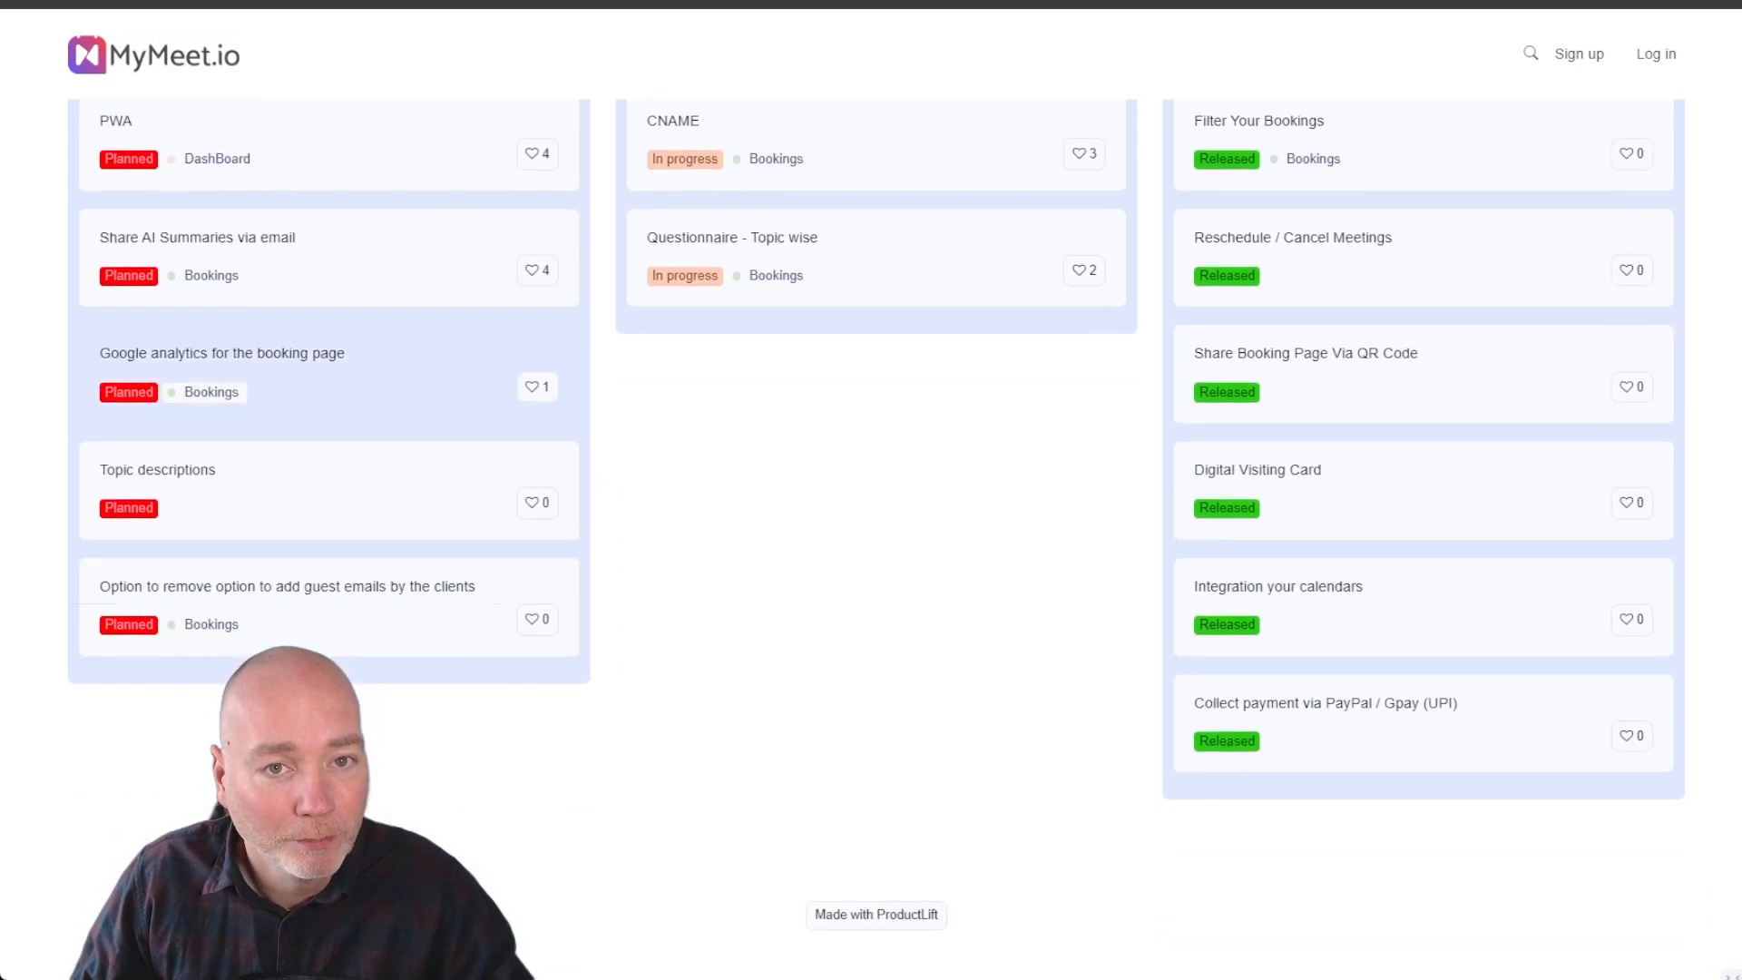
scroll("up", 3)
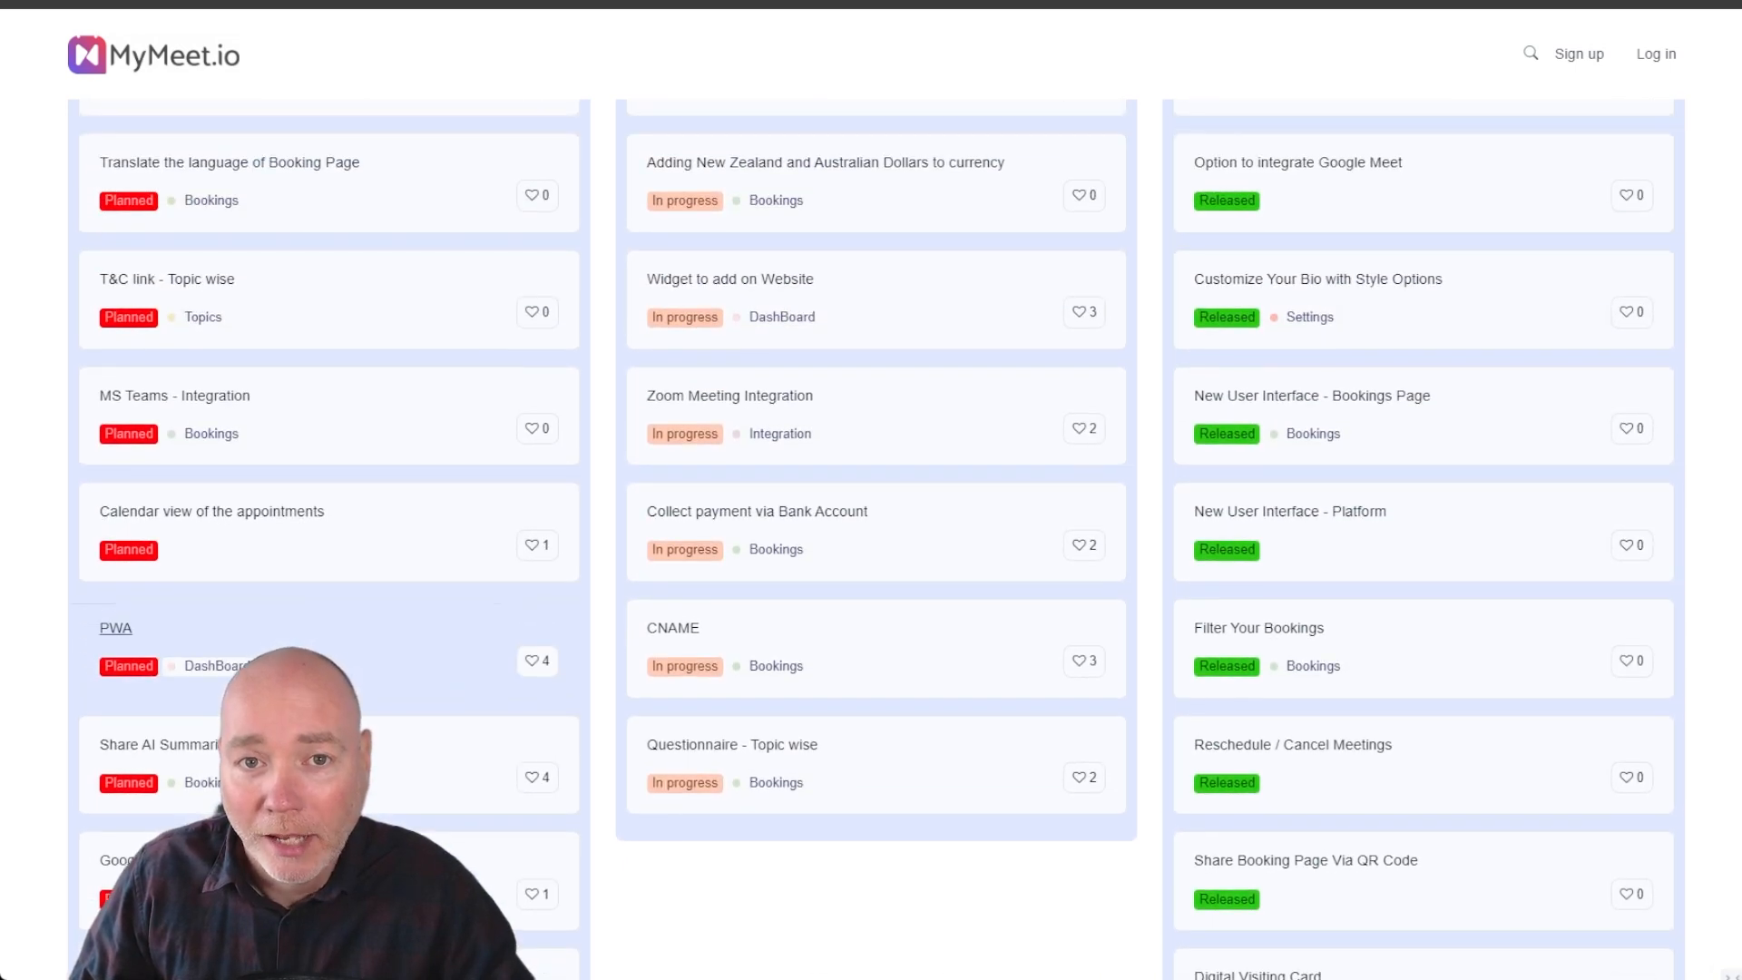